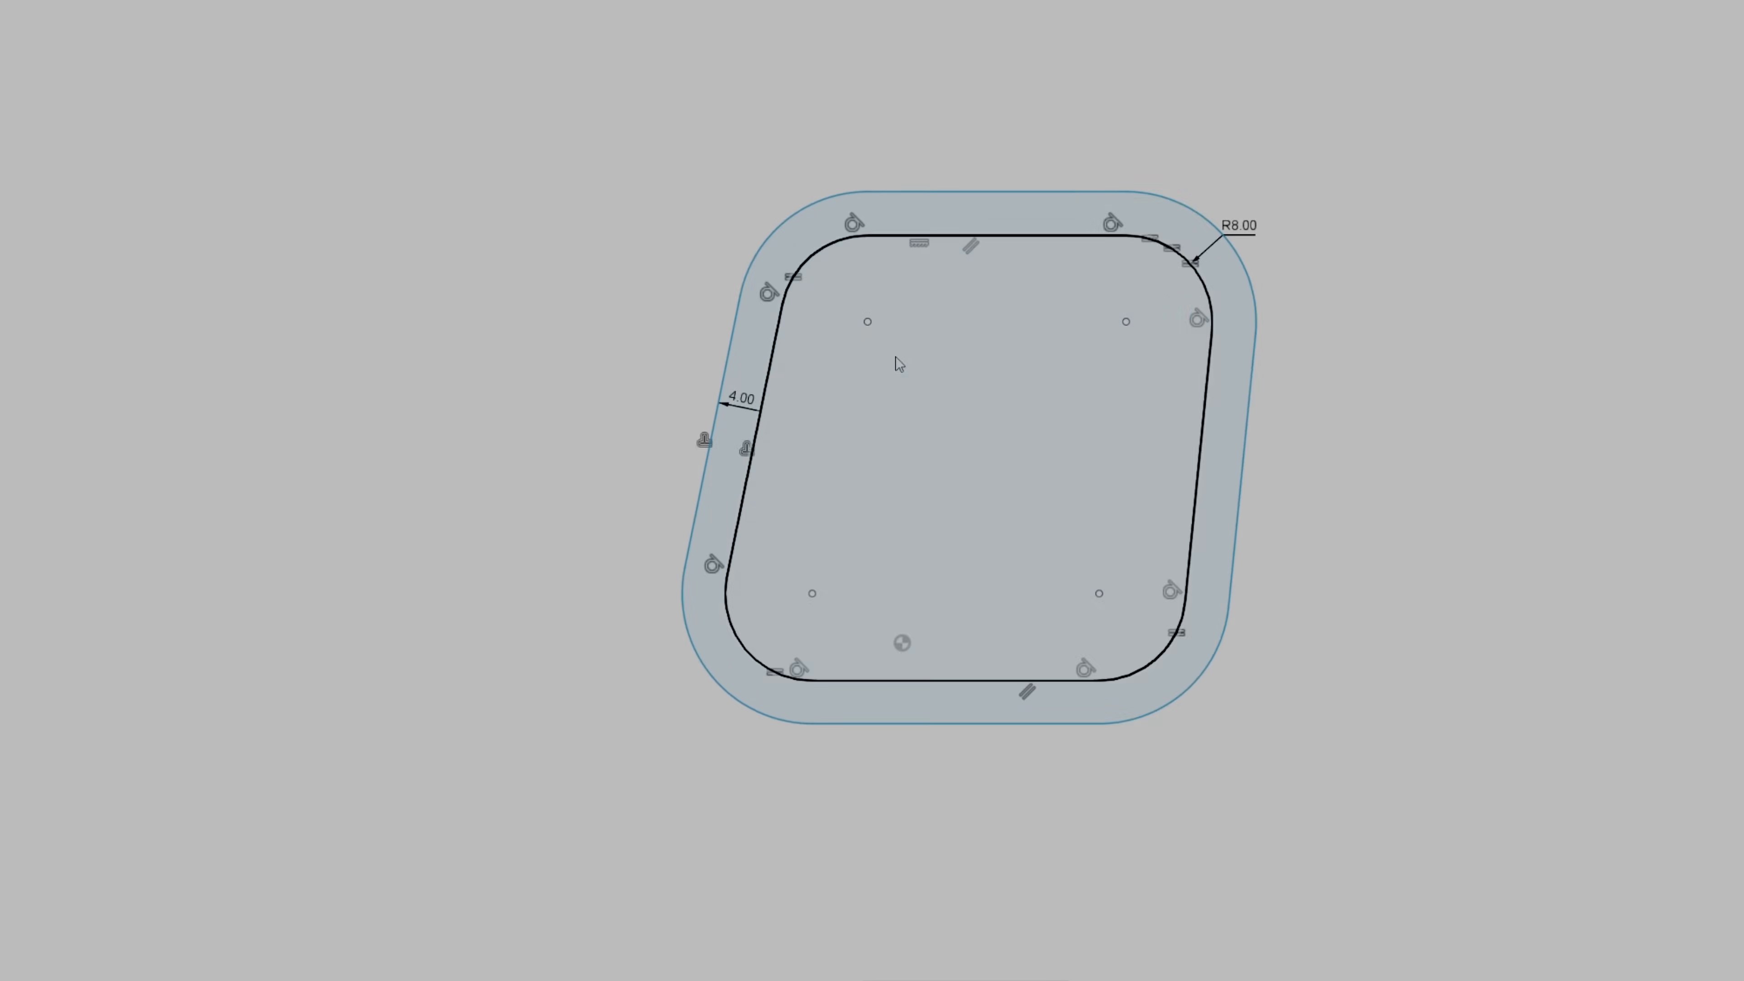
# Orbit the C-shaped overhang body into an isometric view
pyautogui.moveTo(897, 364); pyautogui.dragTo(742, 720)
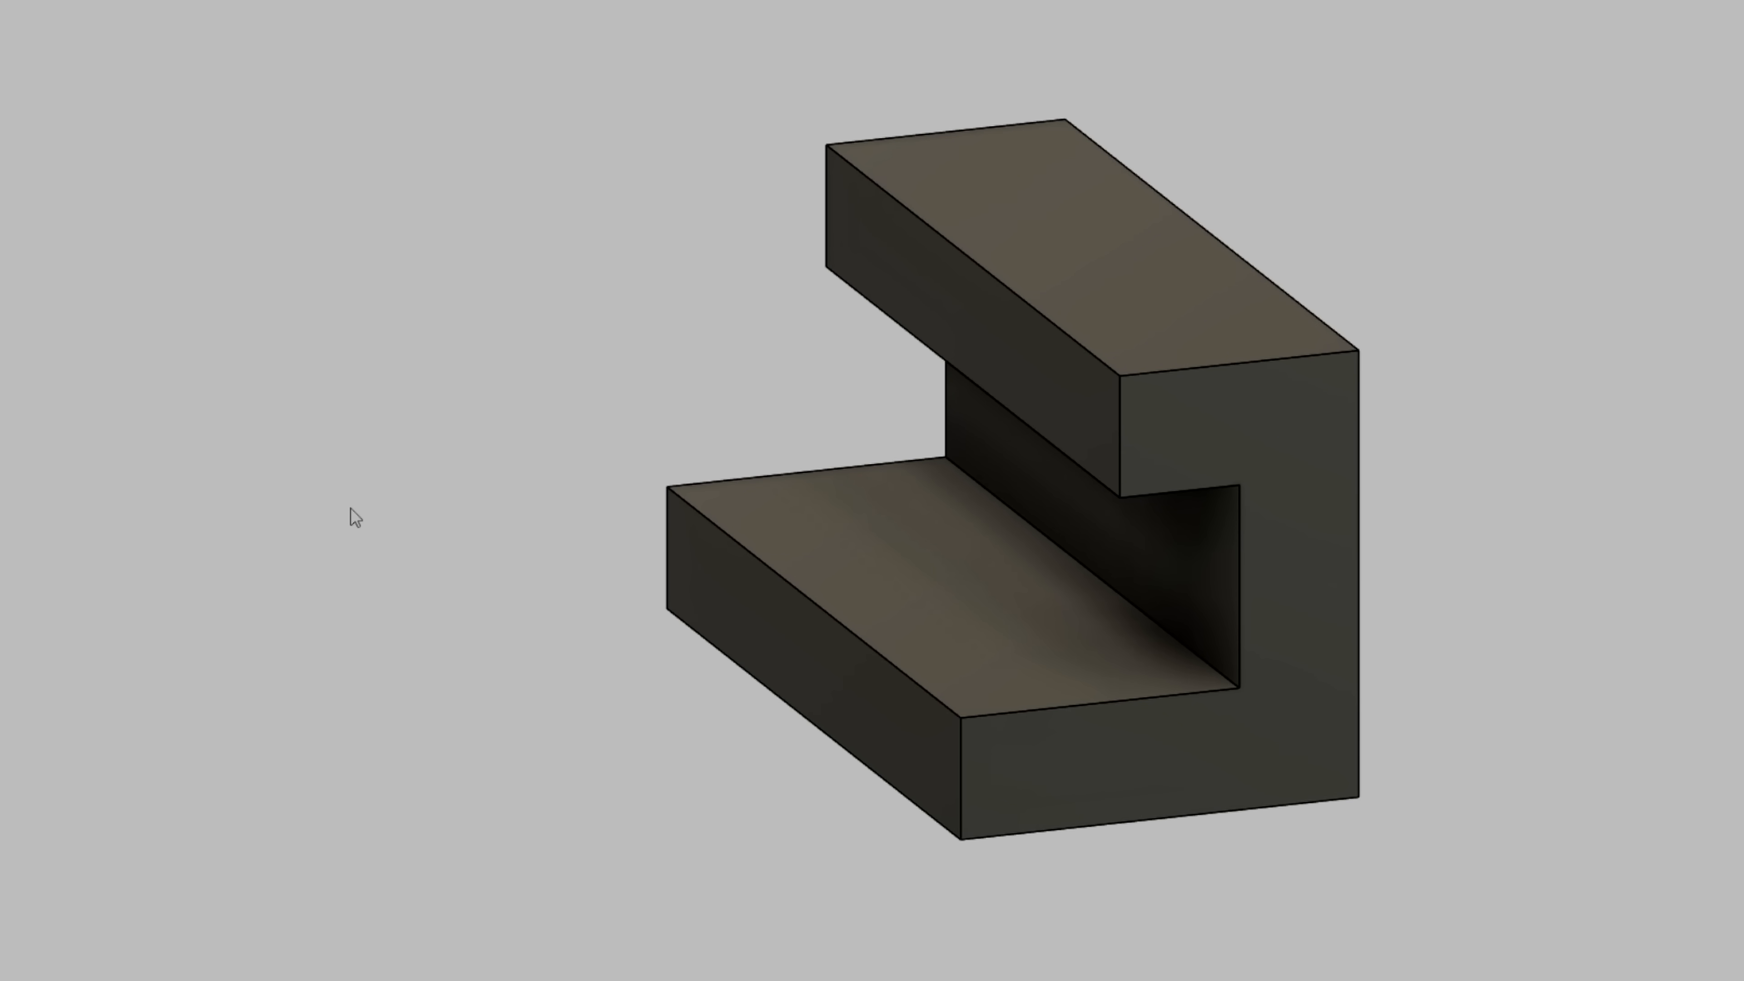
# Scrub the unsupported slice down to the bridge at layer 21 and view it from behind
pyautogui.click(81, 950)
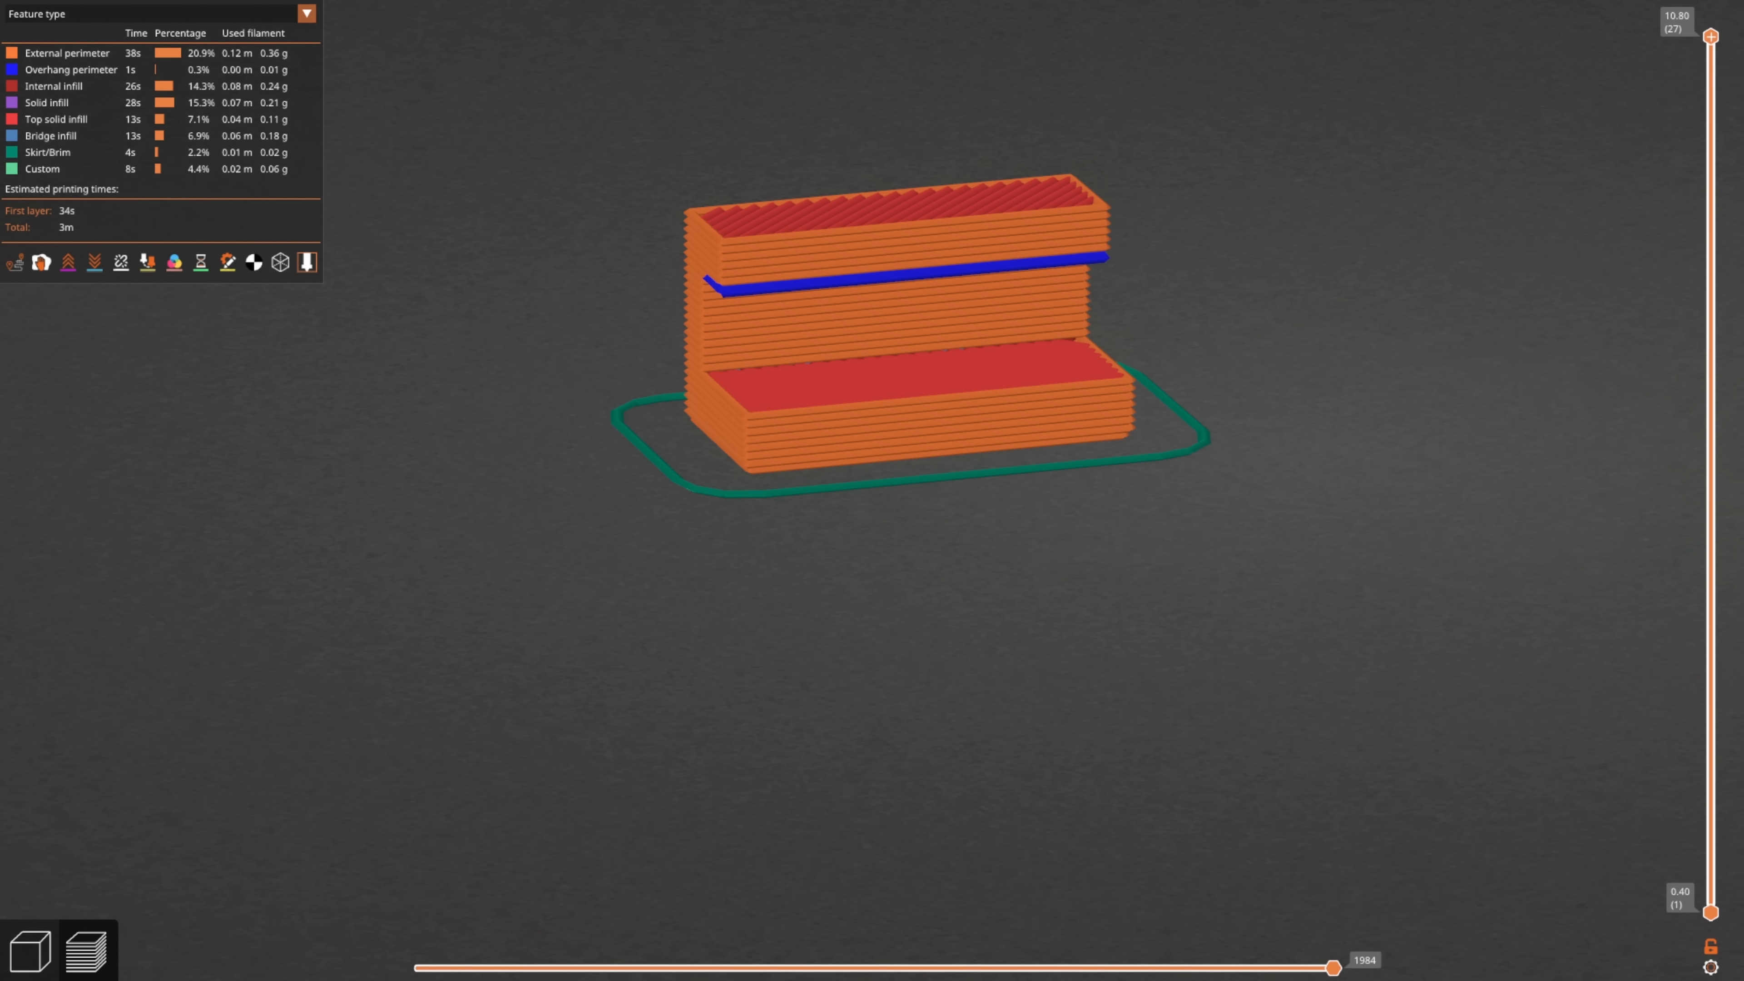
pyautogui.moveTo(1711, 36); pyautogui.dragTo(1711, 237)
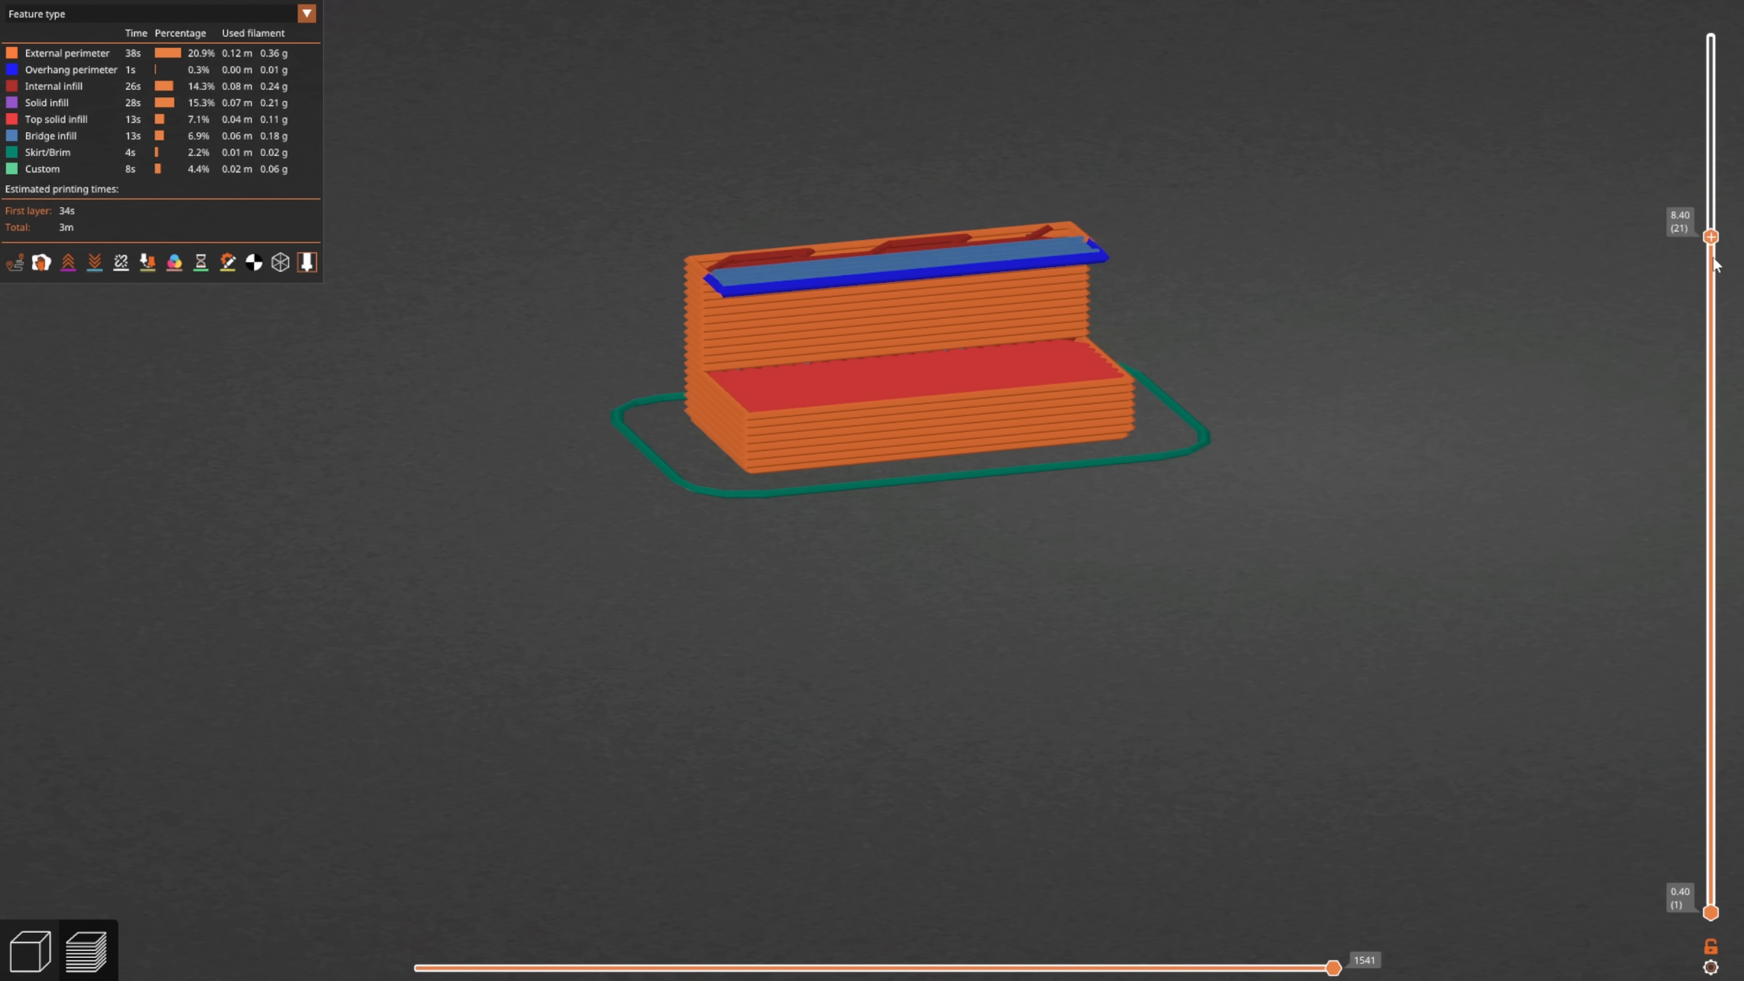
pyautogui.moveTo(1711, 237); pyautogui.dragTo(1710, 870)
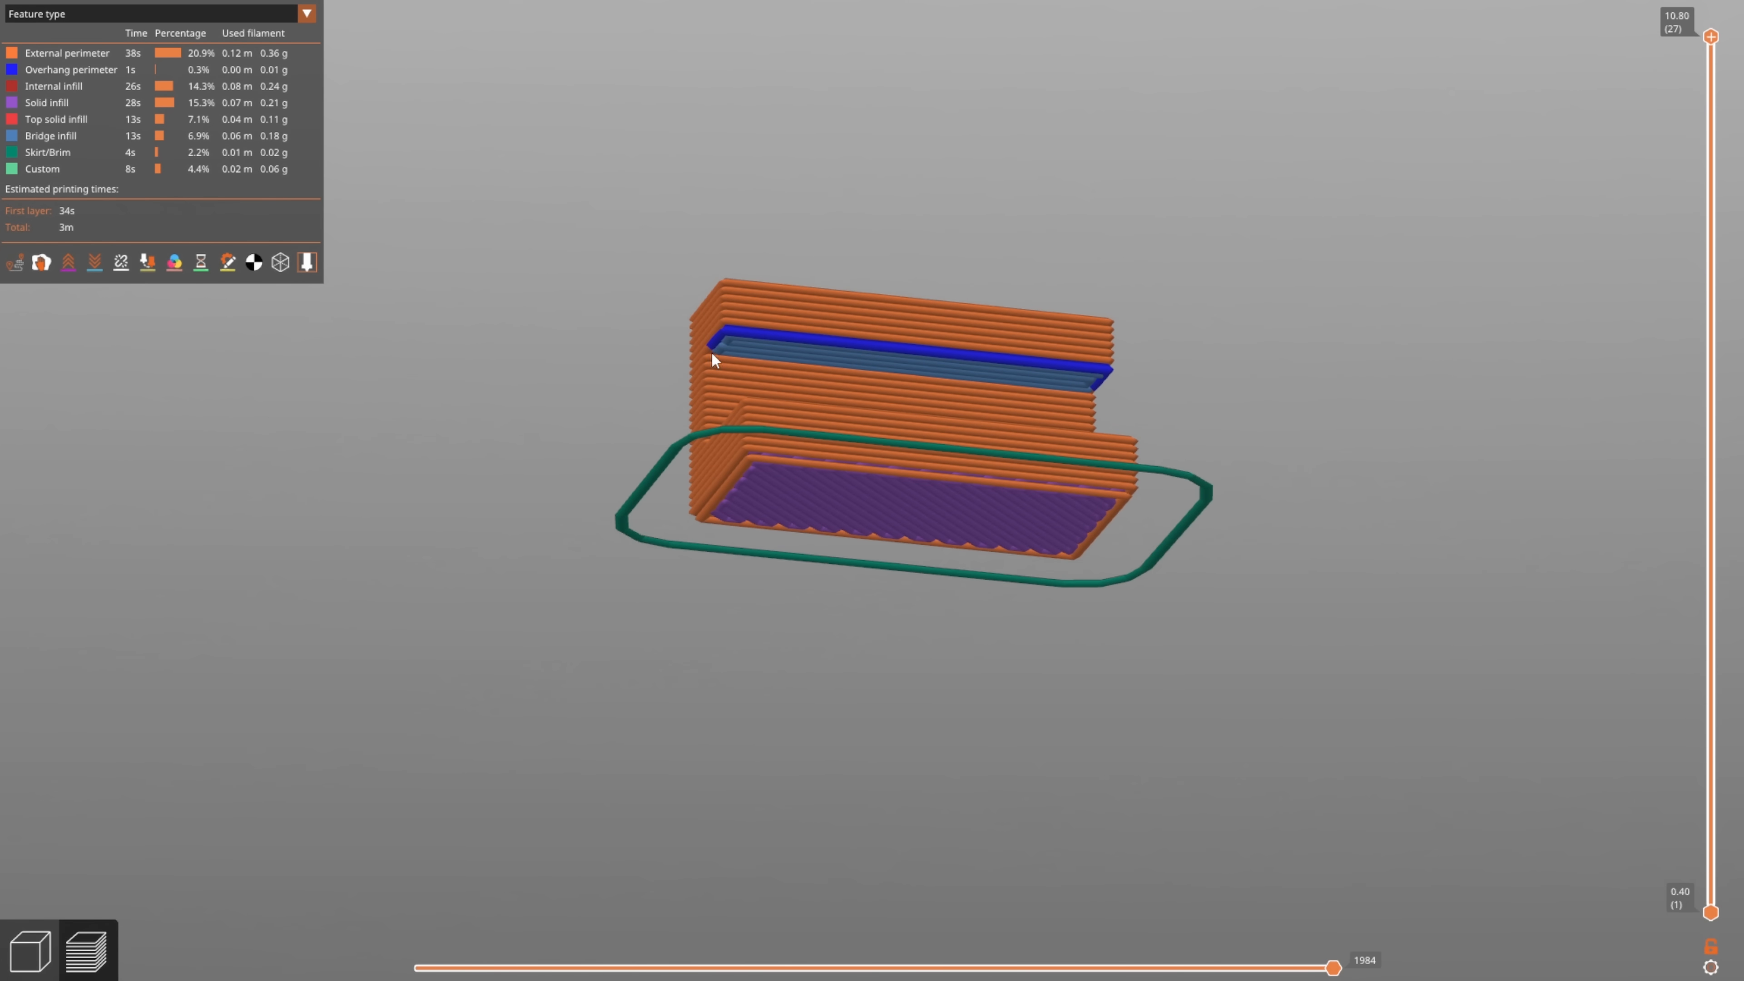
pyautogui.moveTo(1027, 398)
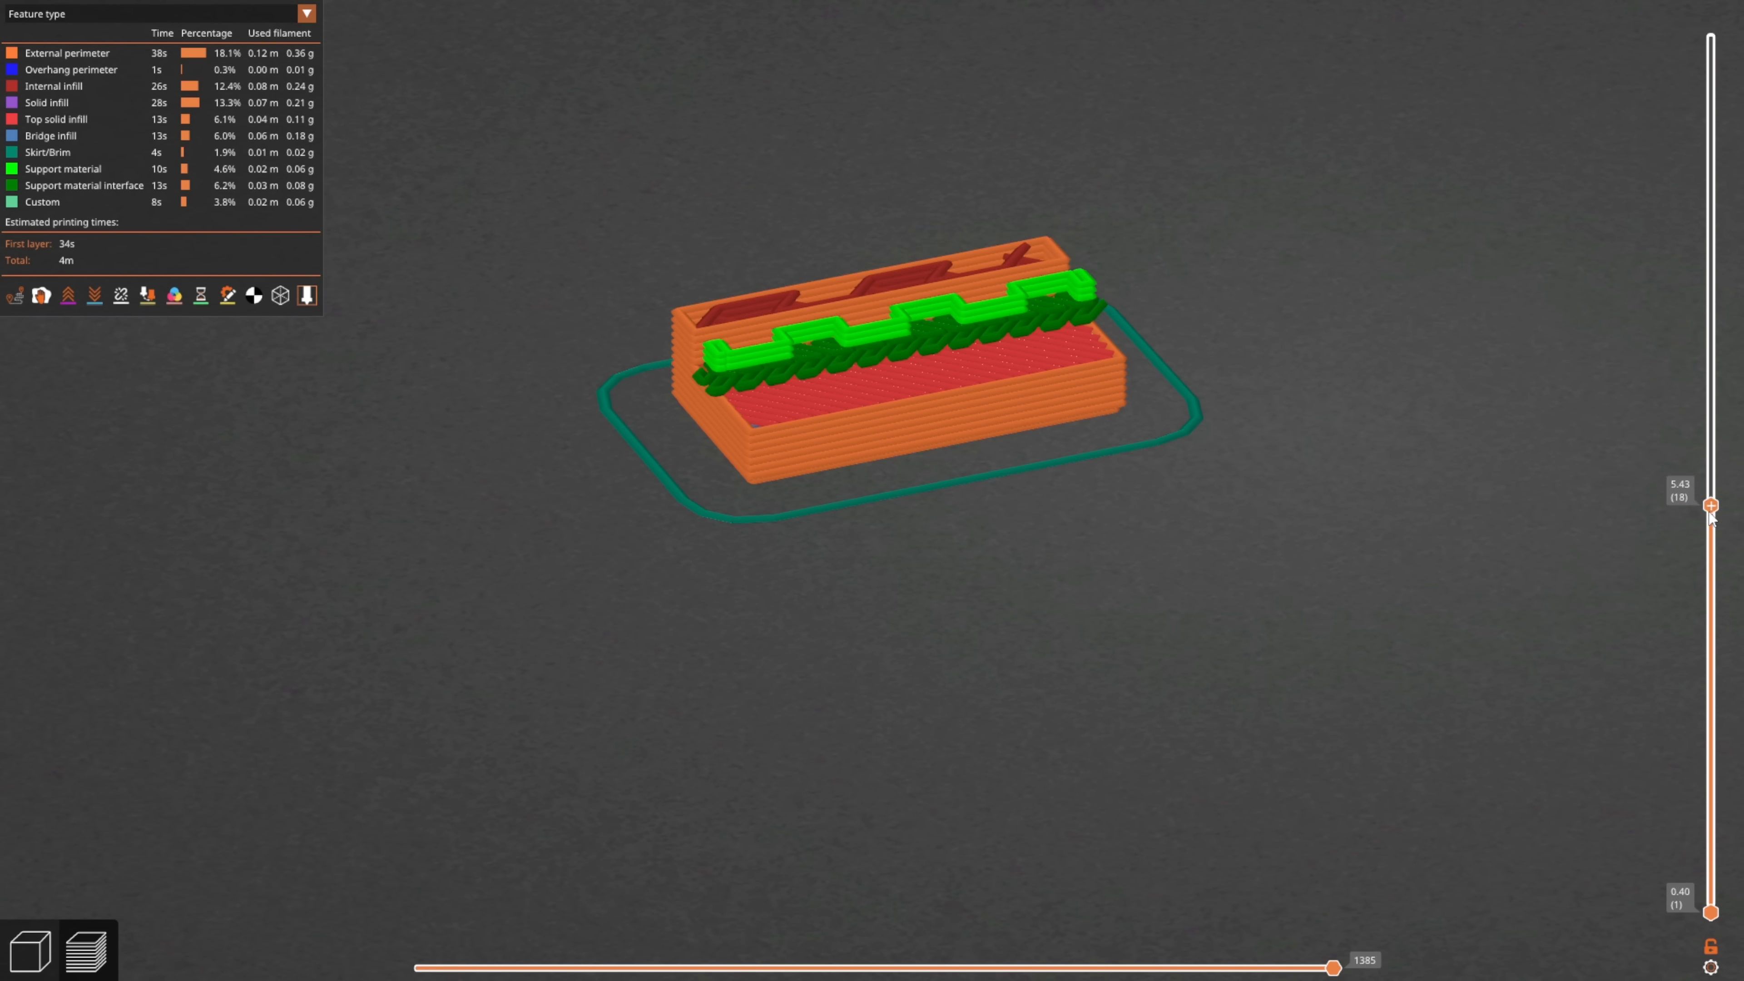
# Scrub the supported slice from layer 13 up through layer 26 and back to the top
pyautogui.moveTo(1710, 505); pyautogui.dragTo(1711, 623)
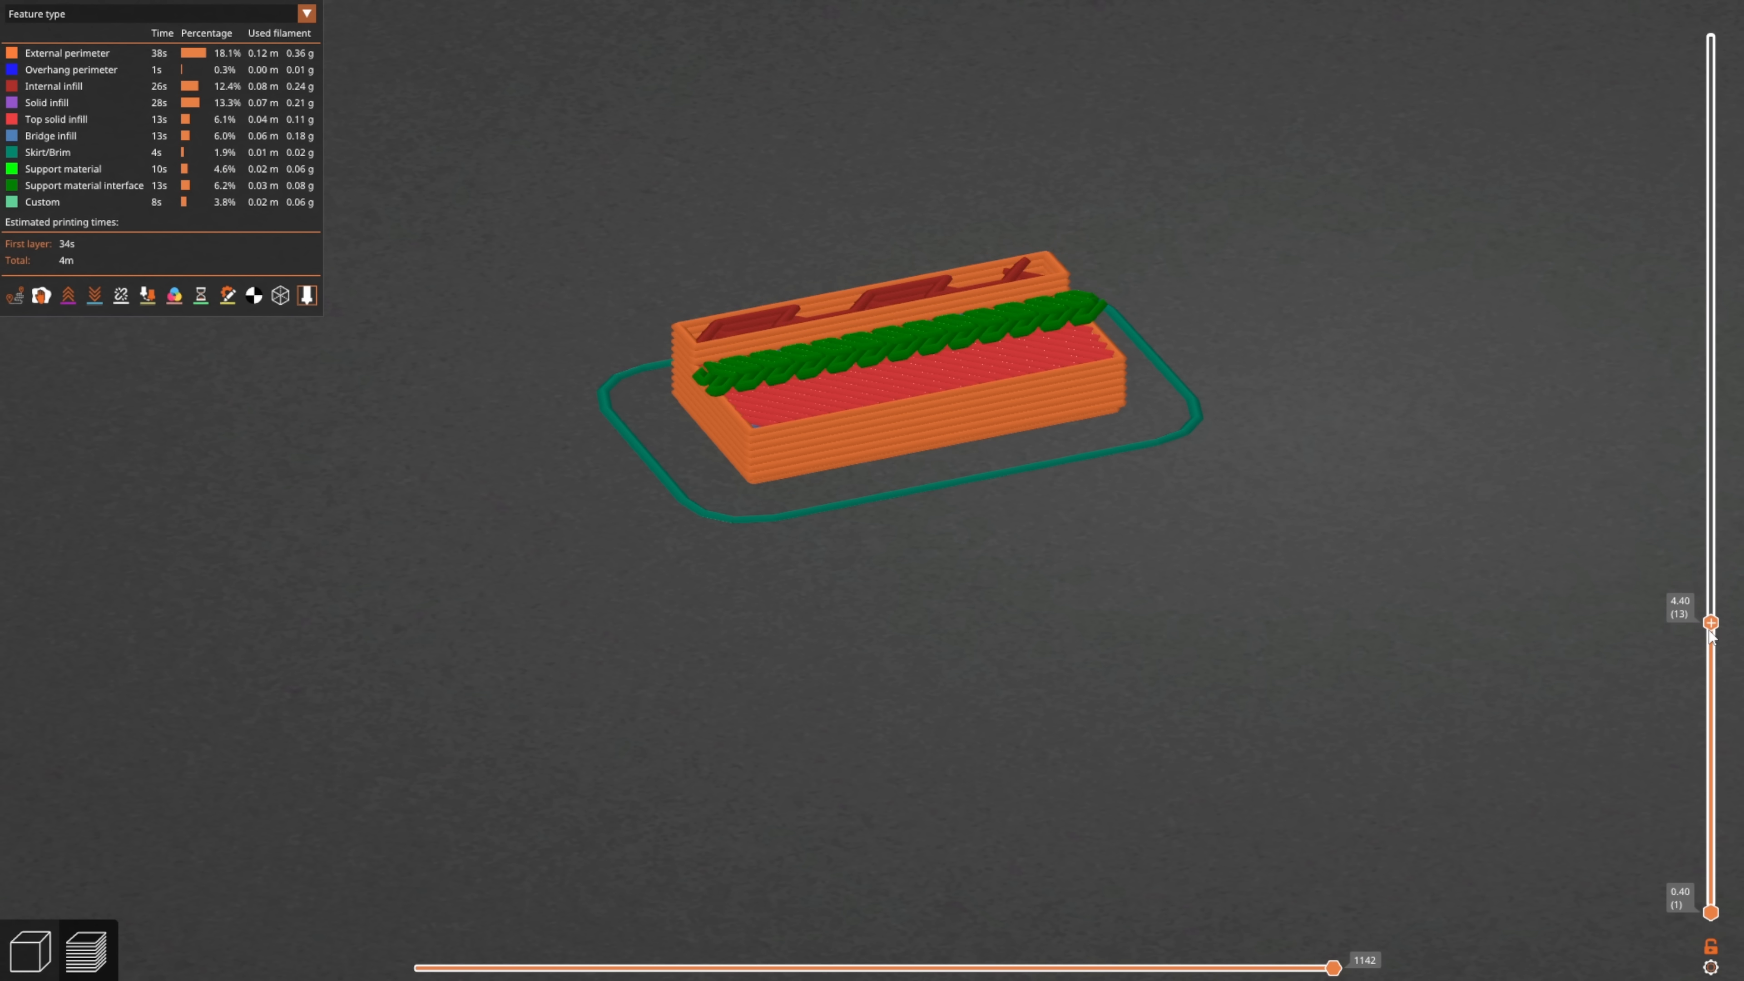
pyautogui.moveTo(1711, 621); pyautogui.dragTo(1711, 316)
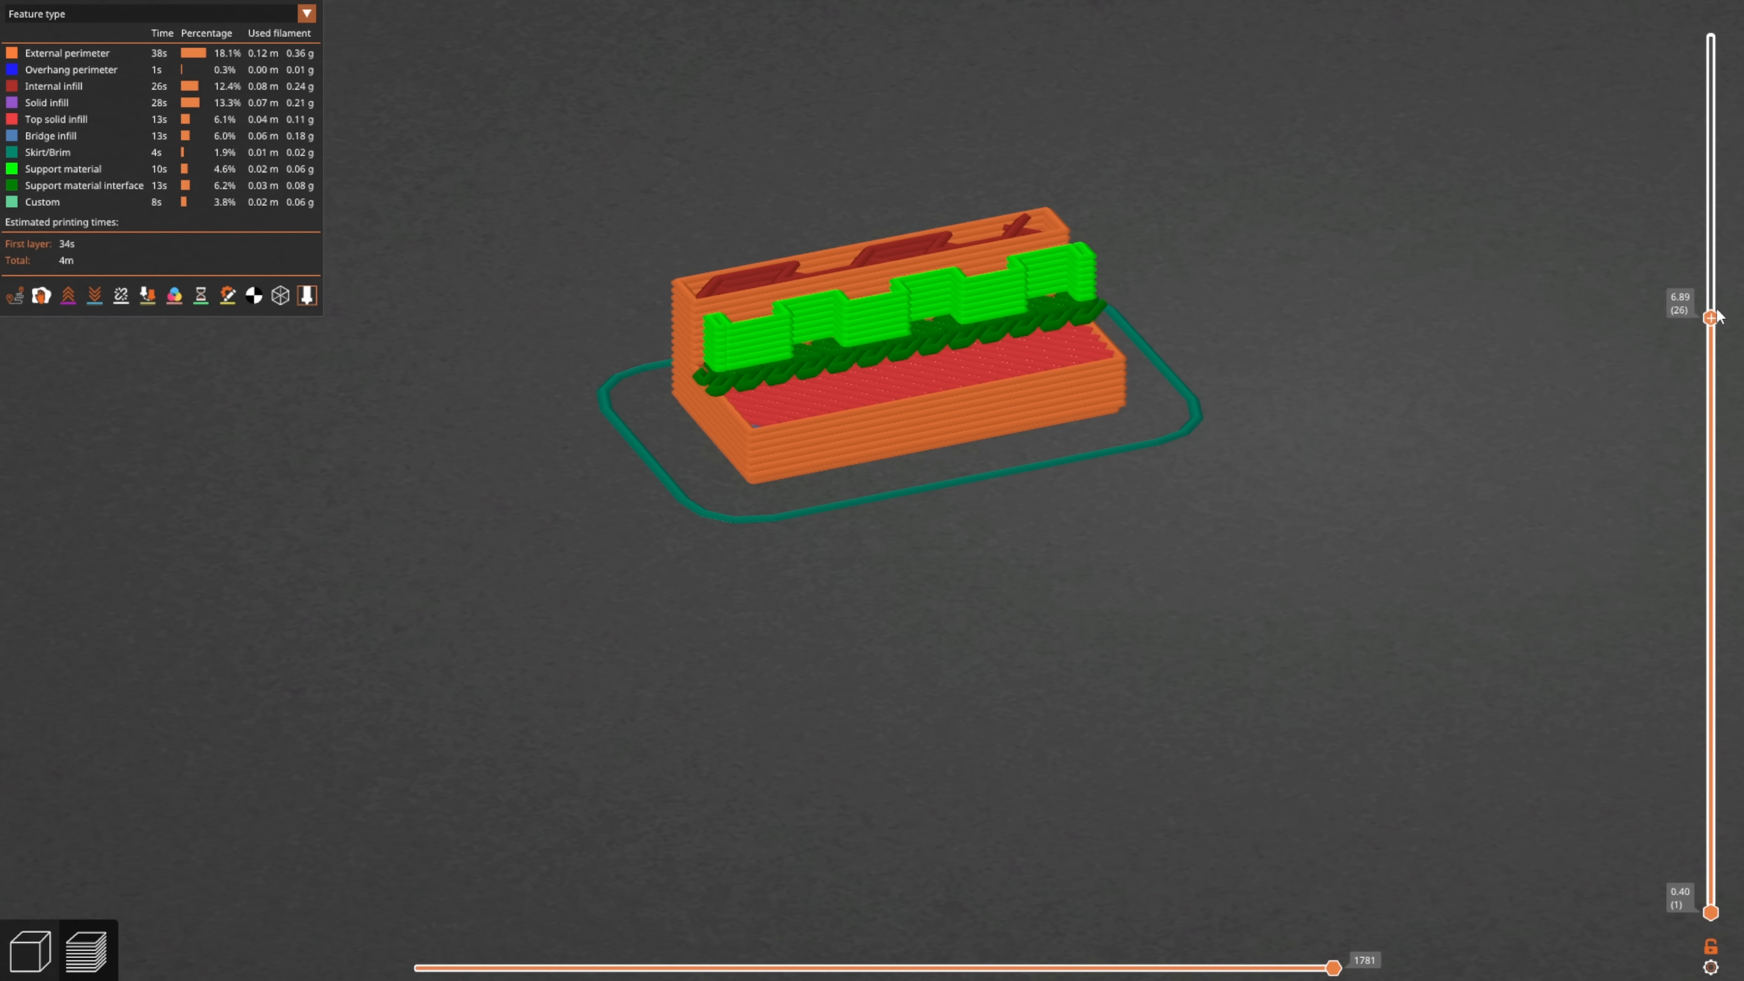
pyautogui.moveTo(1713, 317); pyautogui.dragTo(1713, 106)
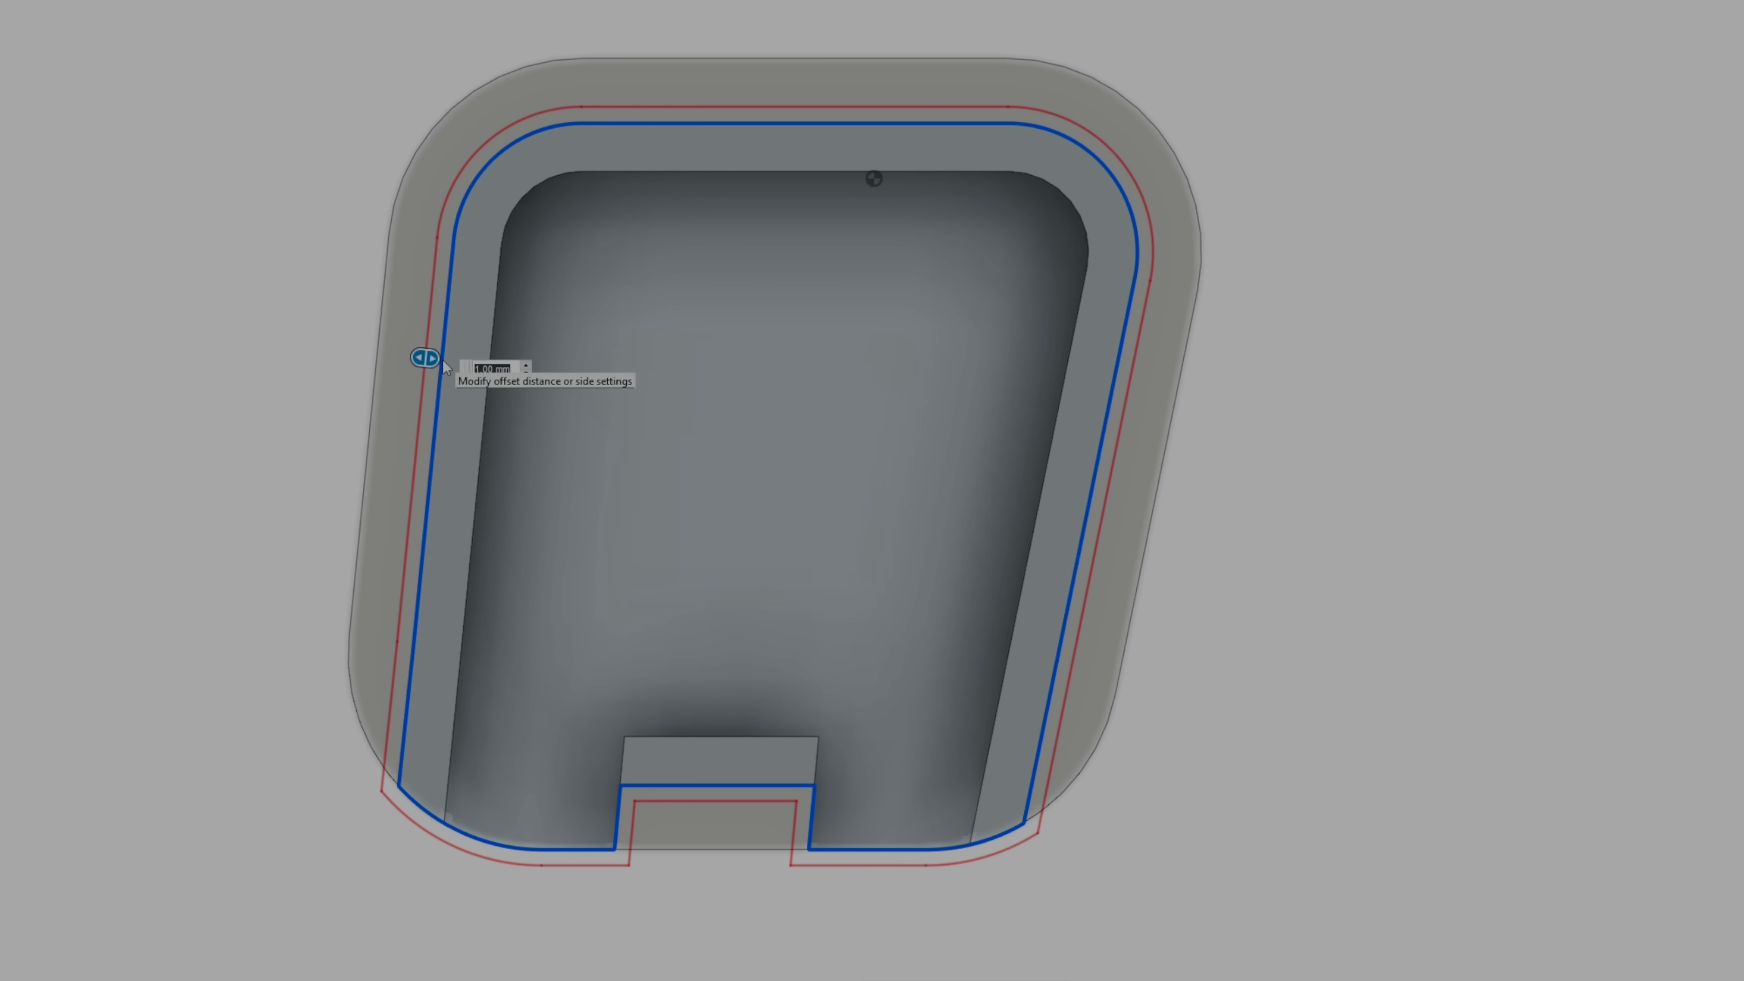
# Offset the groove outline inward (-2, then about -3.18 mm) to form the light-grey insert frame
pyautogui.write('-2')
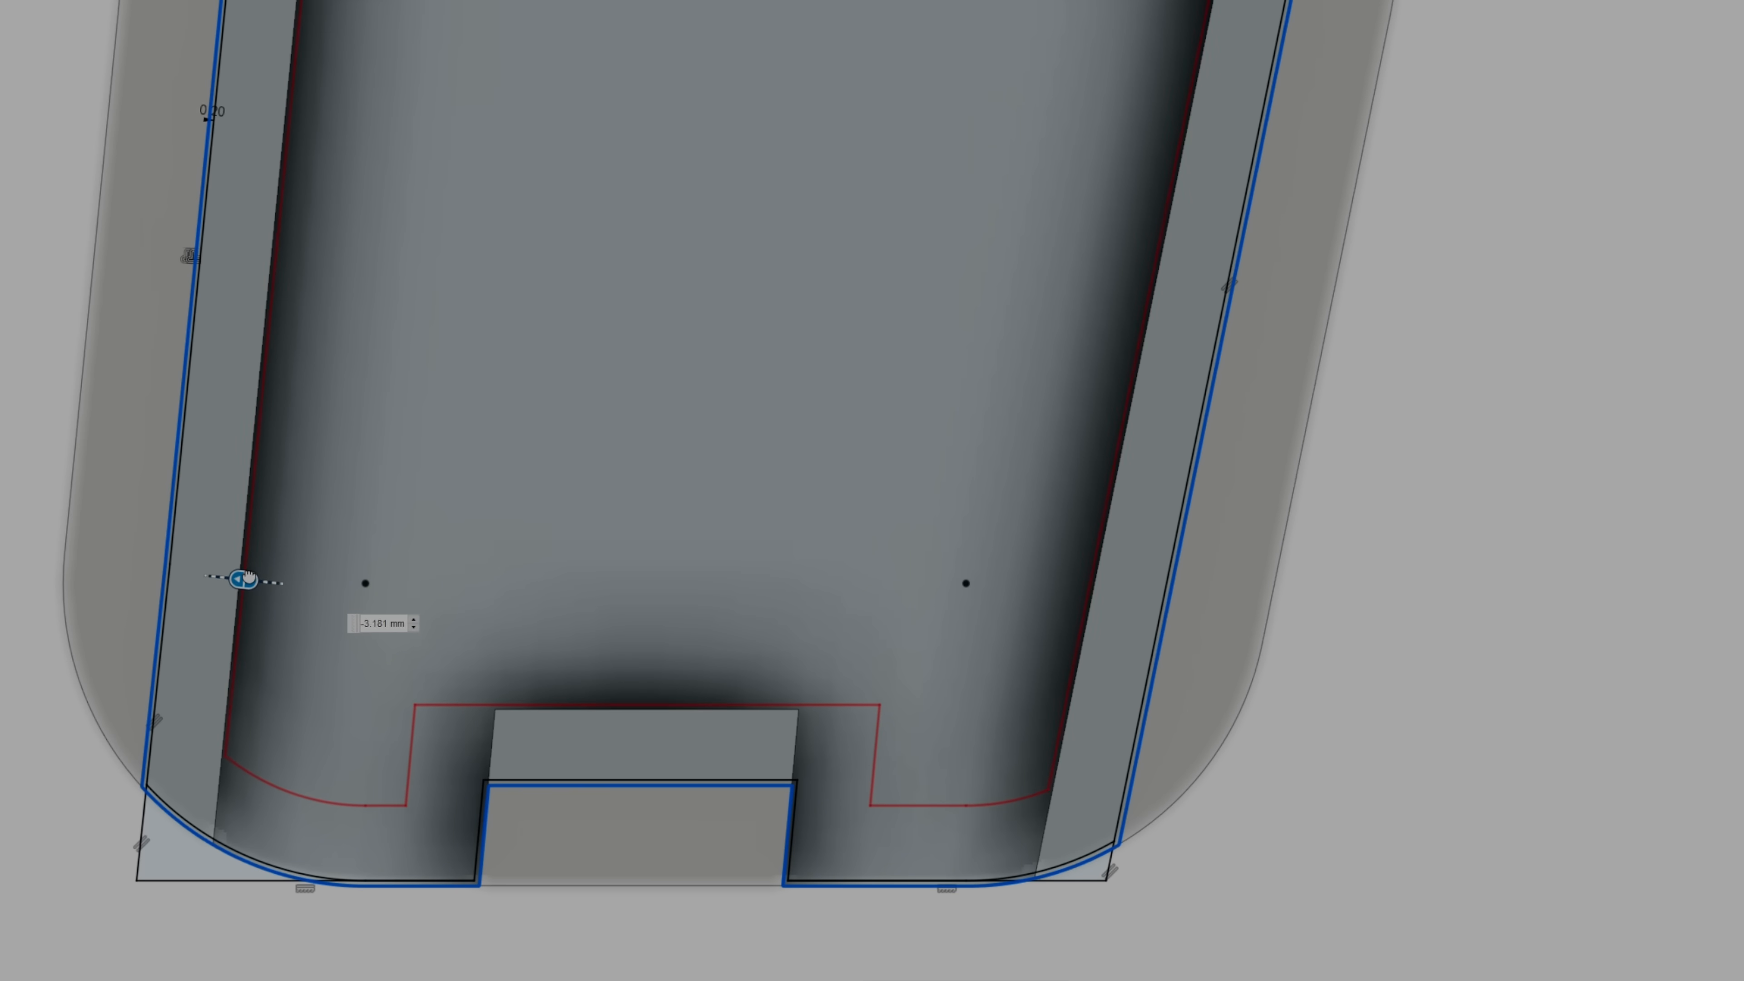
pyautogui.moveTo(247, 580); pyautogui.dragTo(258, 580)
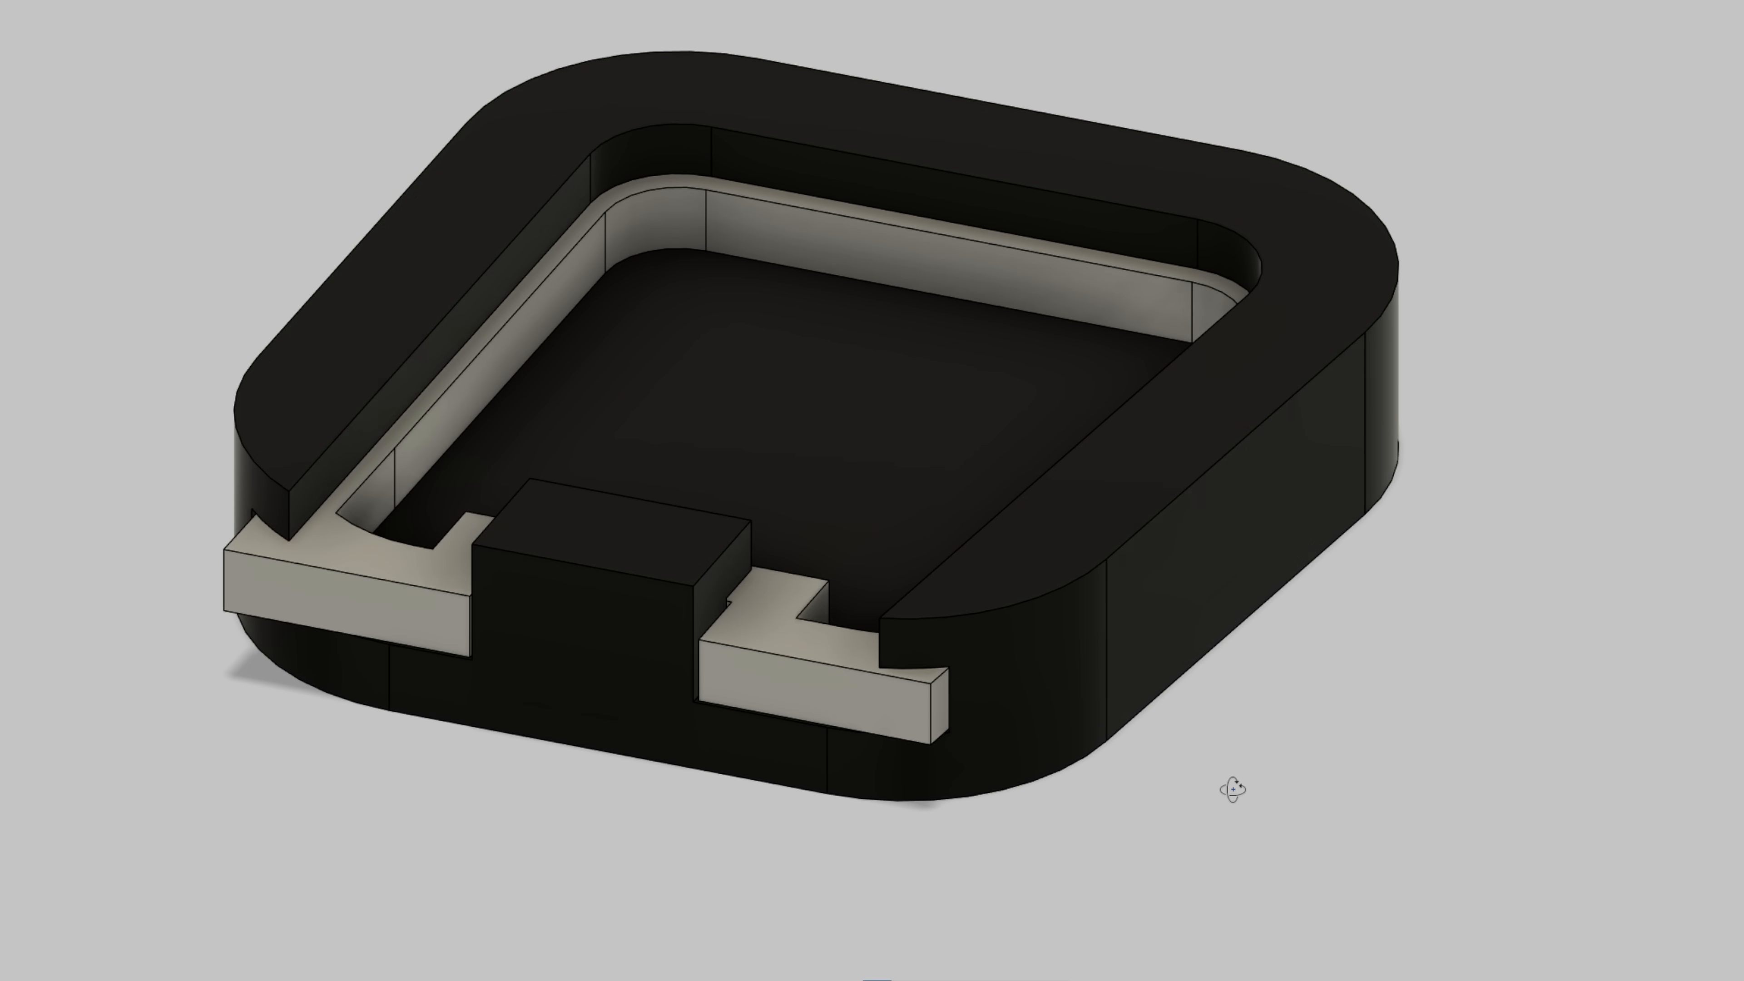
pyautogui.moveTo(1235, 779); pyautogui.dragTo(1346, 779)
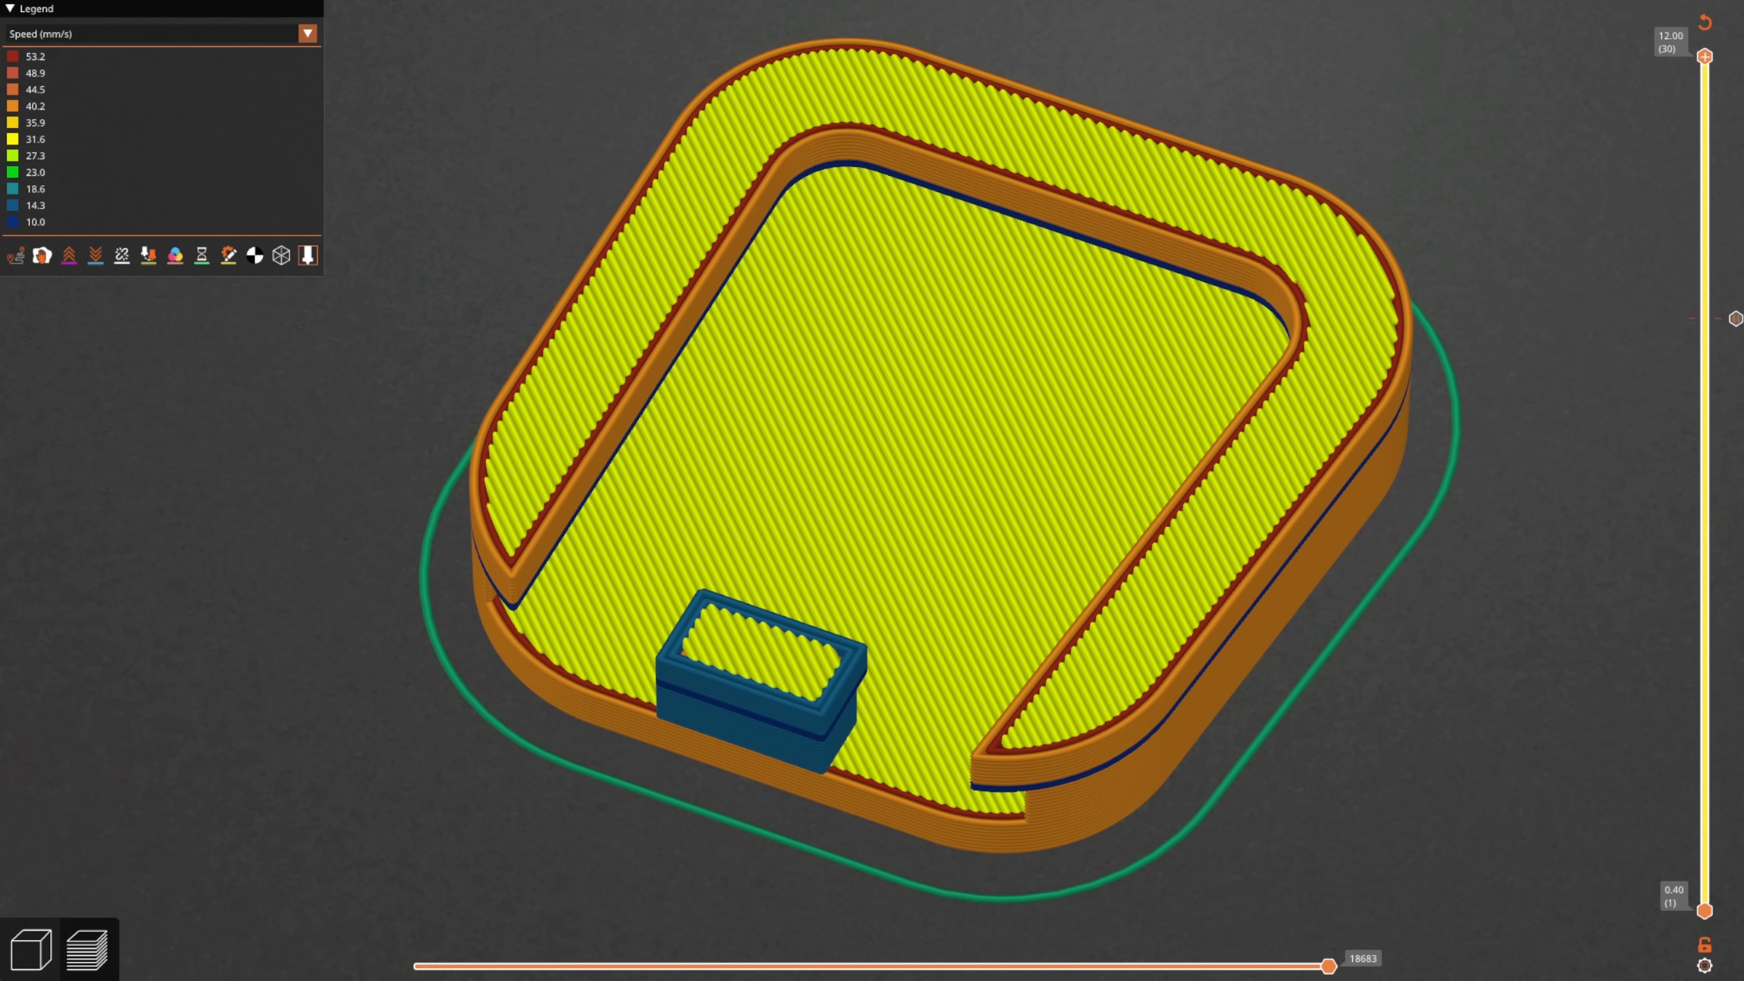
pyautogui.moveTo(267, 821)
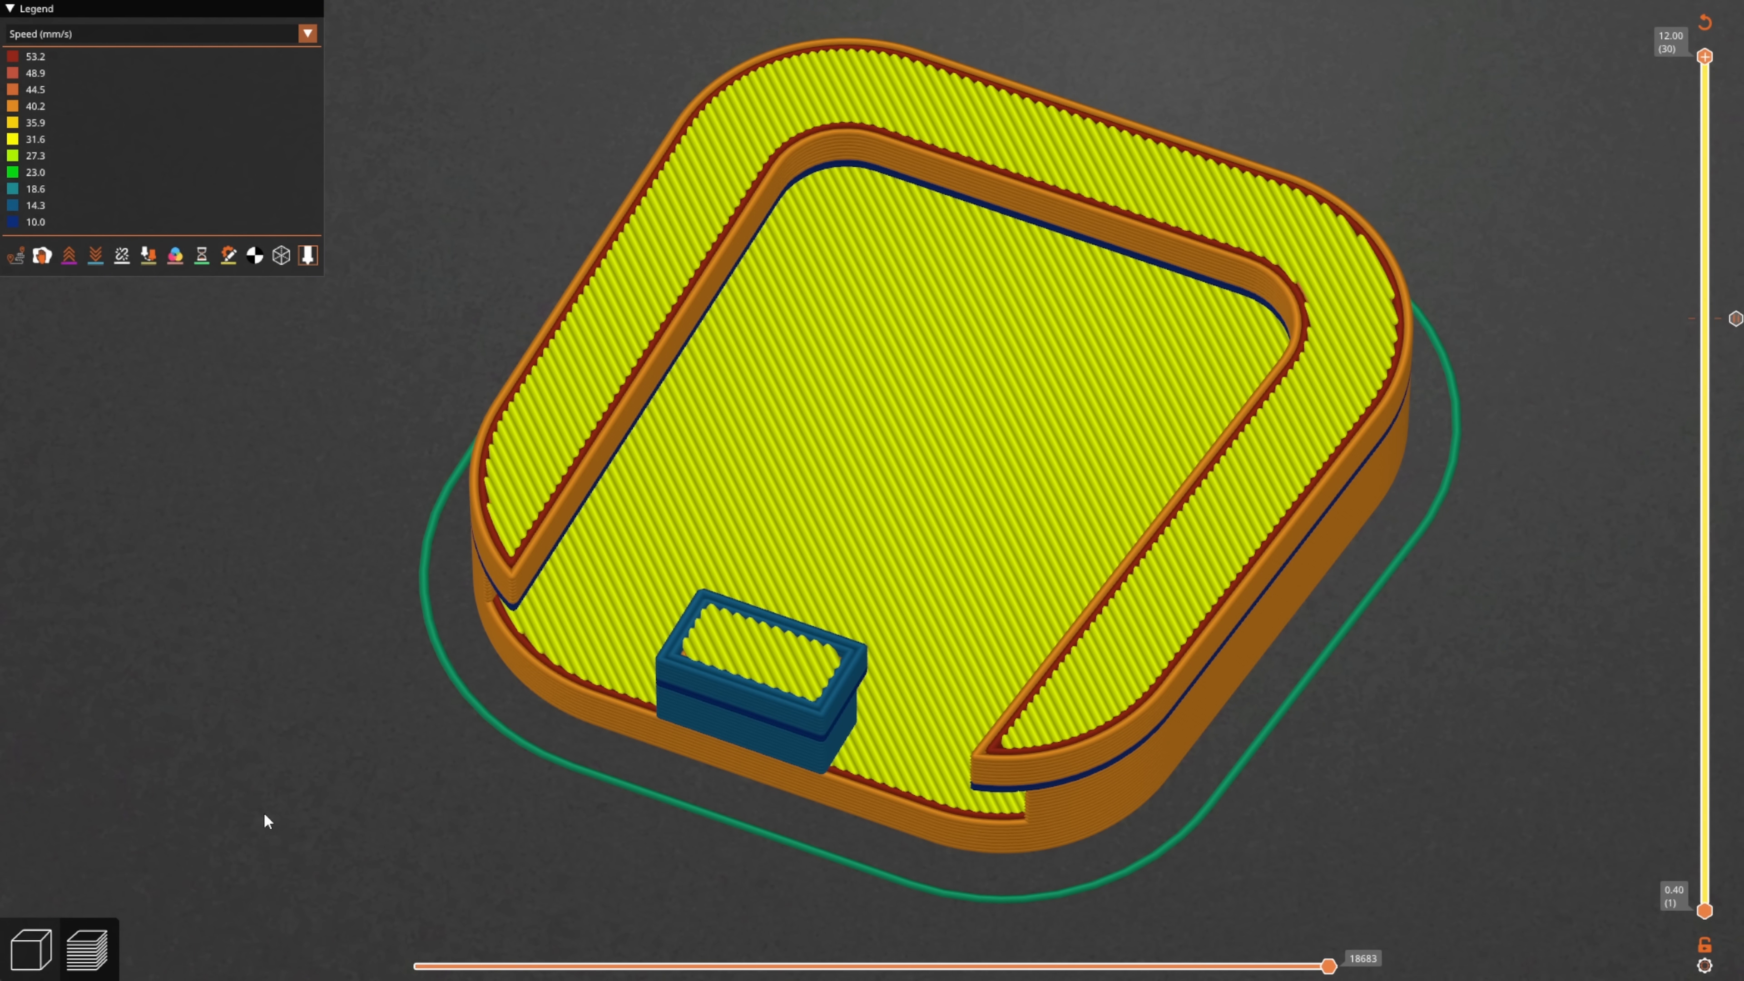
pyautogui.moveTo(1589, 120)
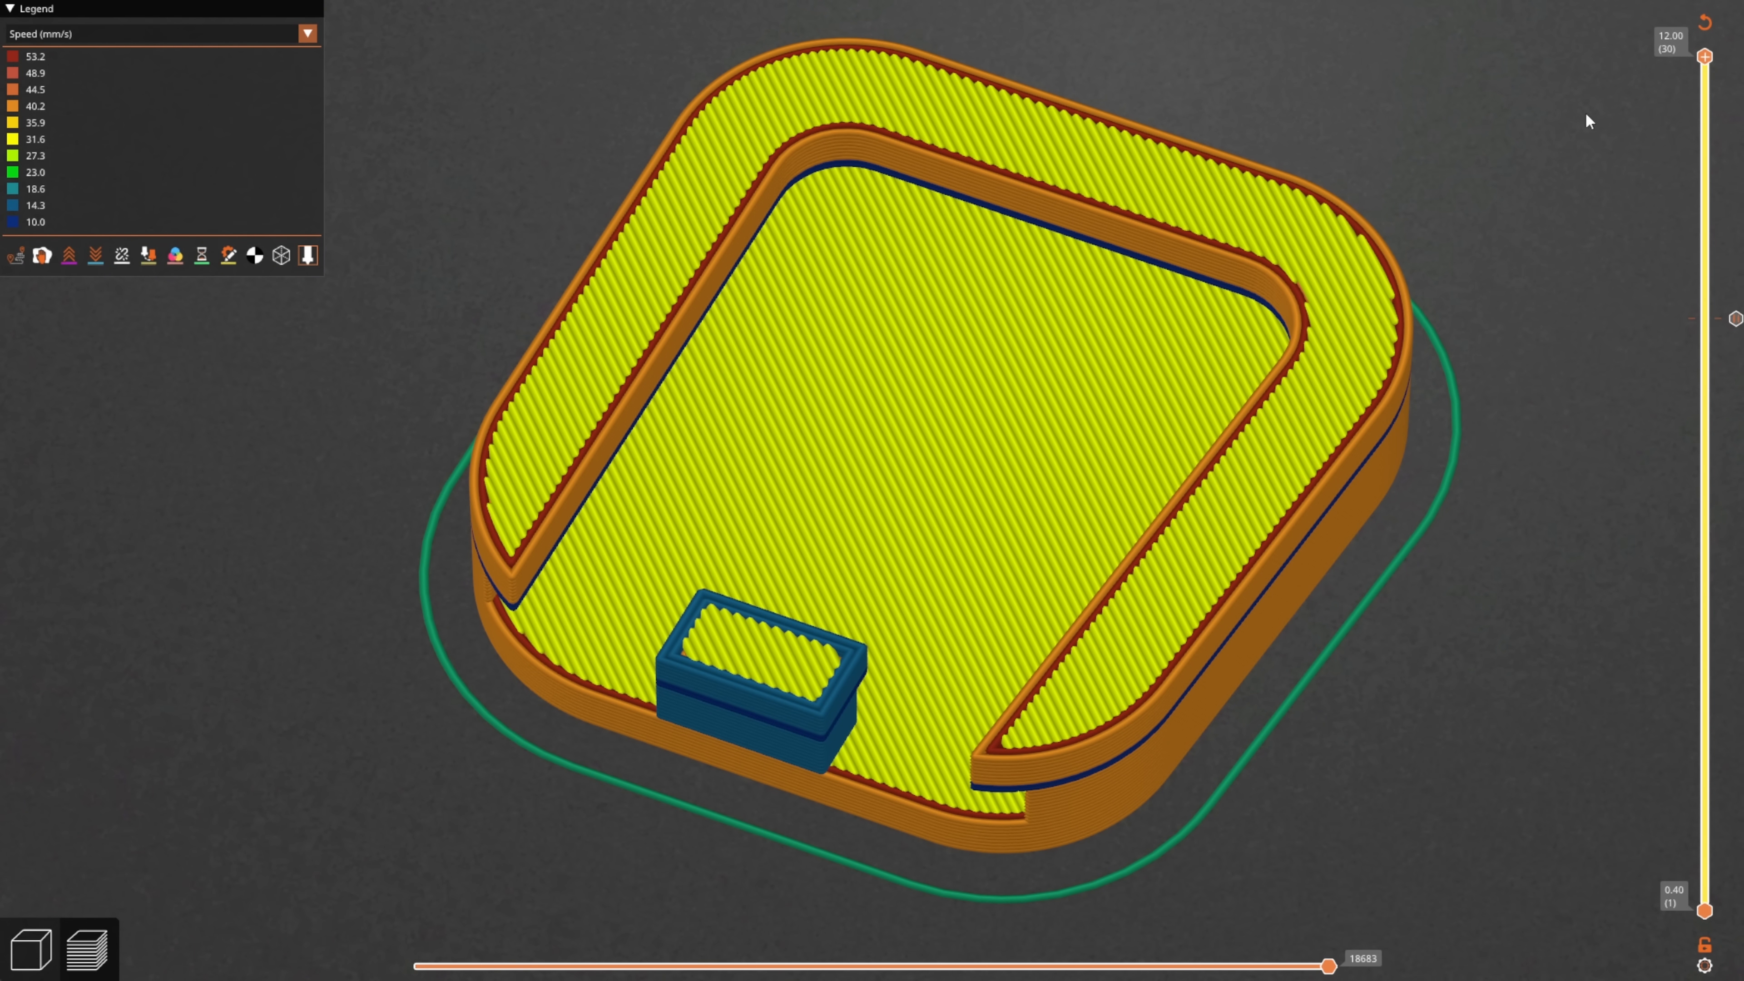
pyautogui.moveTo(1629, 101)
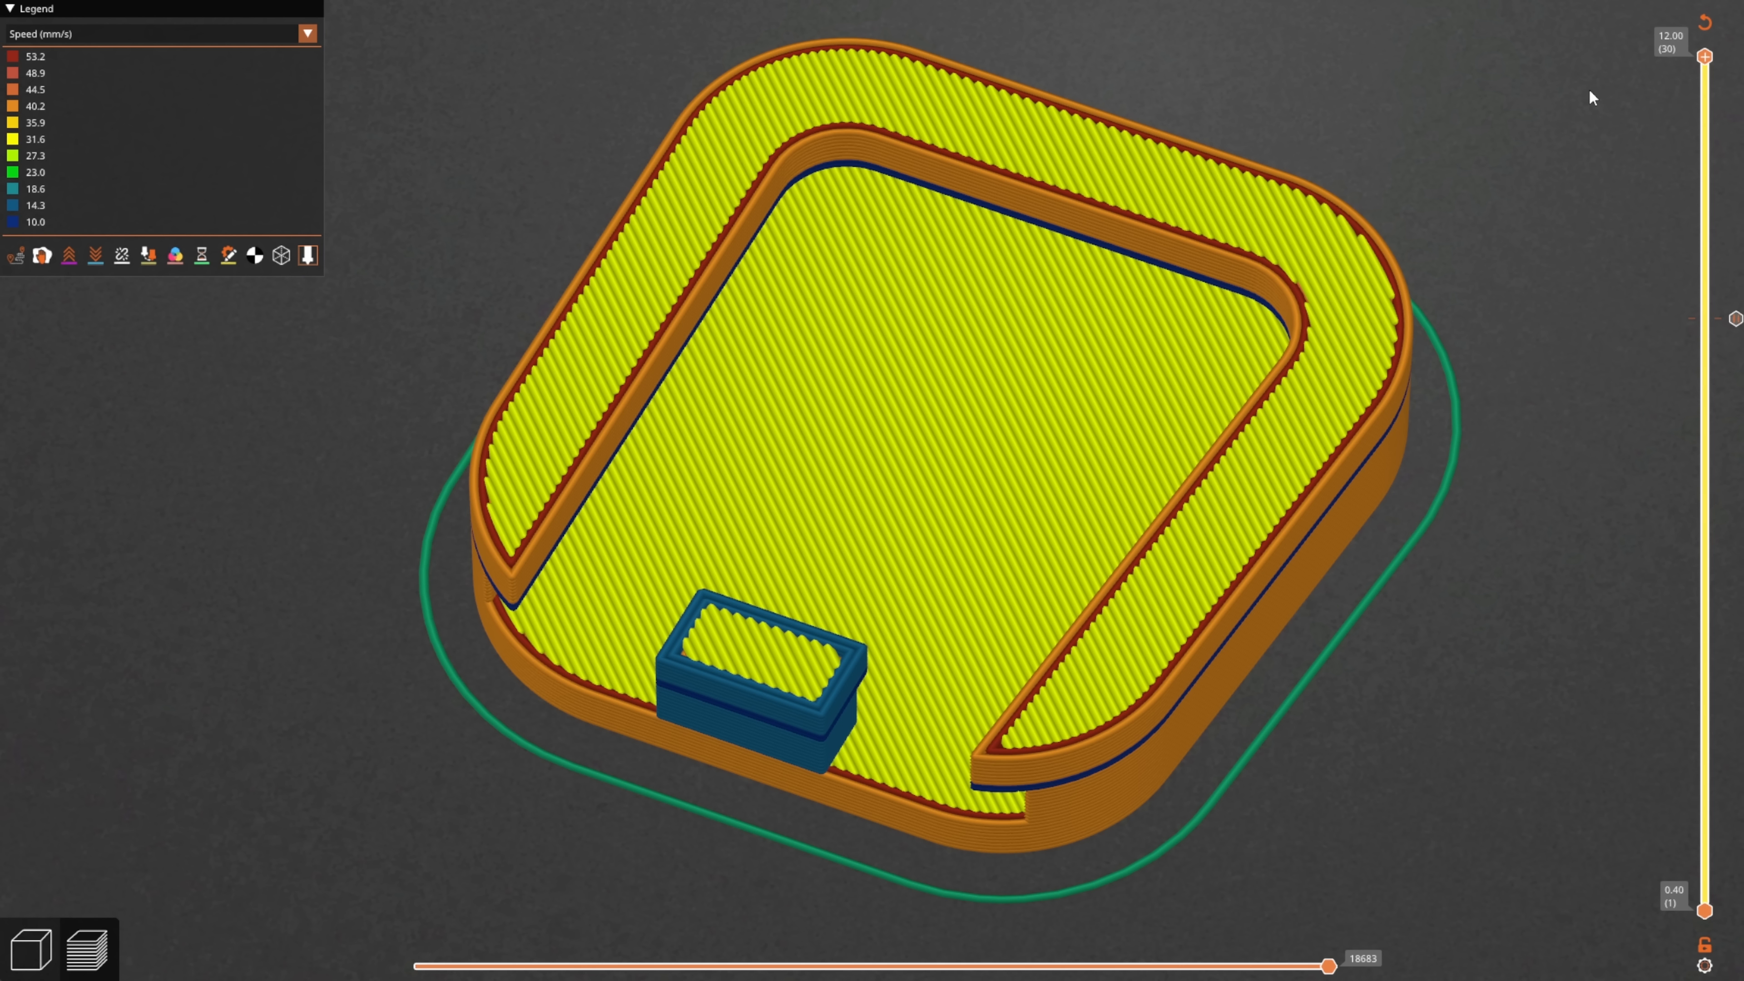
pyautogui.moveTo(930, 332)
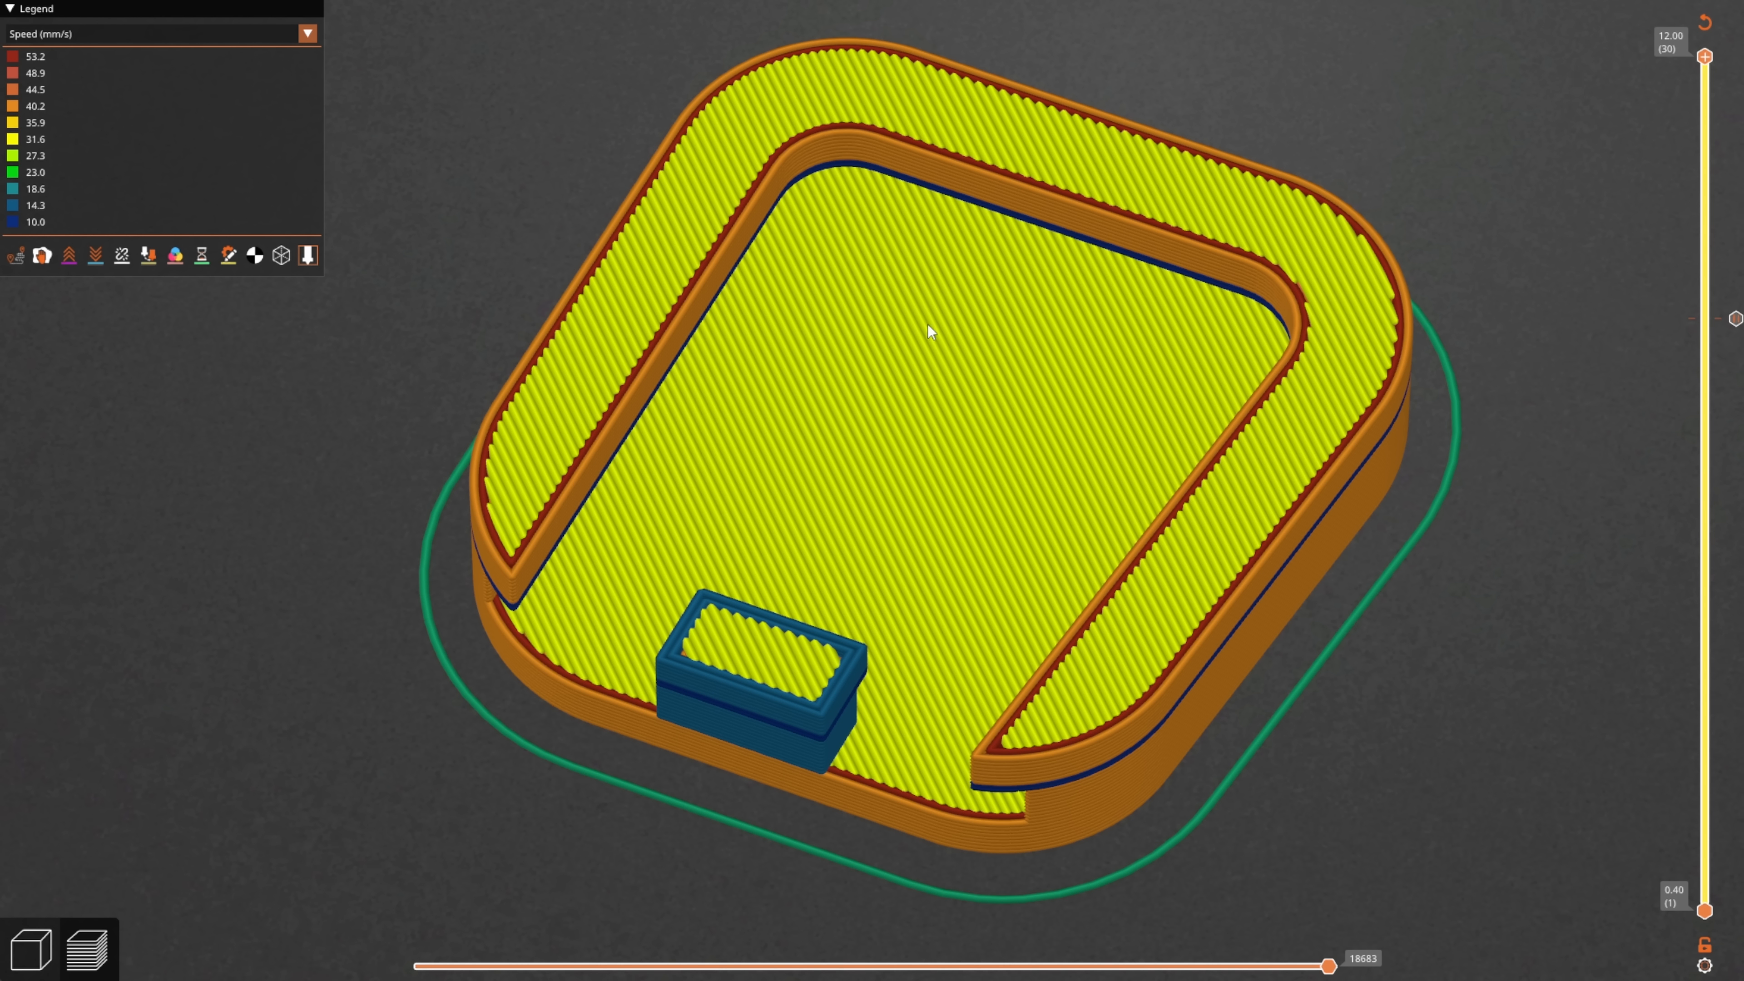
pyautogui.moveTo(901, 381)
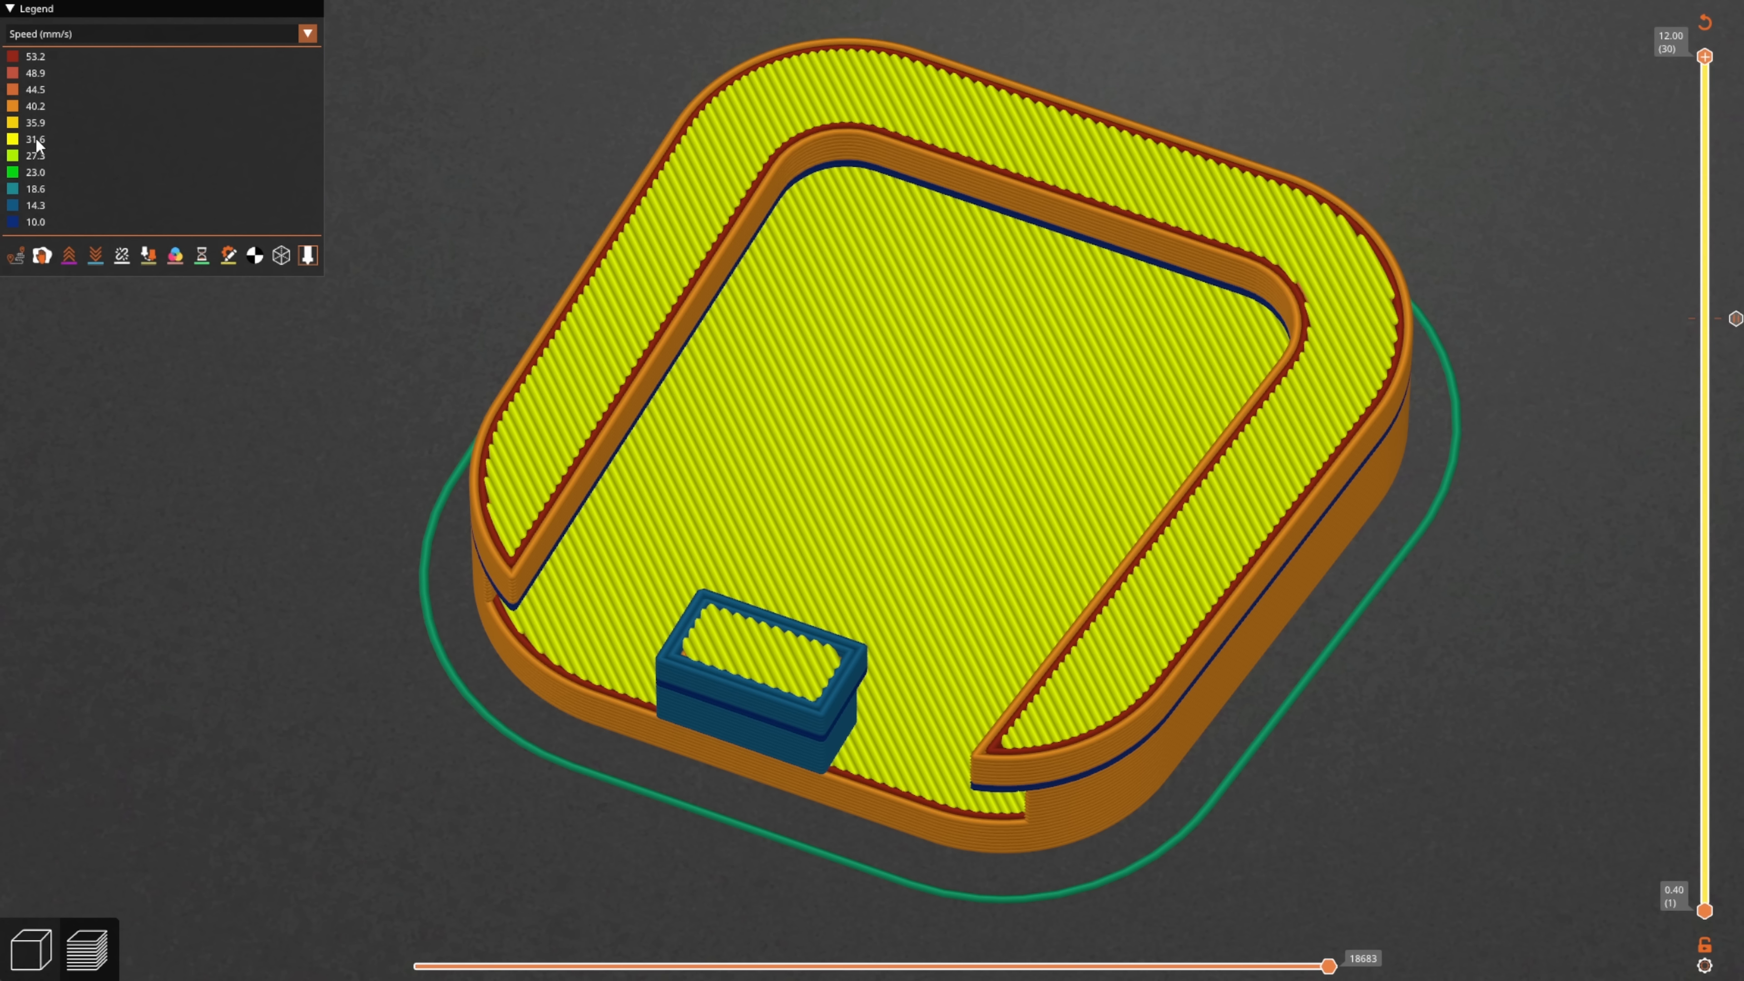
pyautogui.moveTo(500, 193)
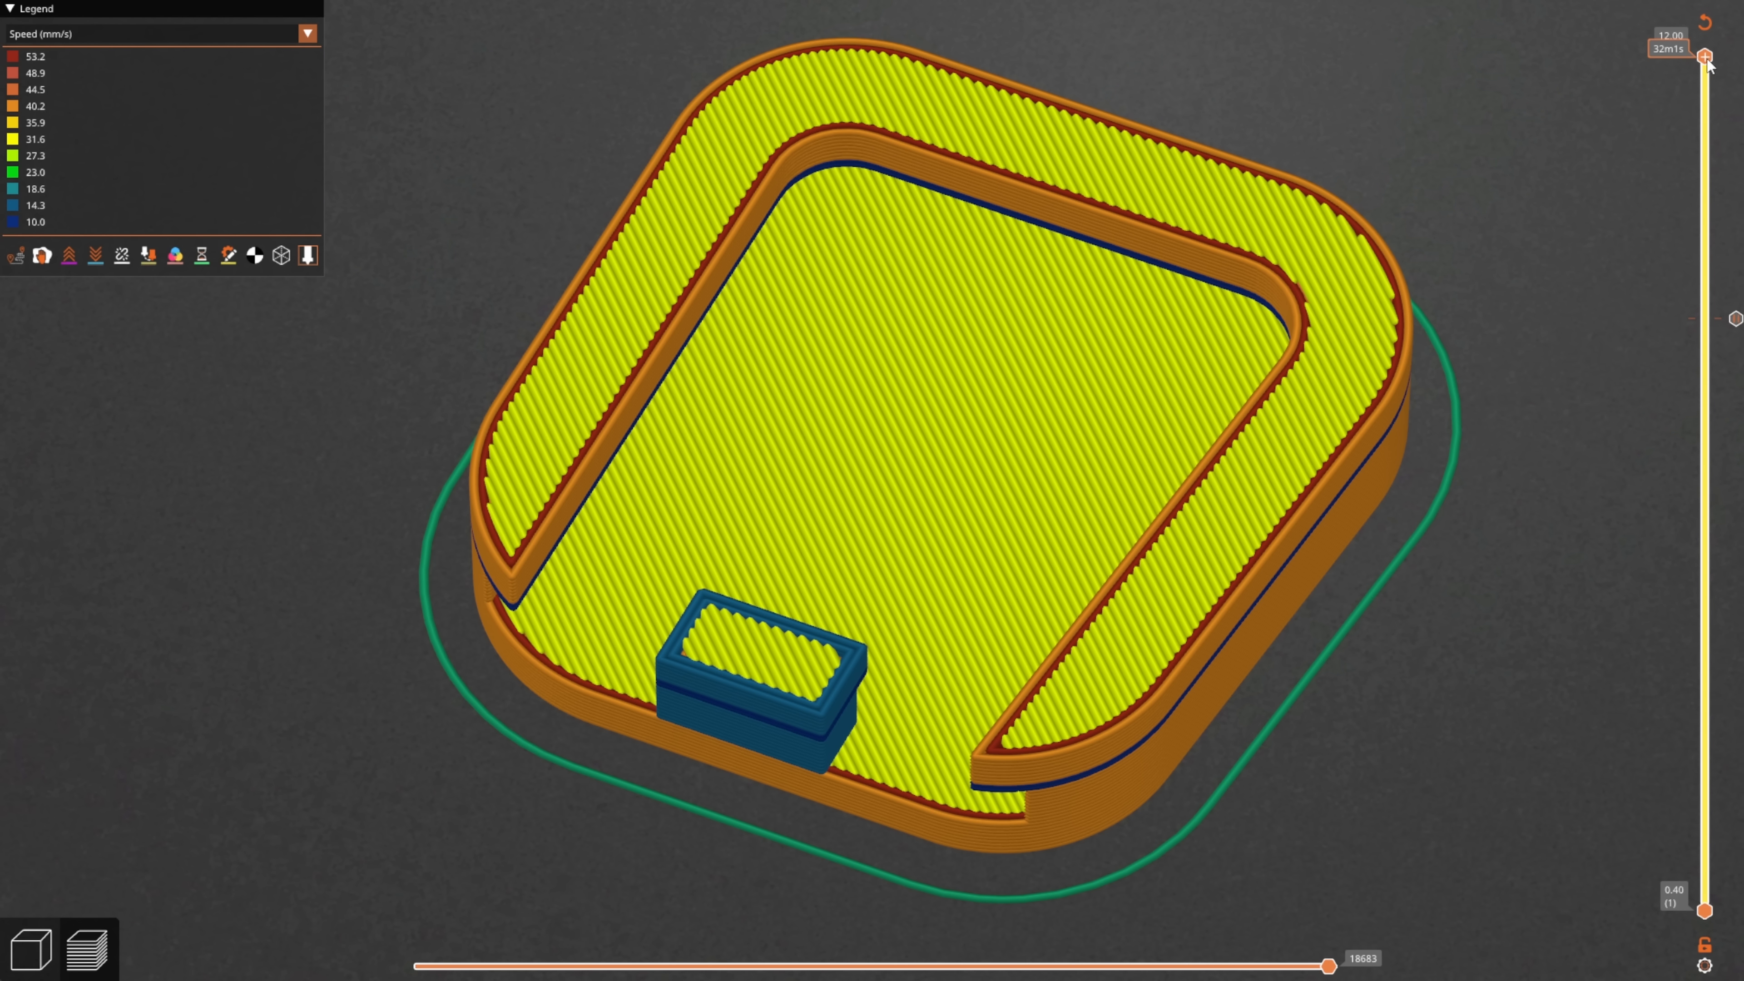
# Step the preview from the first layer up to layer 11, revealing infill and the insert pocket outline
pyautogui.moveTo(1704, 61); pyautogui.dragTo(1704, 667)
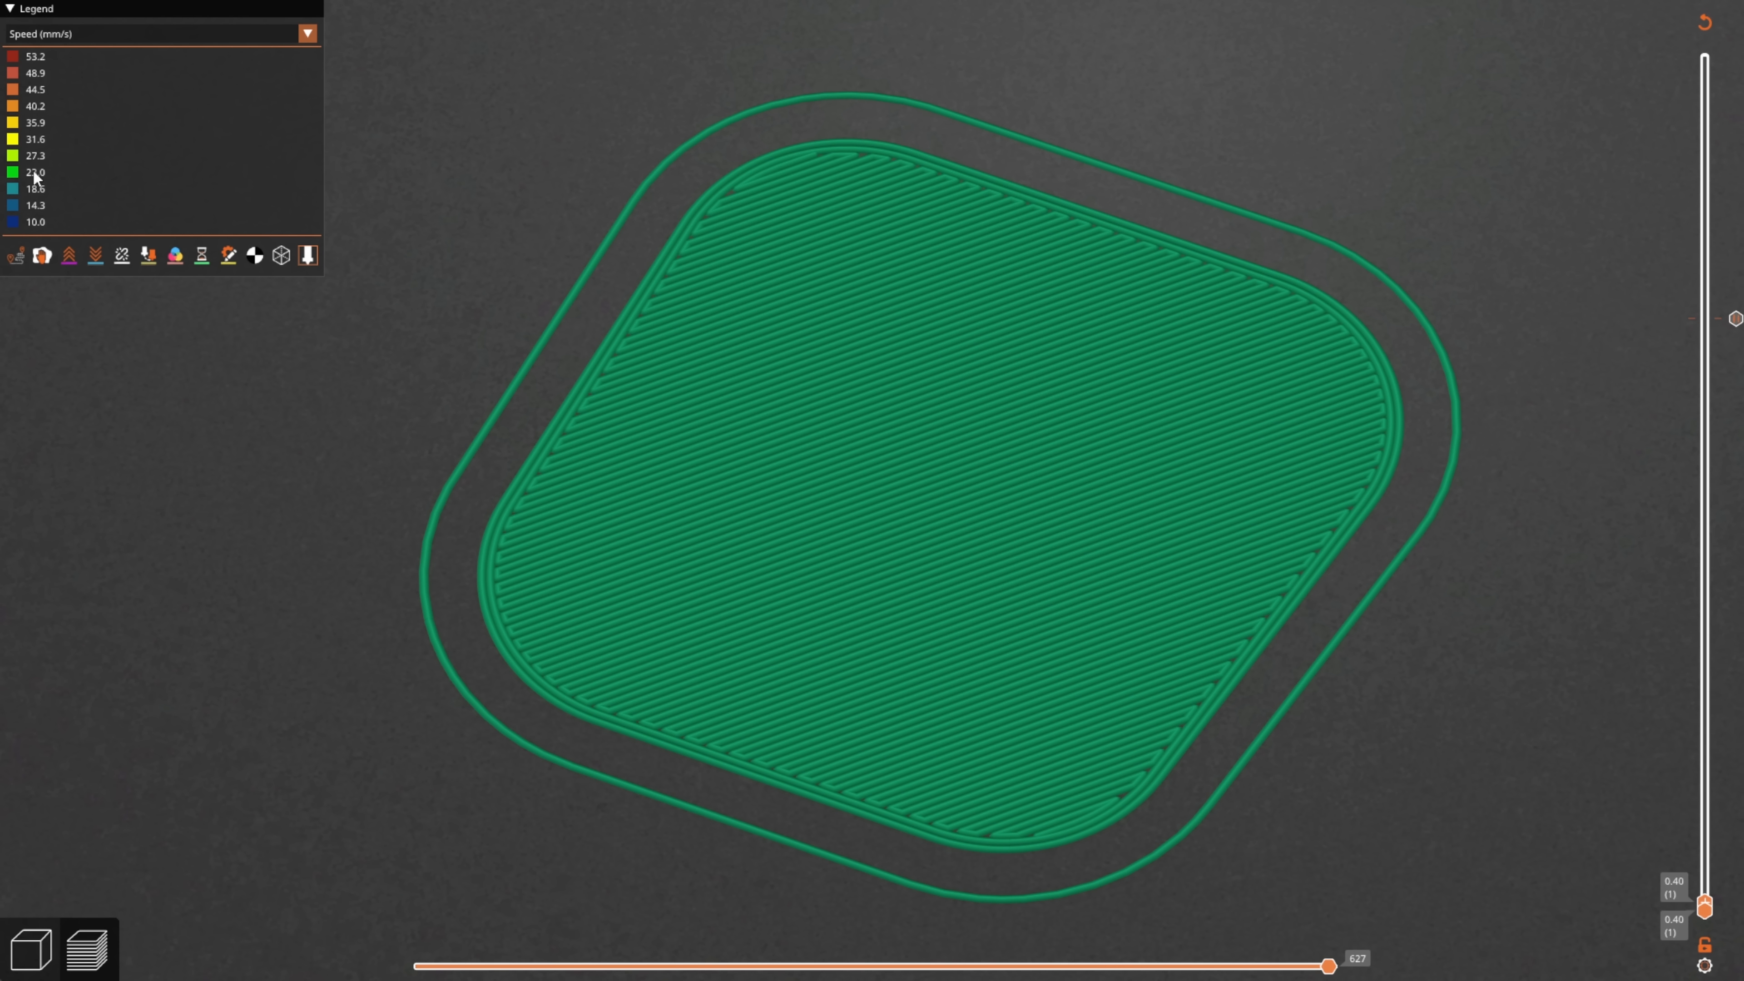
pyautogui.moveTo(882, 217)
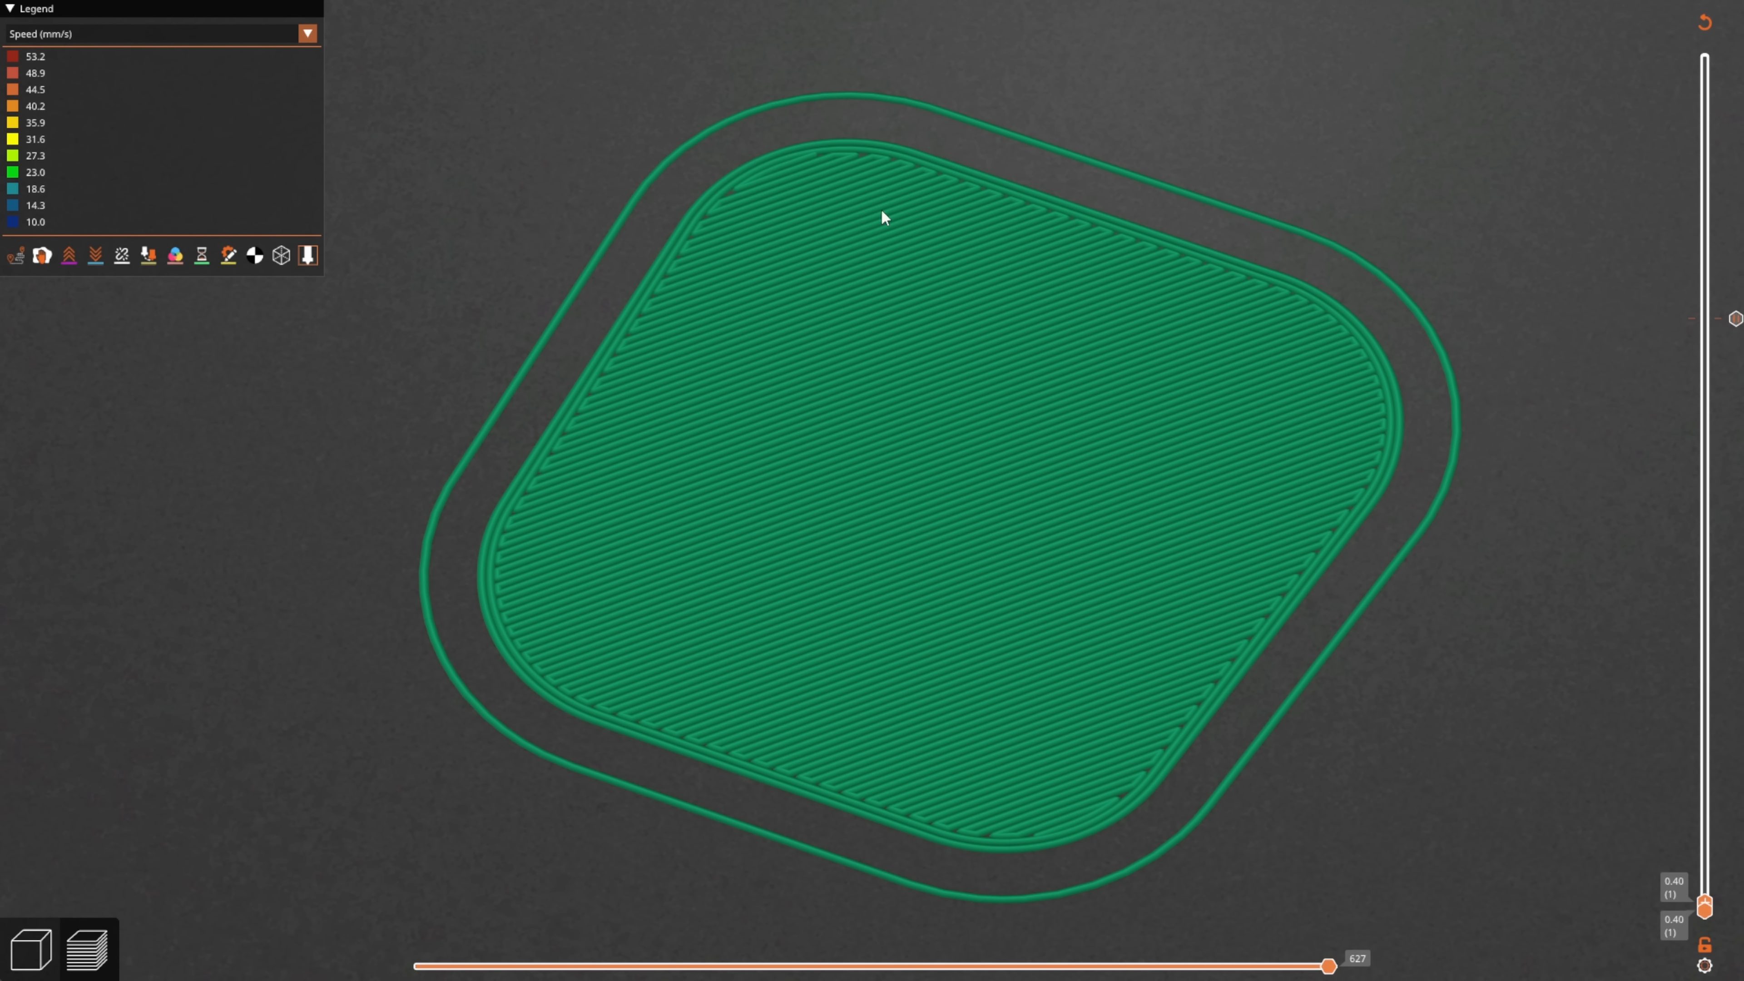
pyautogui.moveTo(1480, 719)
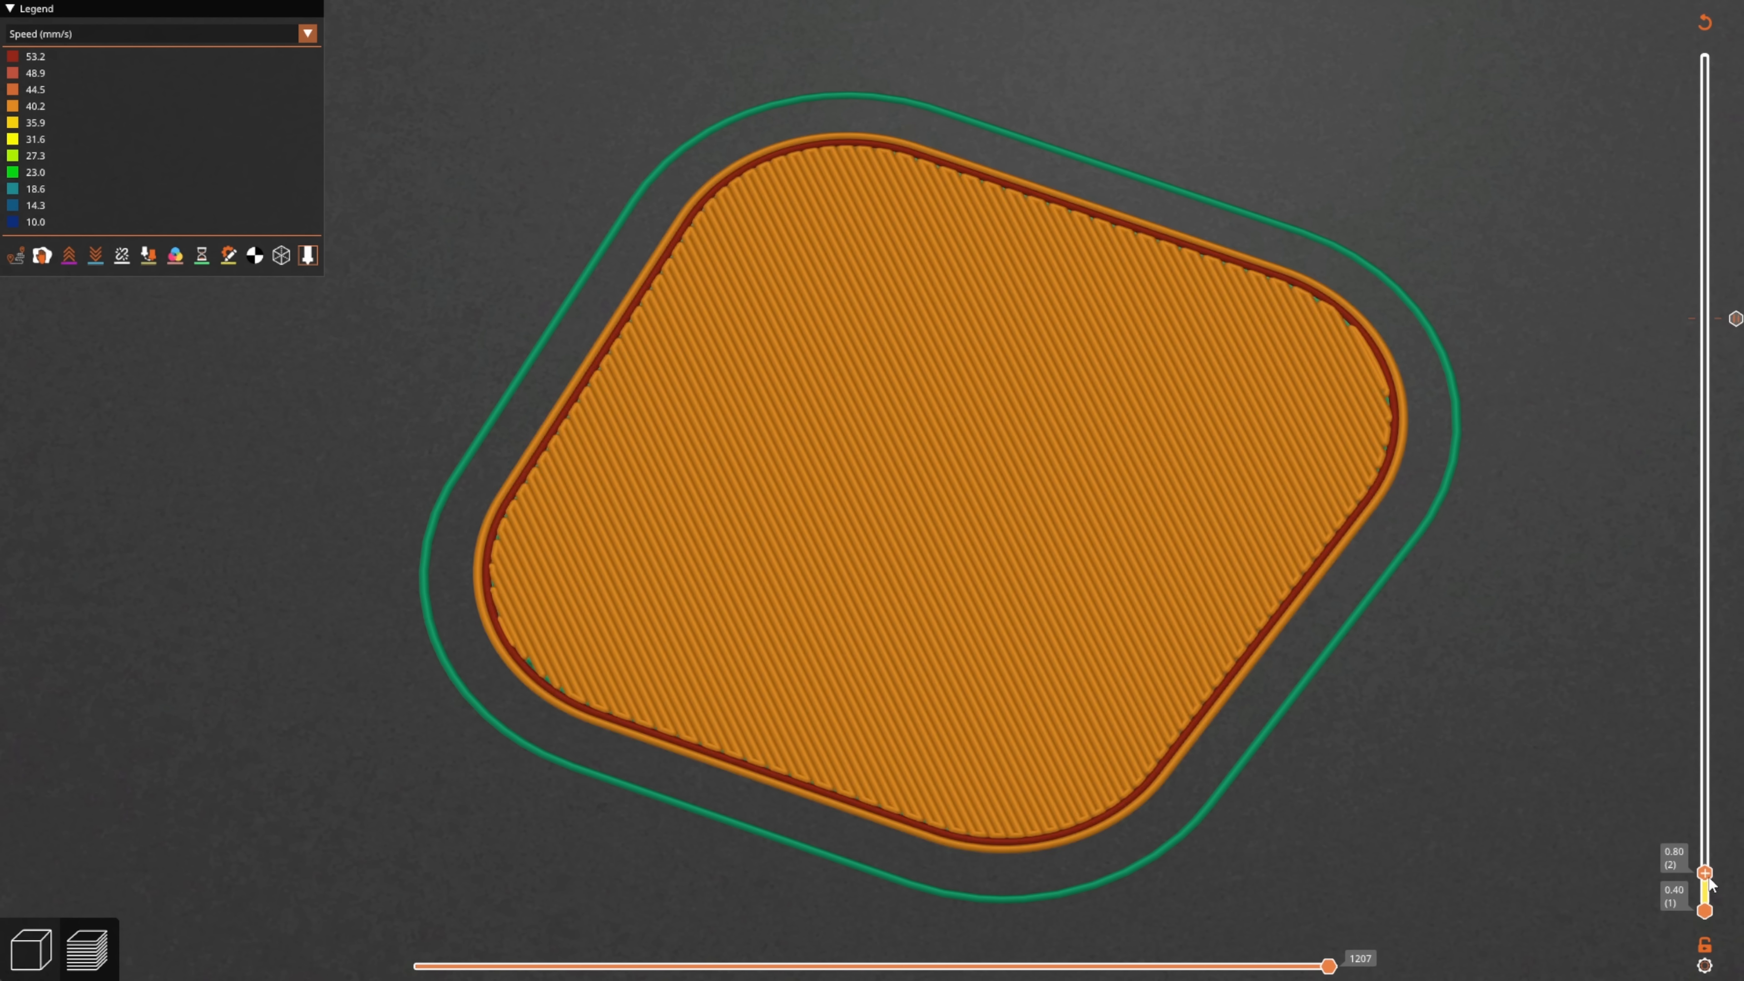
pyautogui.moveTo(1704, 873); pyautogui.dragTo(1704, 754)
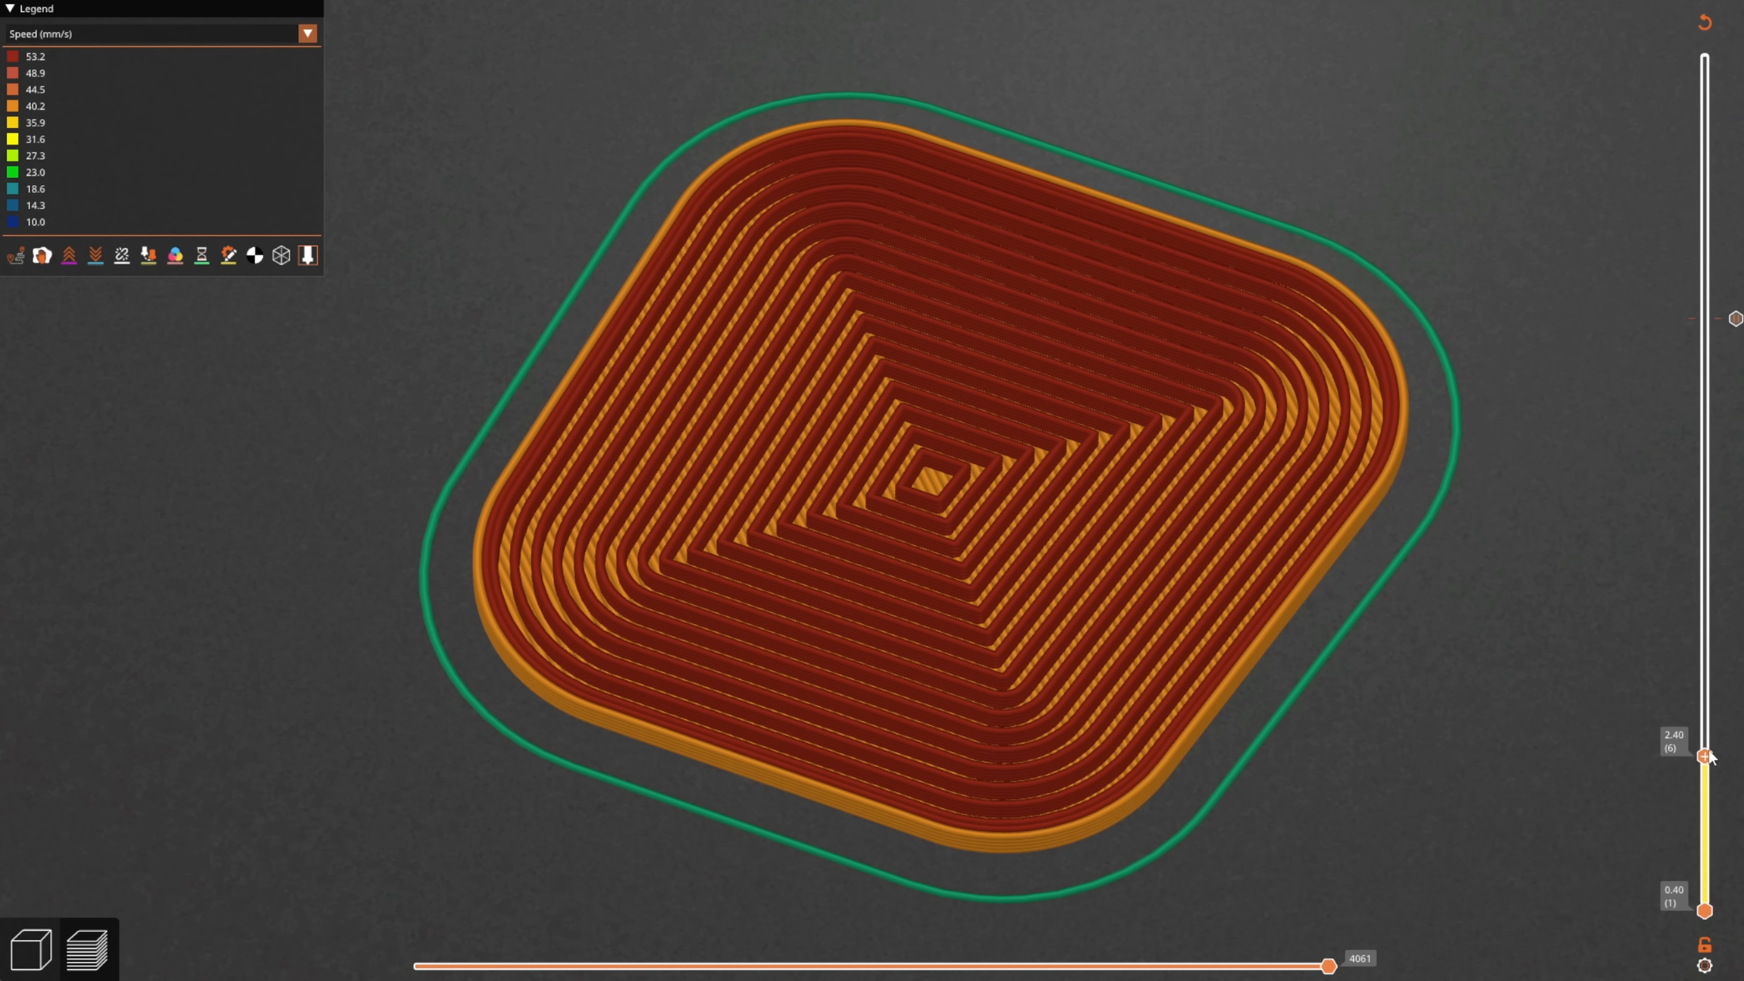
pyautogui.moveTo(615, 353)
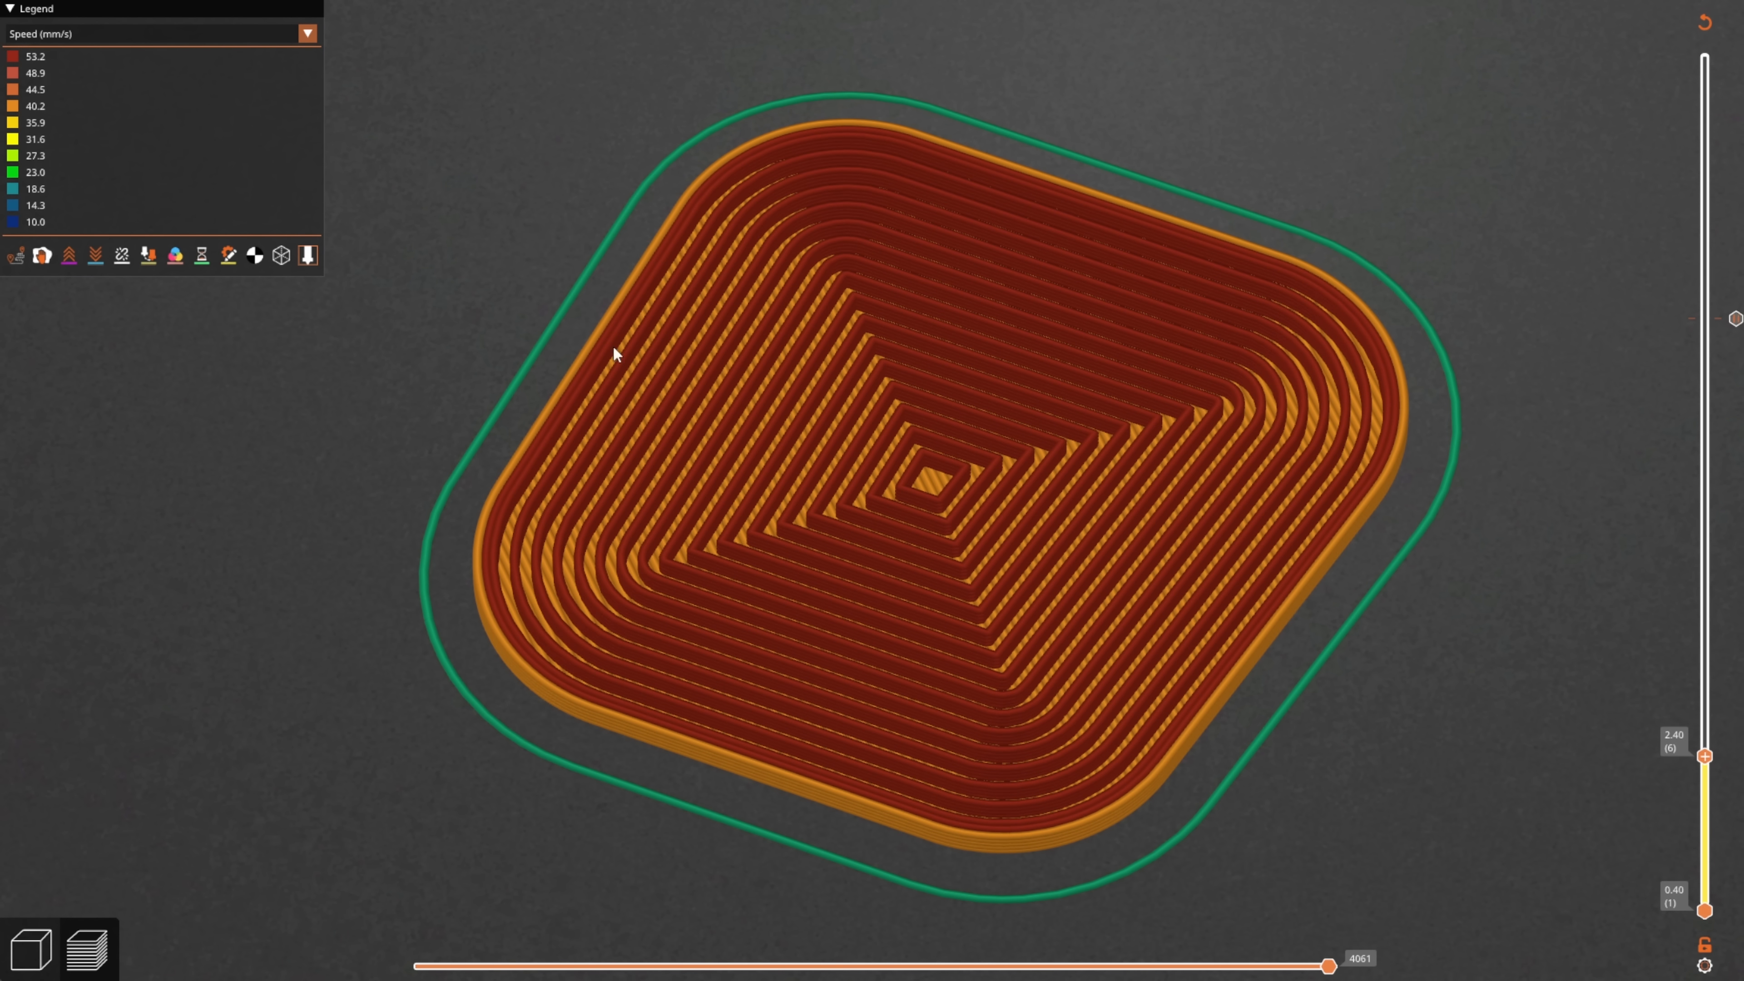
pyautogui.moveTo(798, 684)
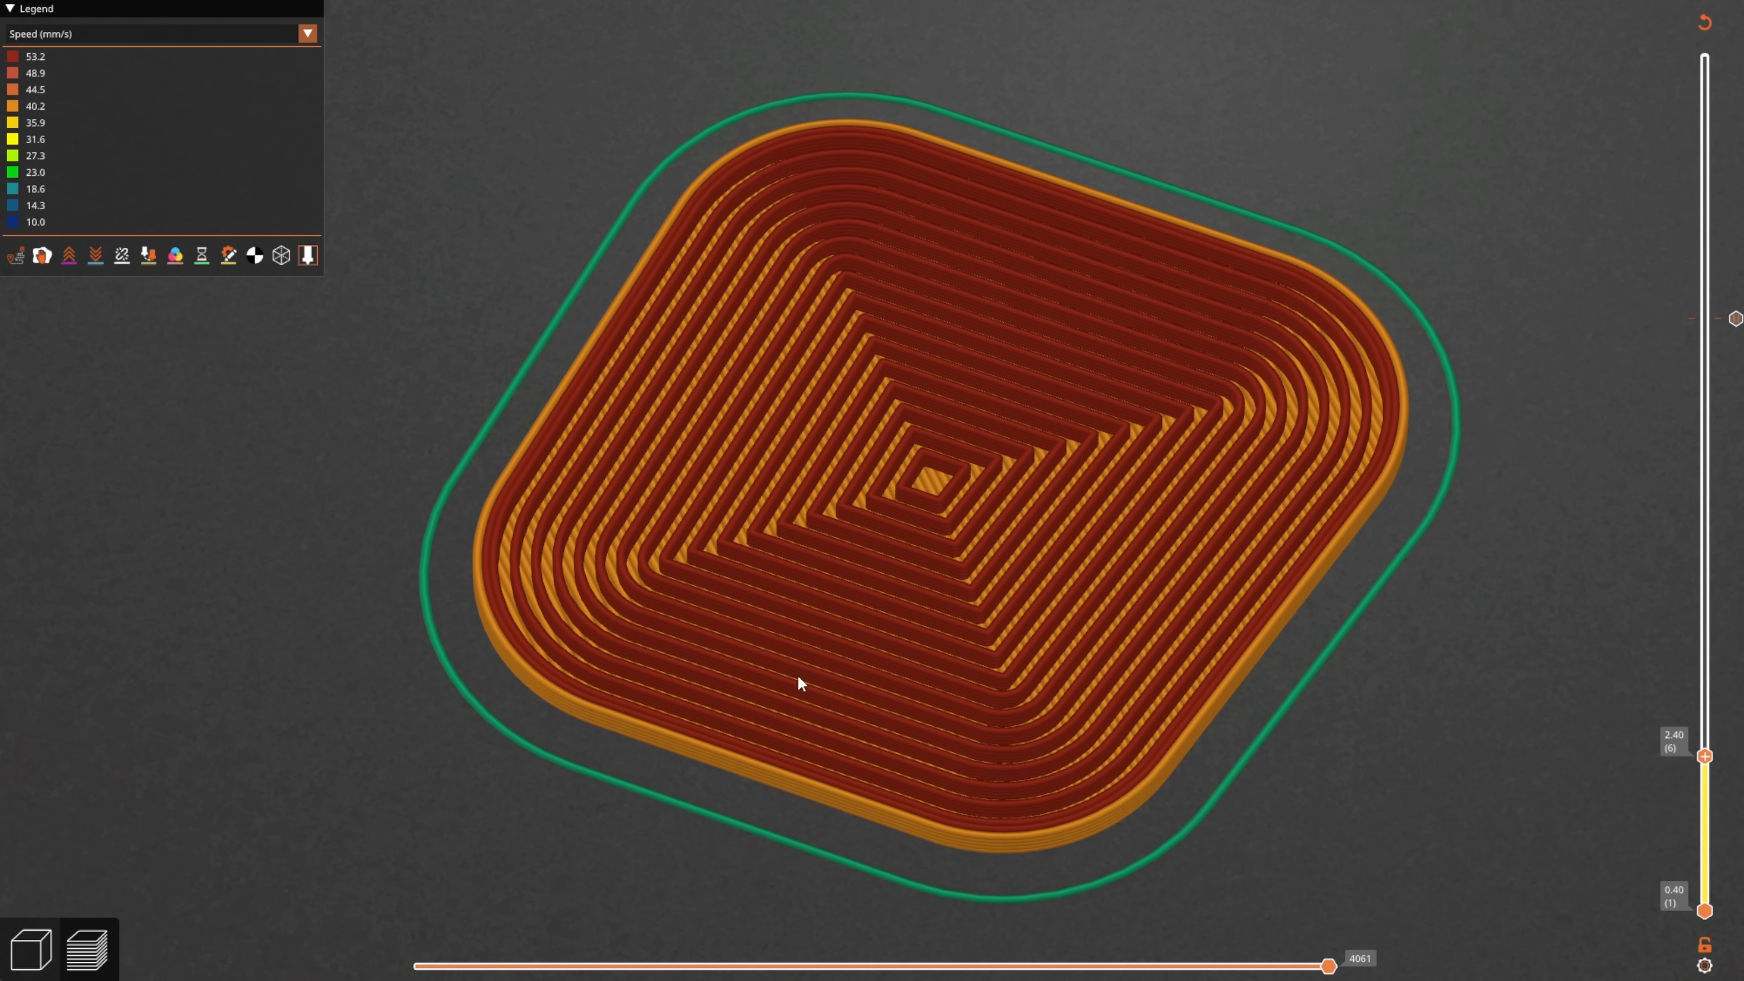
pyautogui.moveTo(1146, 668)
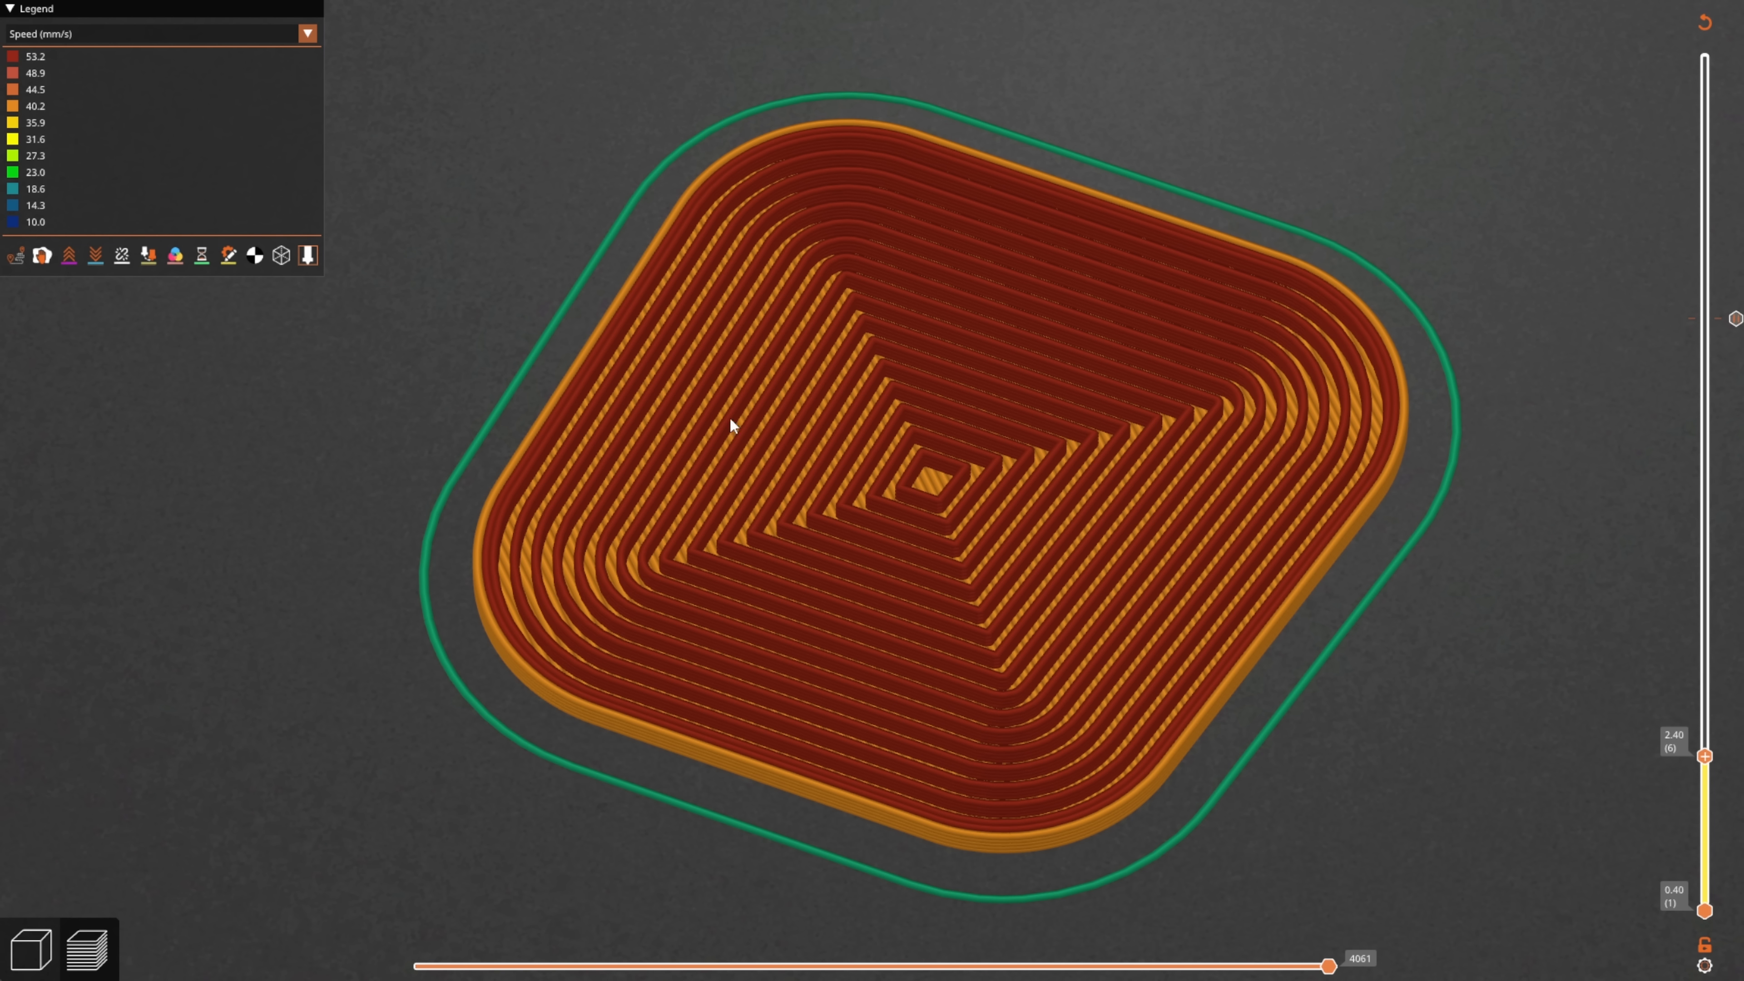
pyautogui.moveTo(1704, 755)
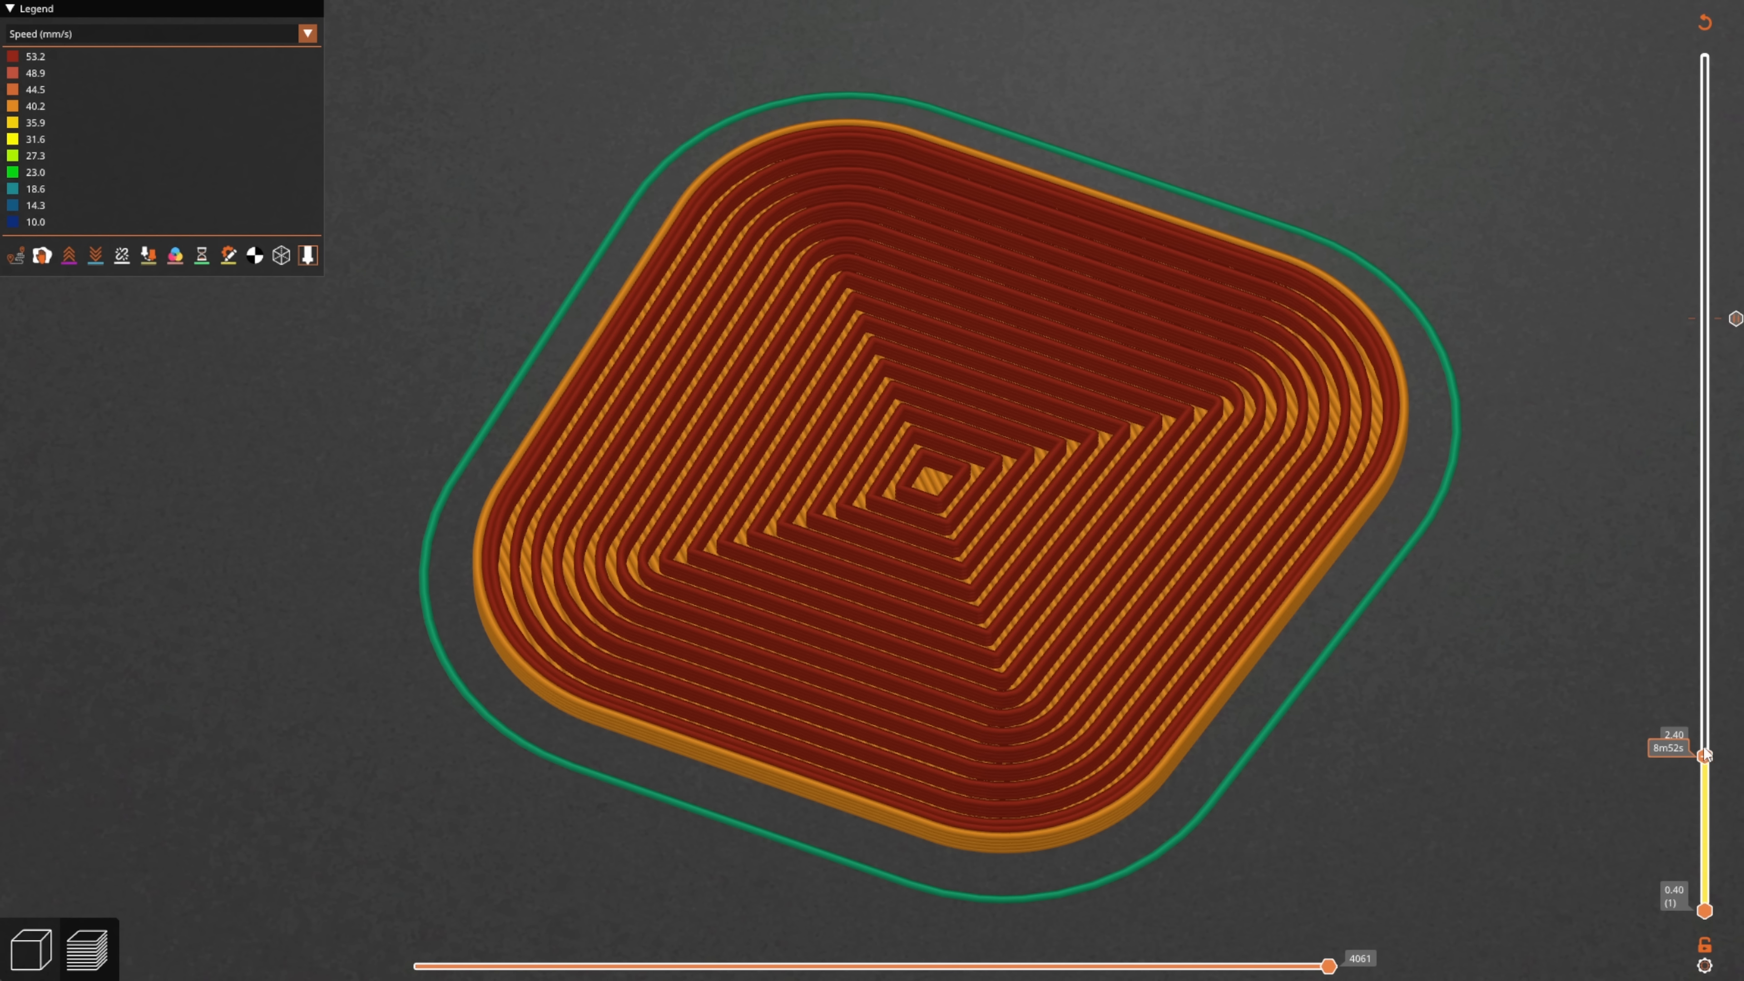
pyautogui.moveTo(1704, 754); pyautogui.dragTo(1703, 639)
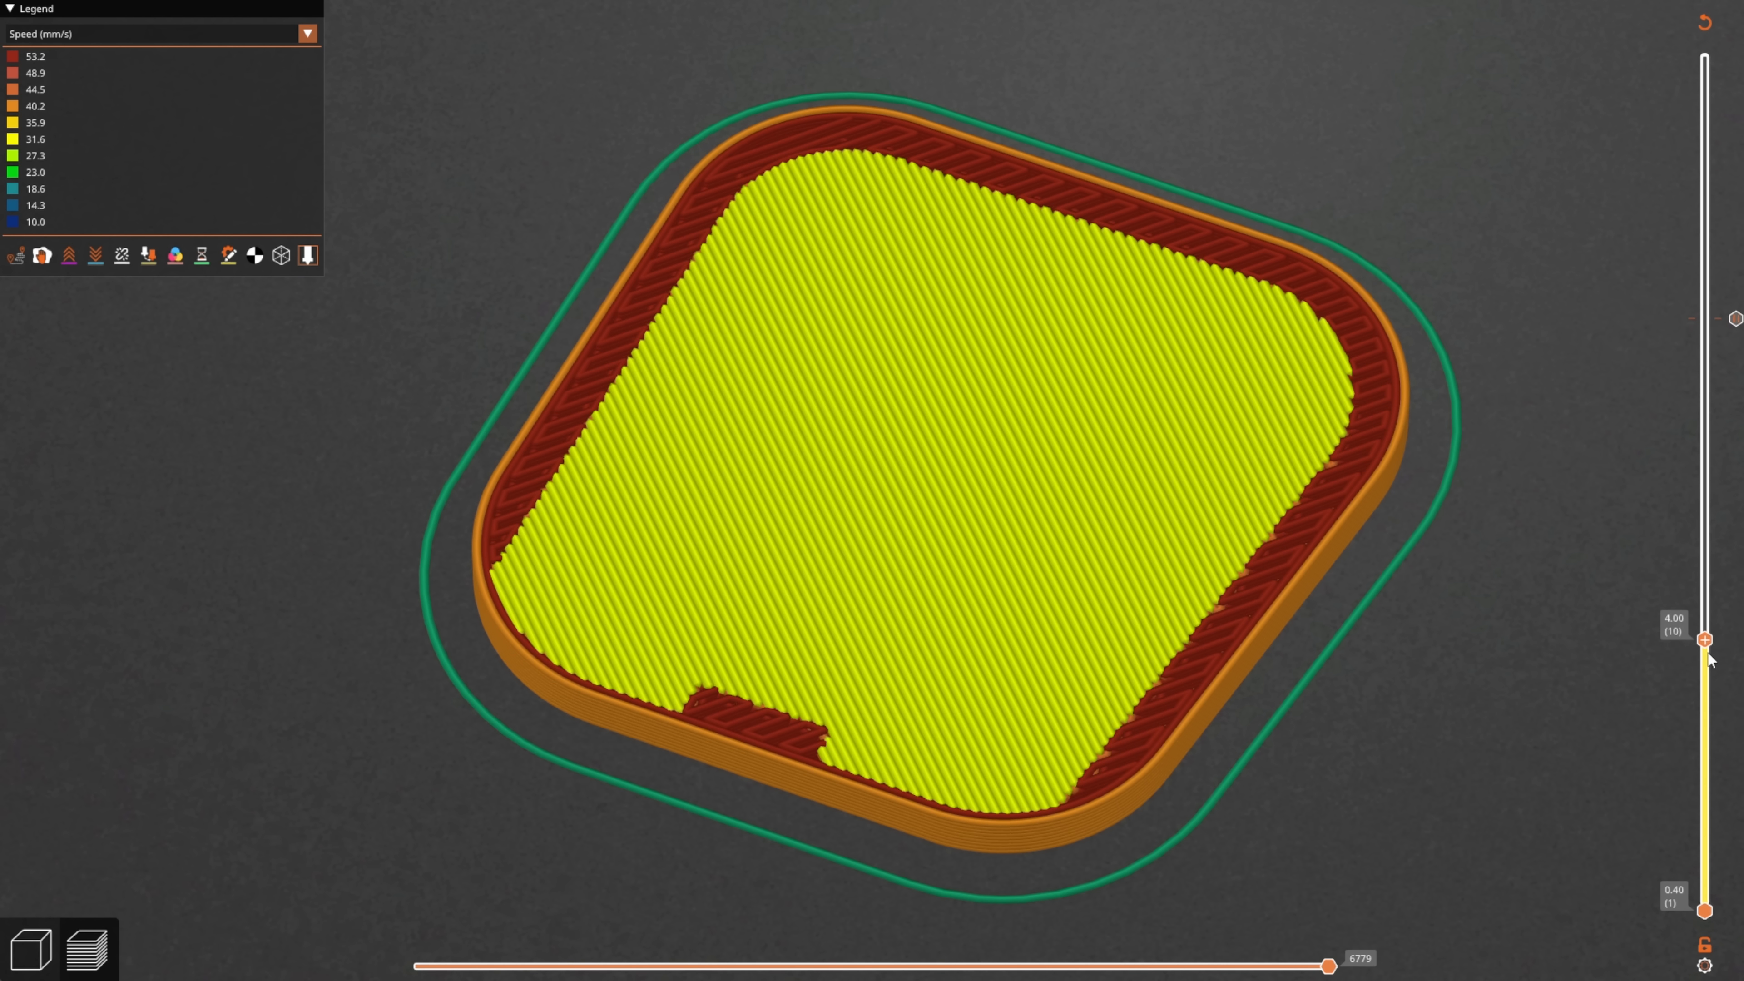
pyautogui.moveTo(1703, 638); pyautogui.dragTo(1703, 610)
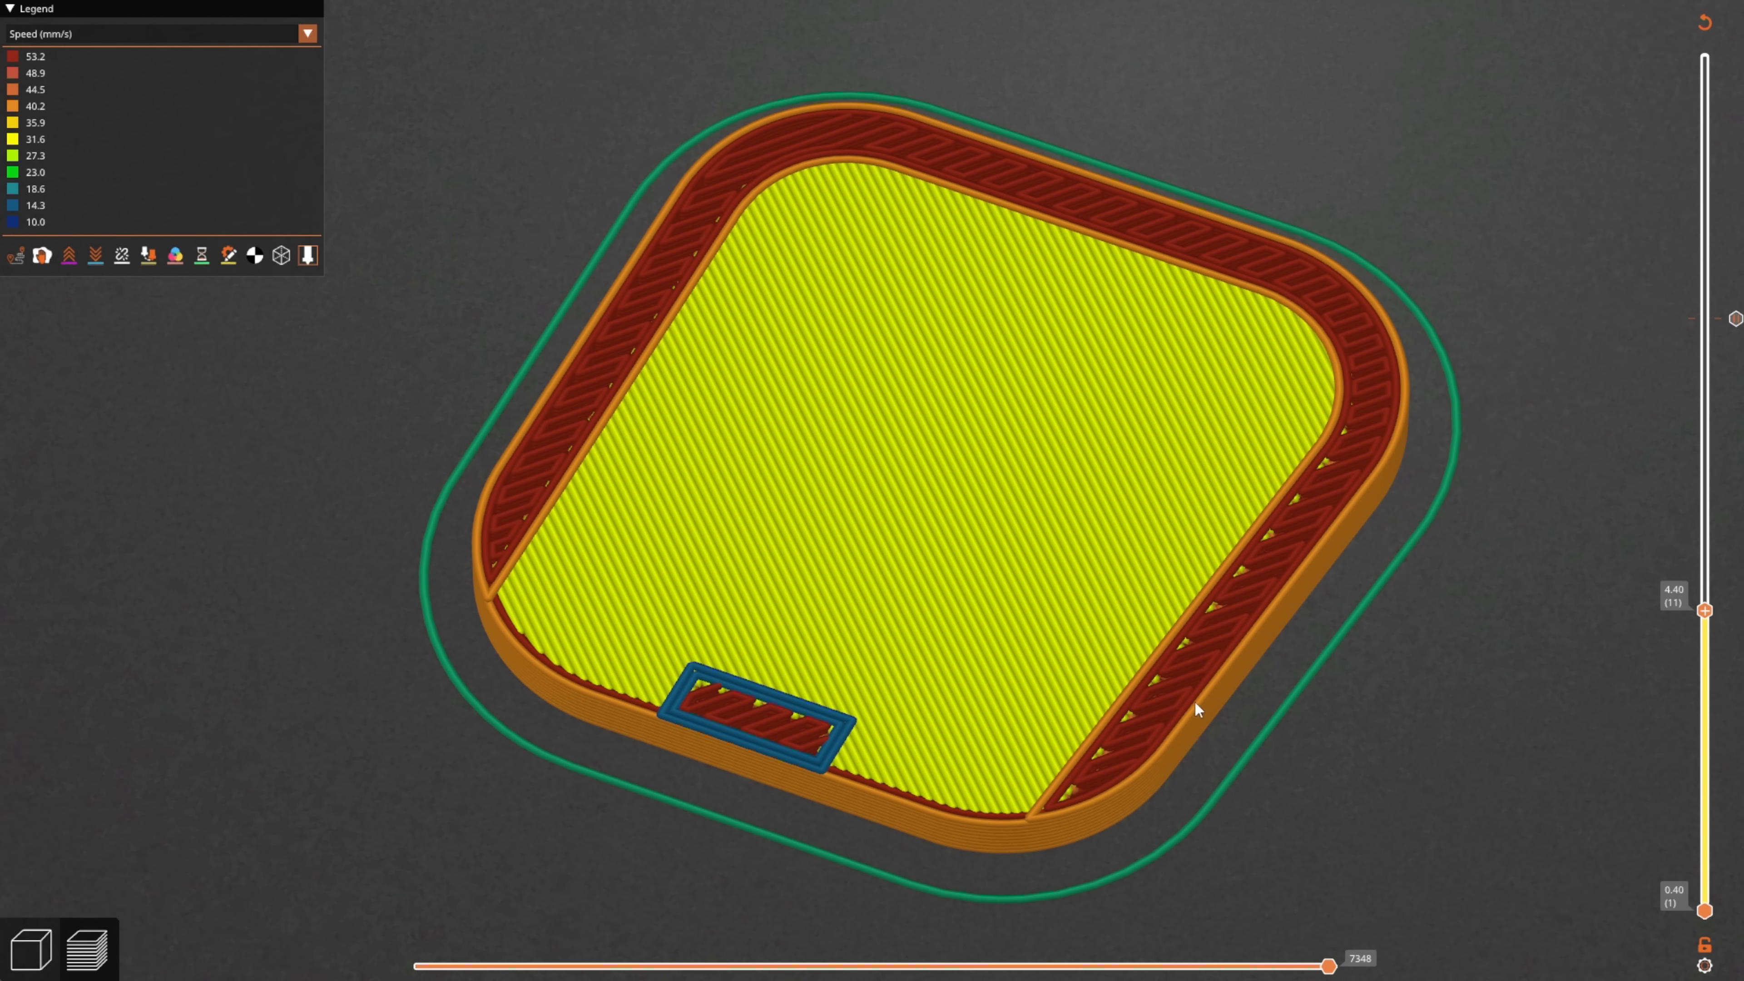
pyautogui.moveTo(606, 380)
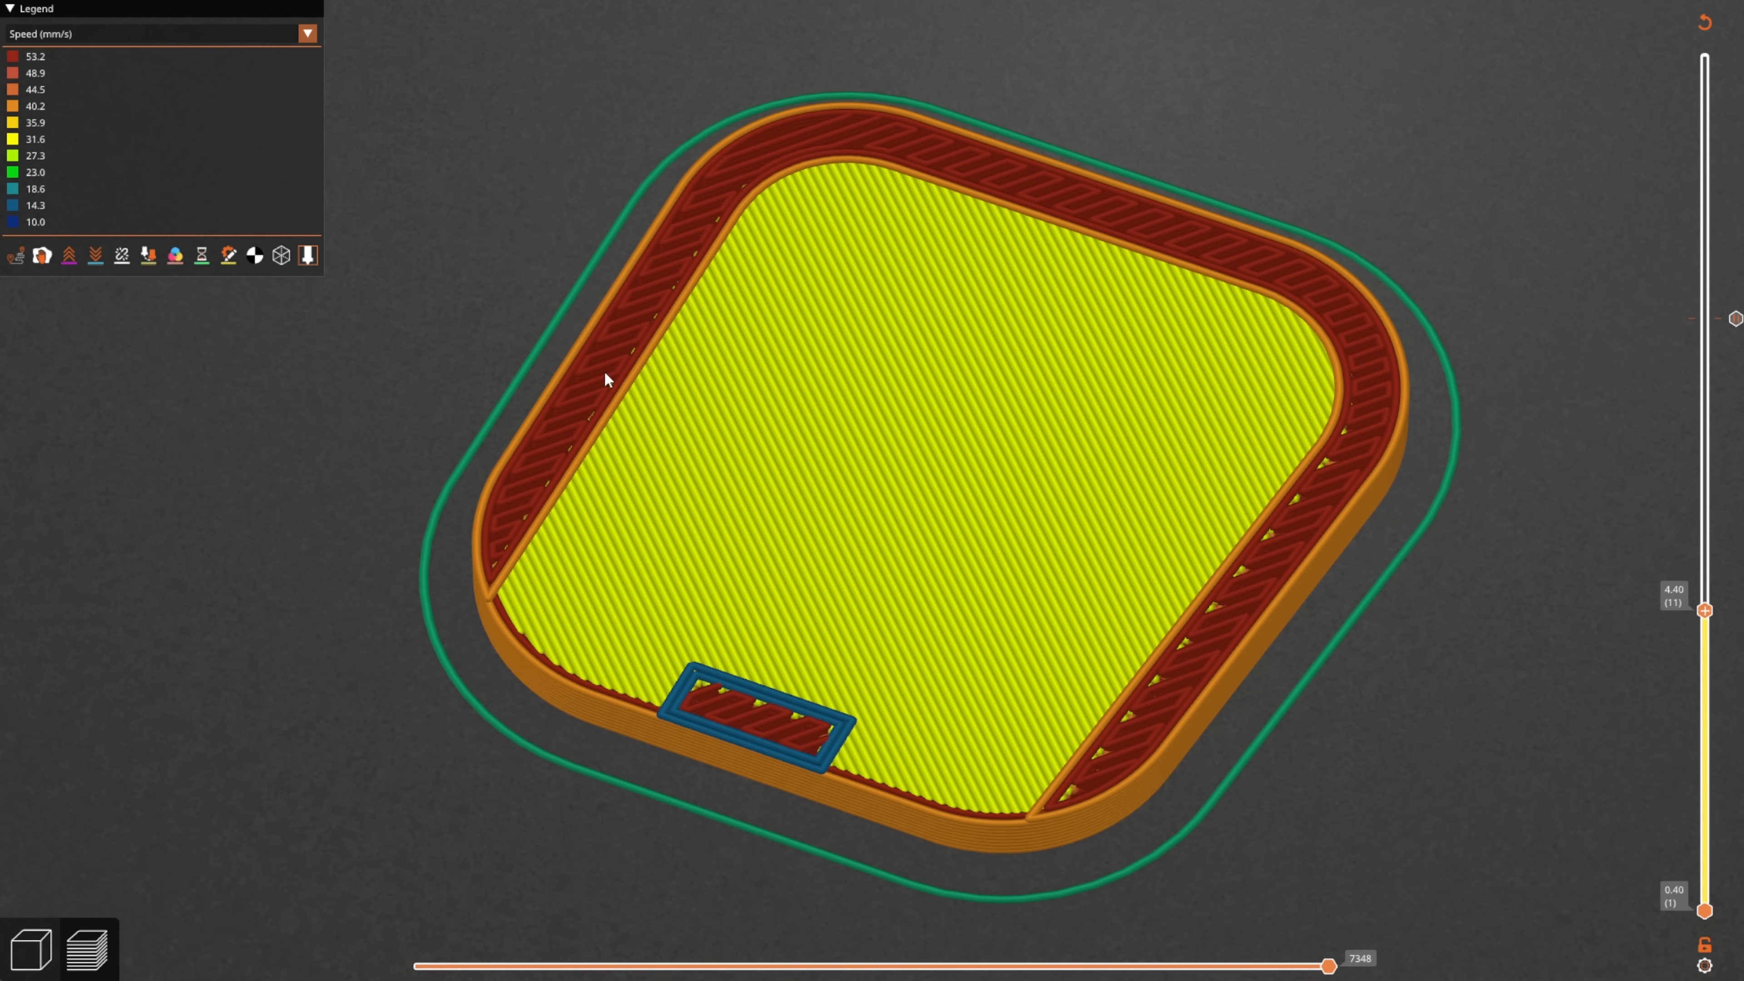
pyautogui.moveTo(1347, 530)
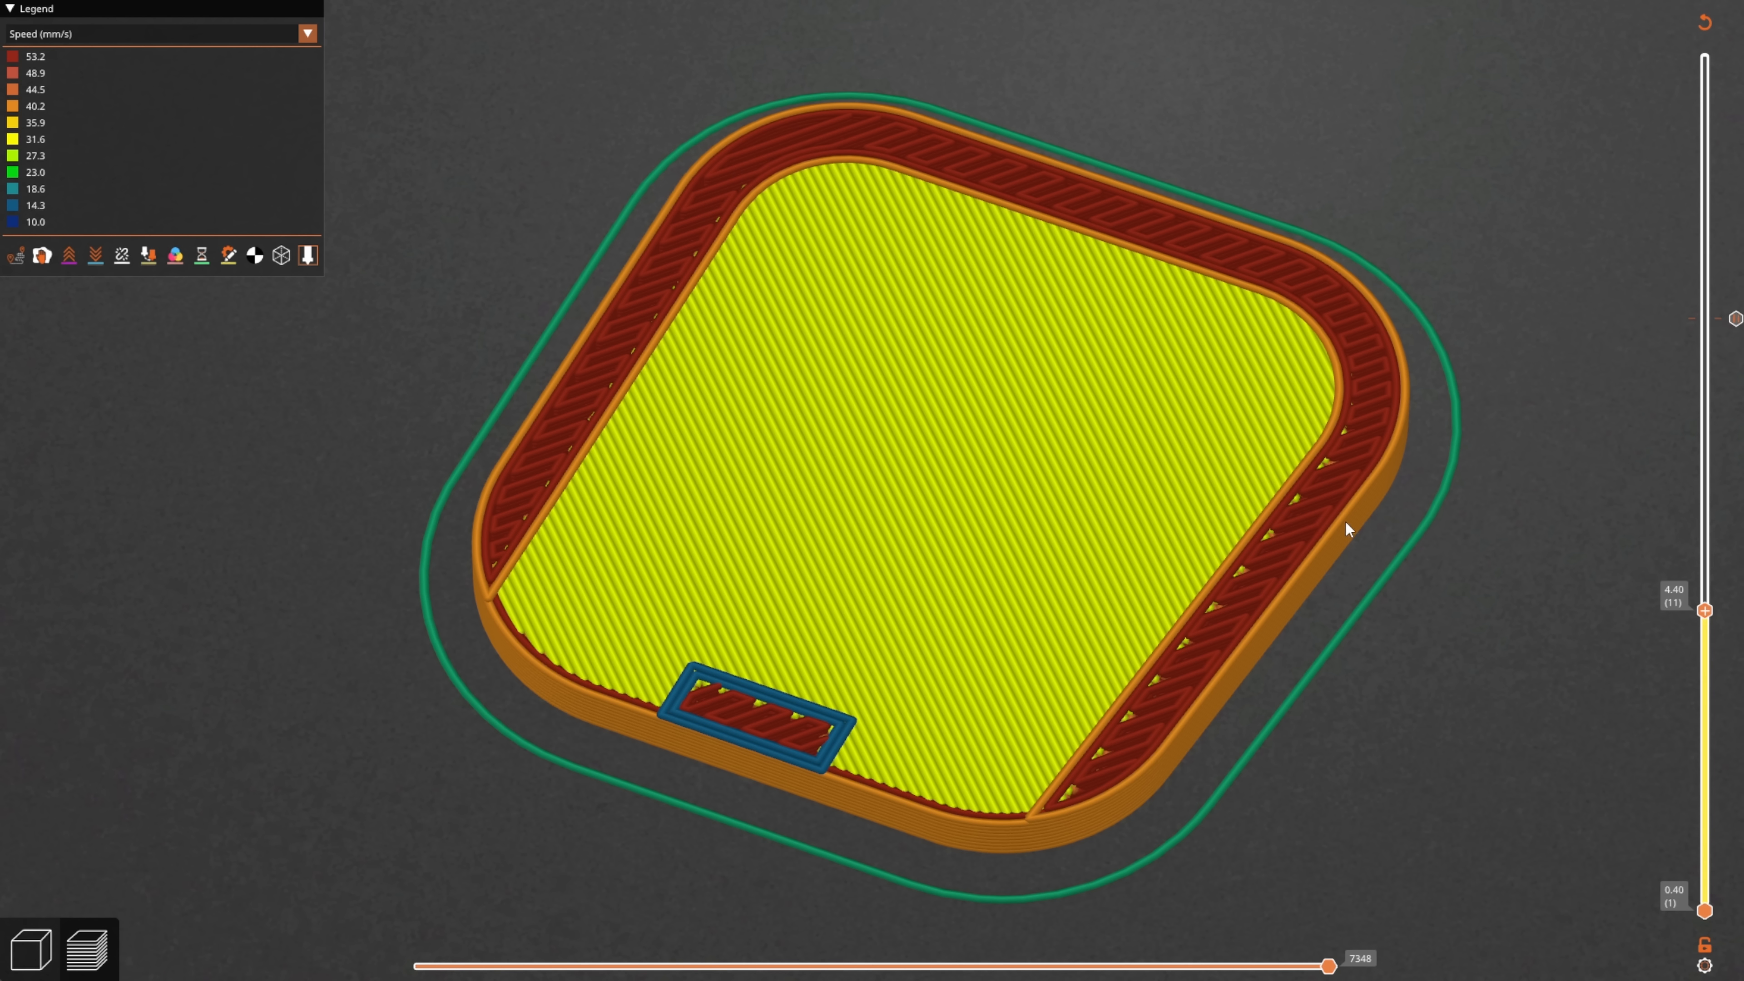
# Raise the preview through layers 14, 18, 19 to layer 21 with its slow bridging perimeters
pyautogui.moveTo(1703, 609); pyautogui.dragTo(1704, 523)
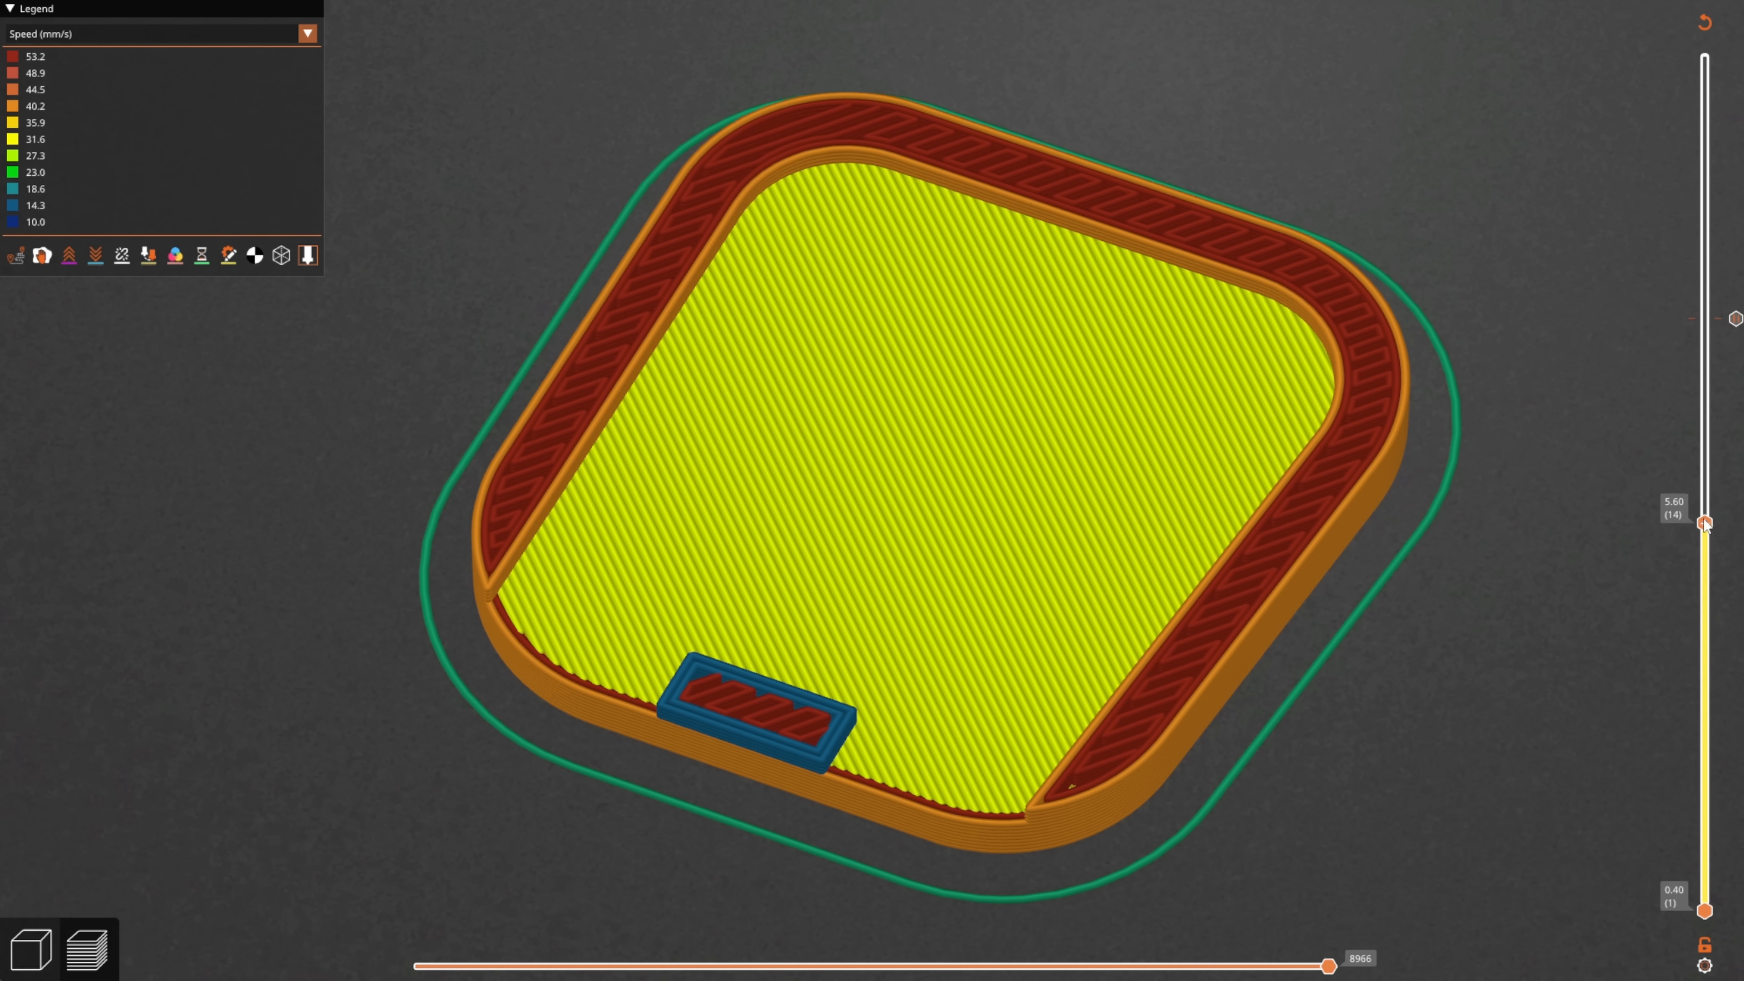
pyautogui.moveTo(1704, 524); pyautogui.dragTo(1704, 405)
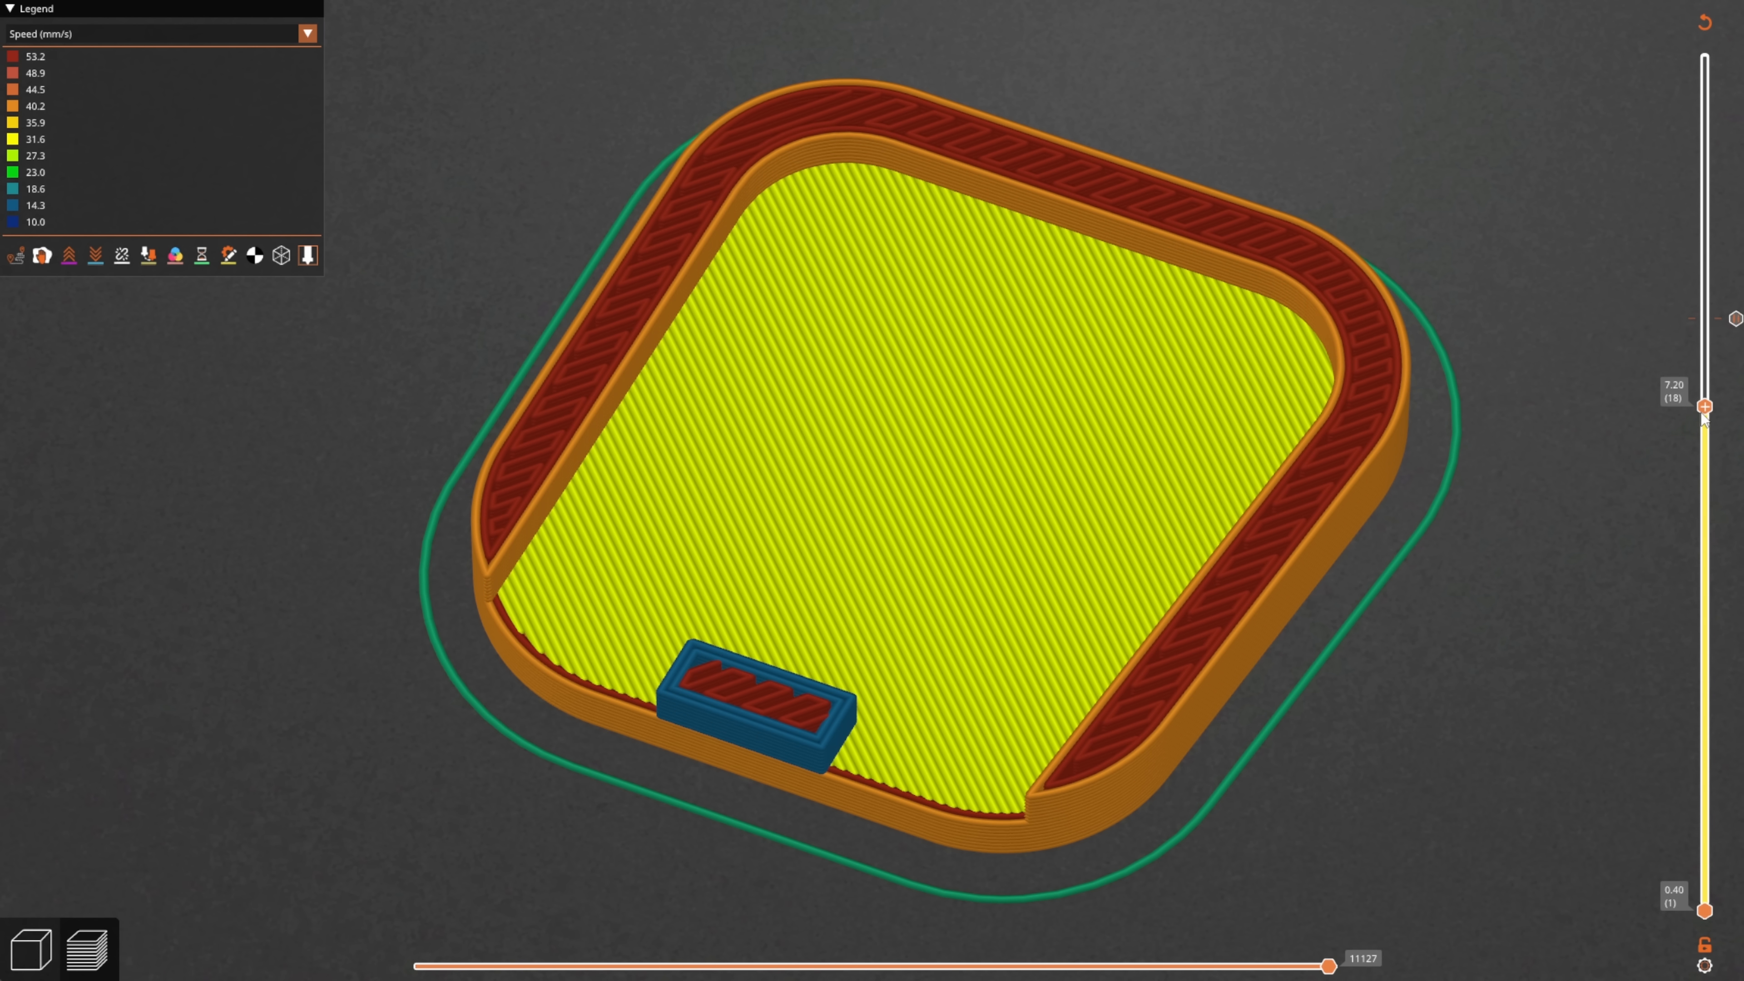
pyautogui.moveTo(1703, 406); pyautogui.dragTo(1703, 376)
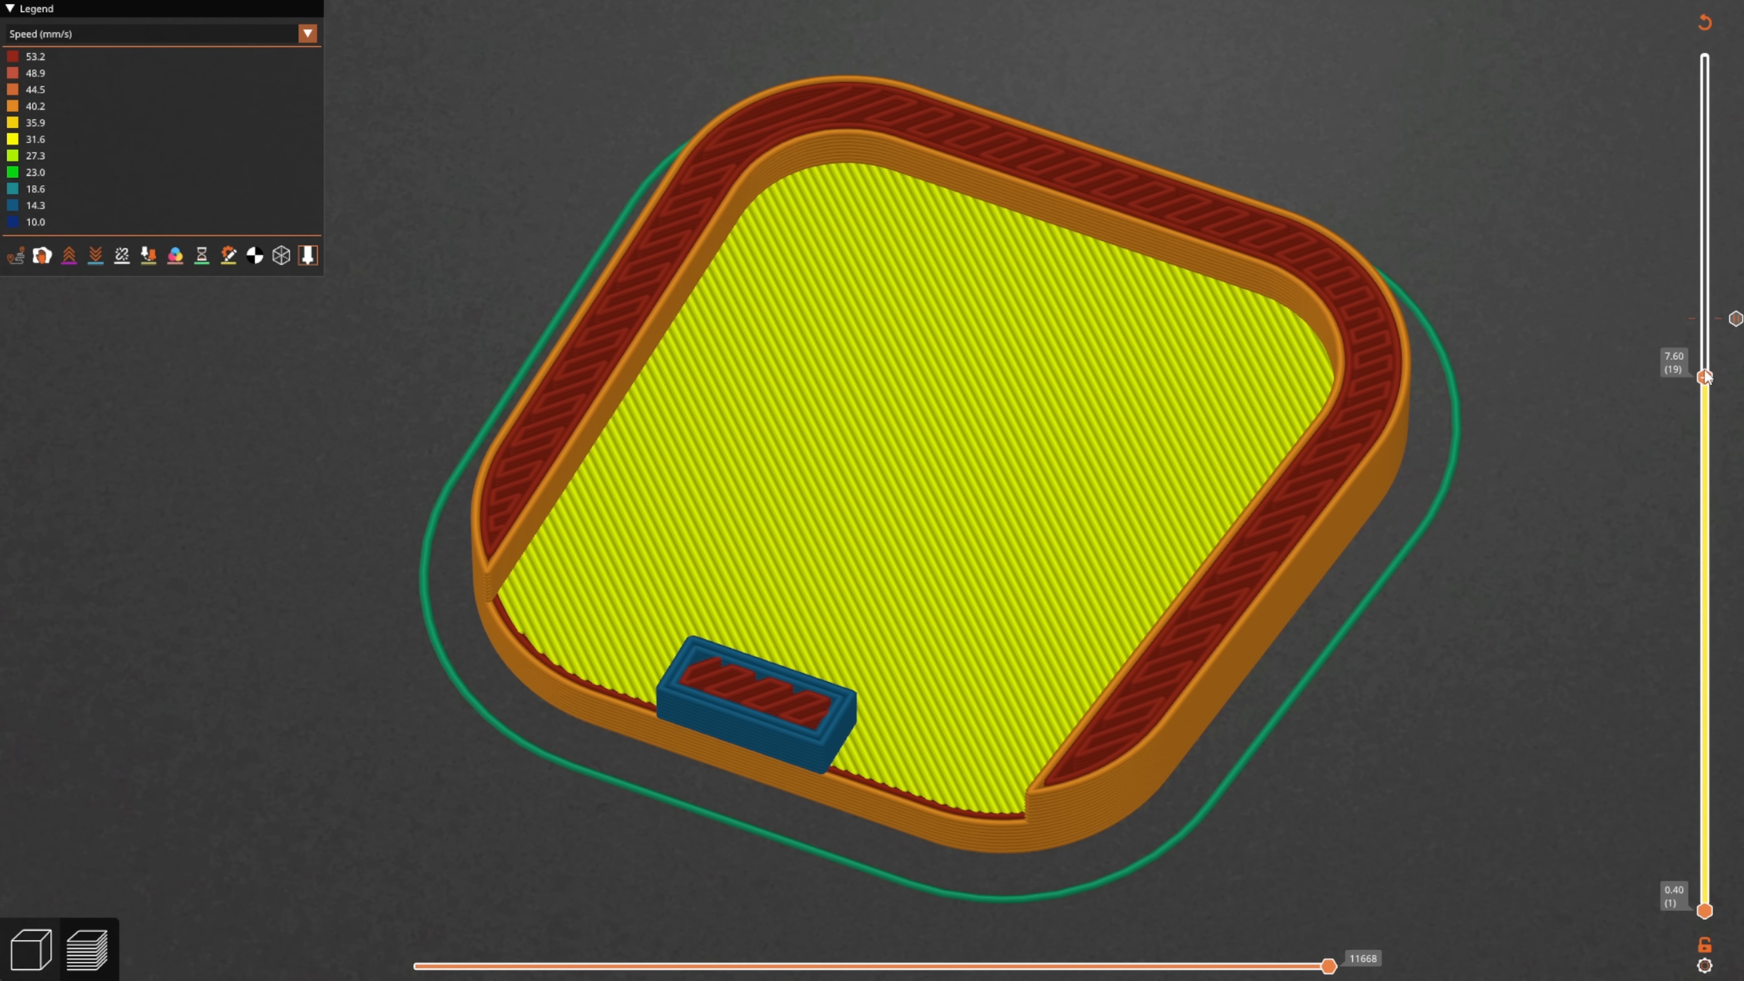
pyautogui.moveTo(1704, 376); pyautogui.dragTo(1704, 321)
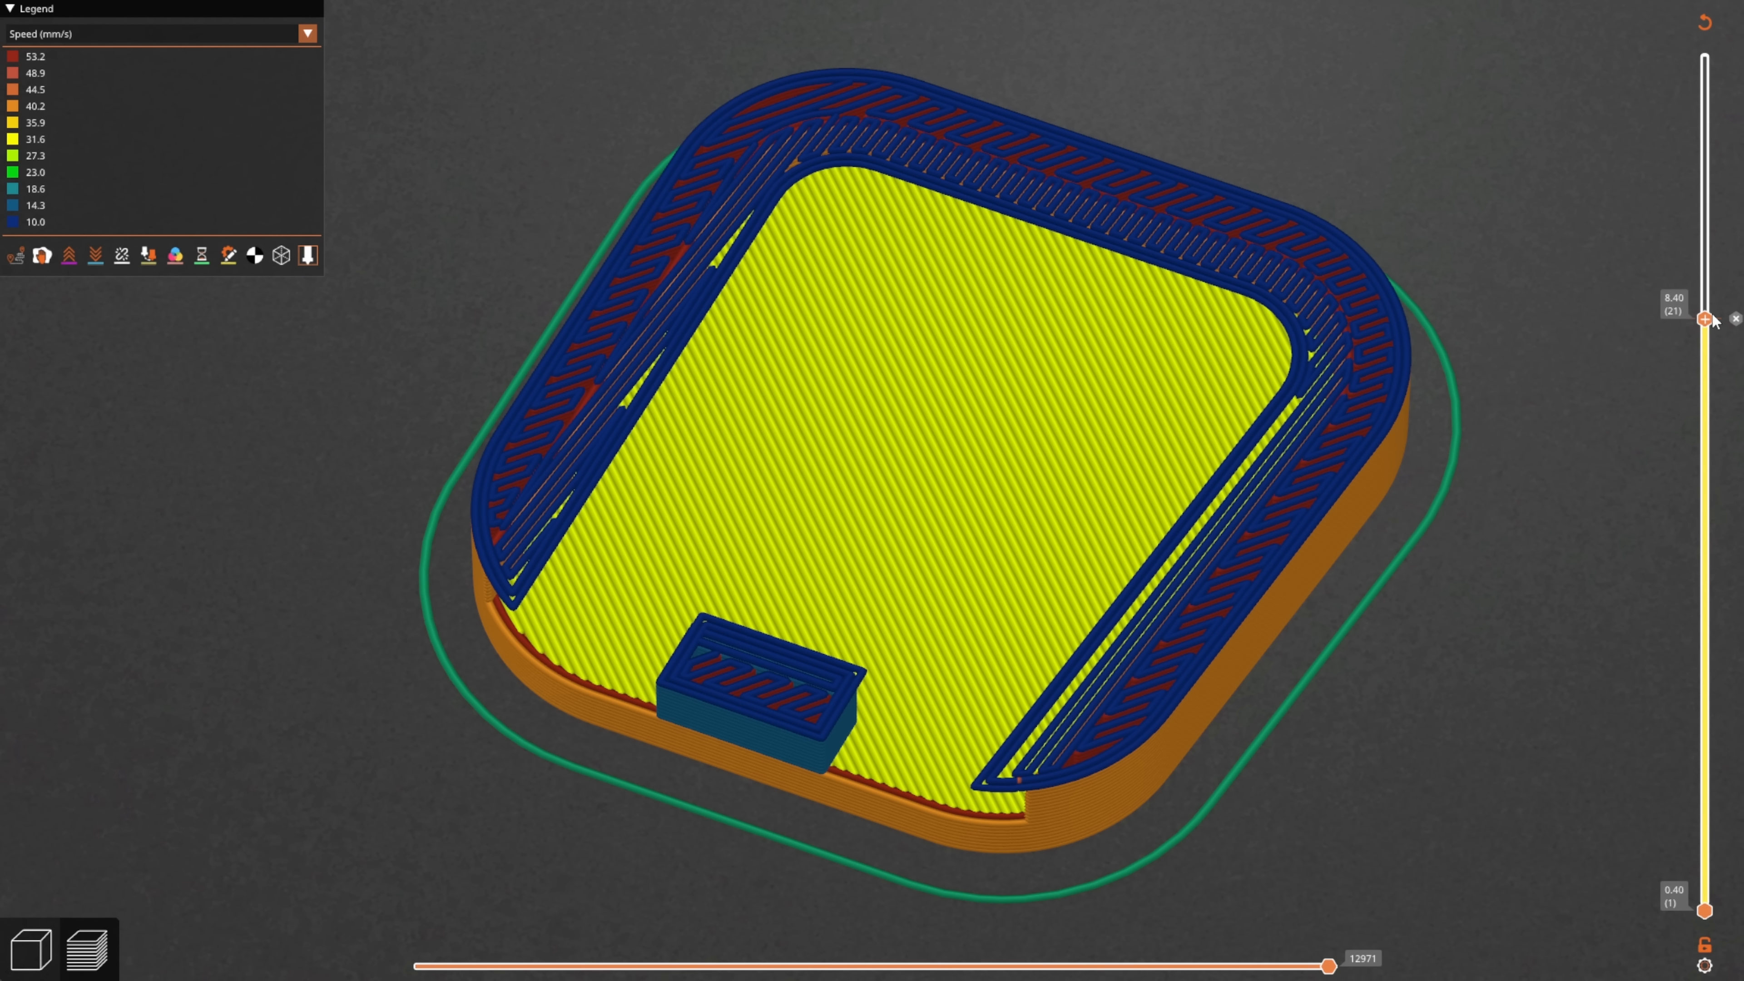
pyautogui.moveTo(999, 219)
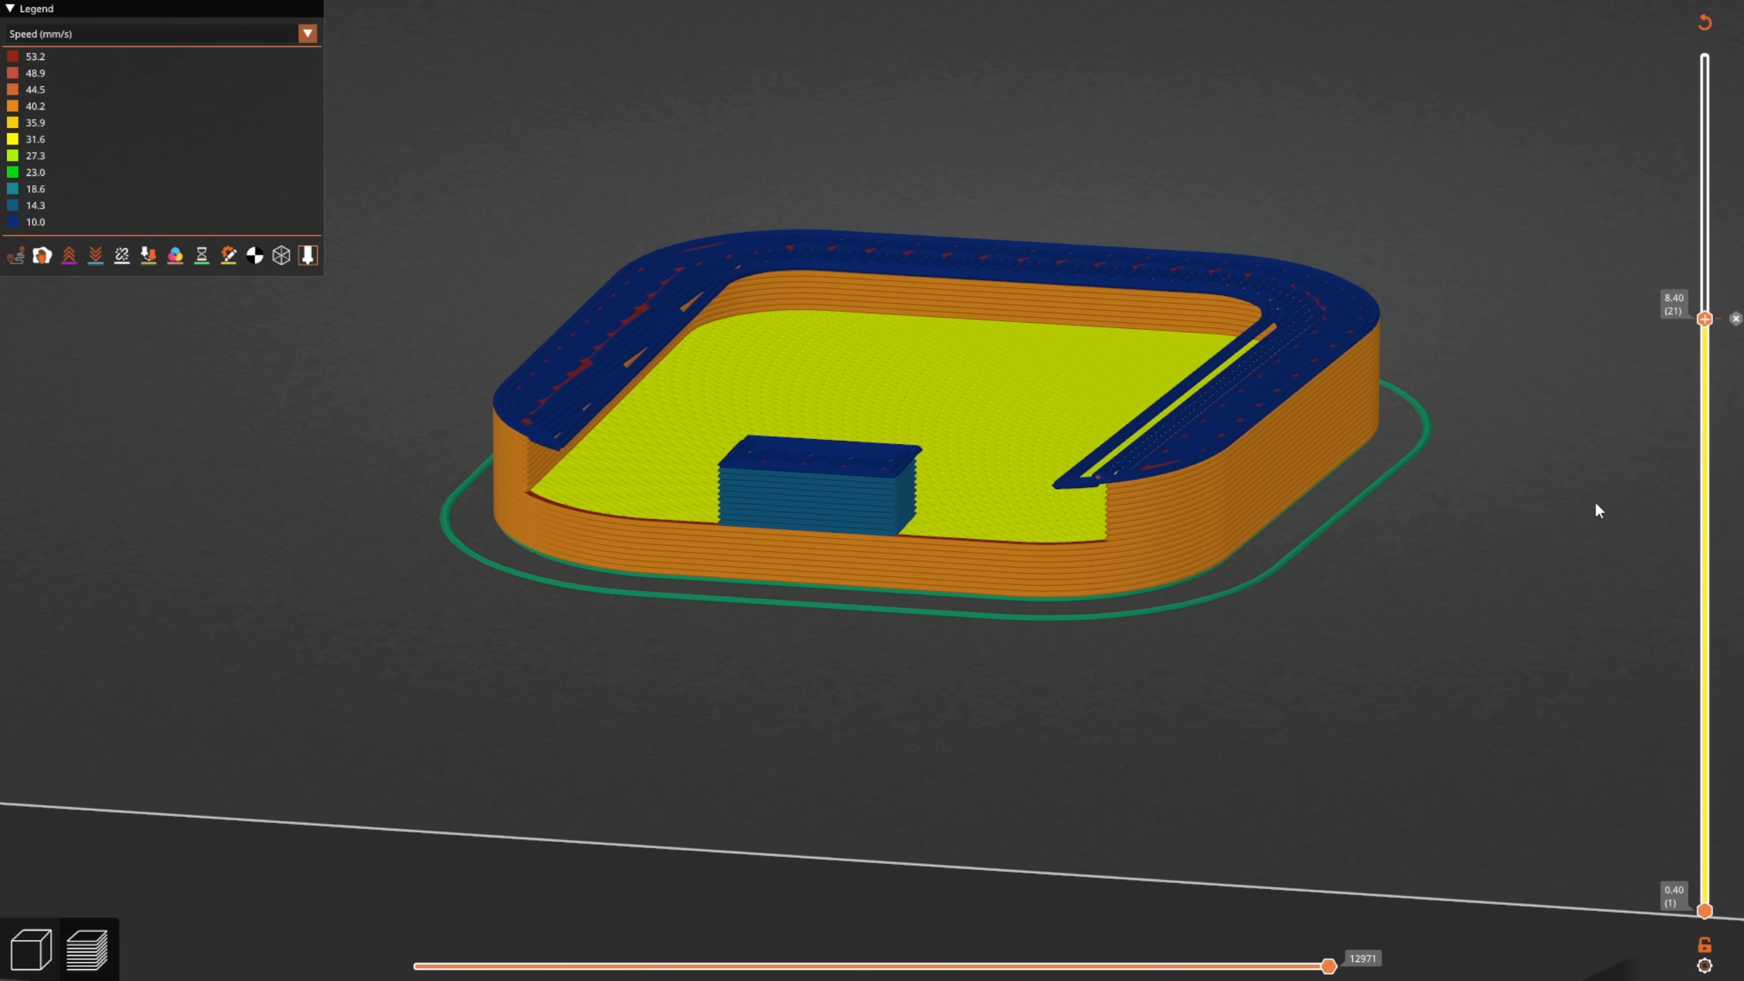
pyautogui.moveTo(1704, 345)
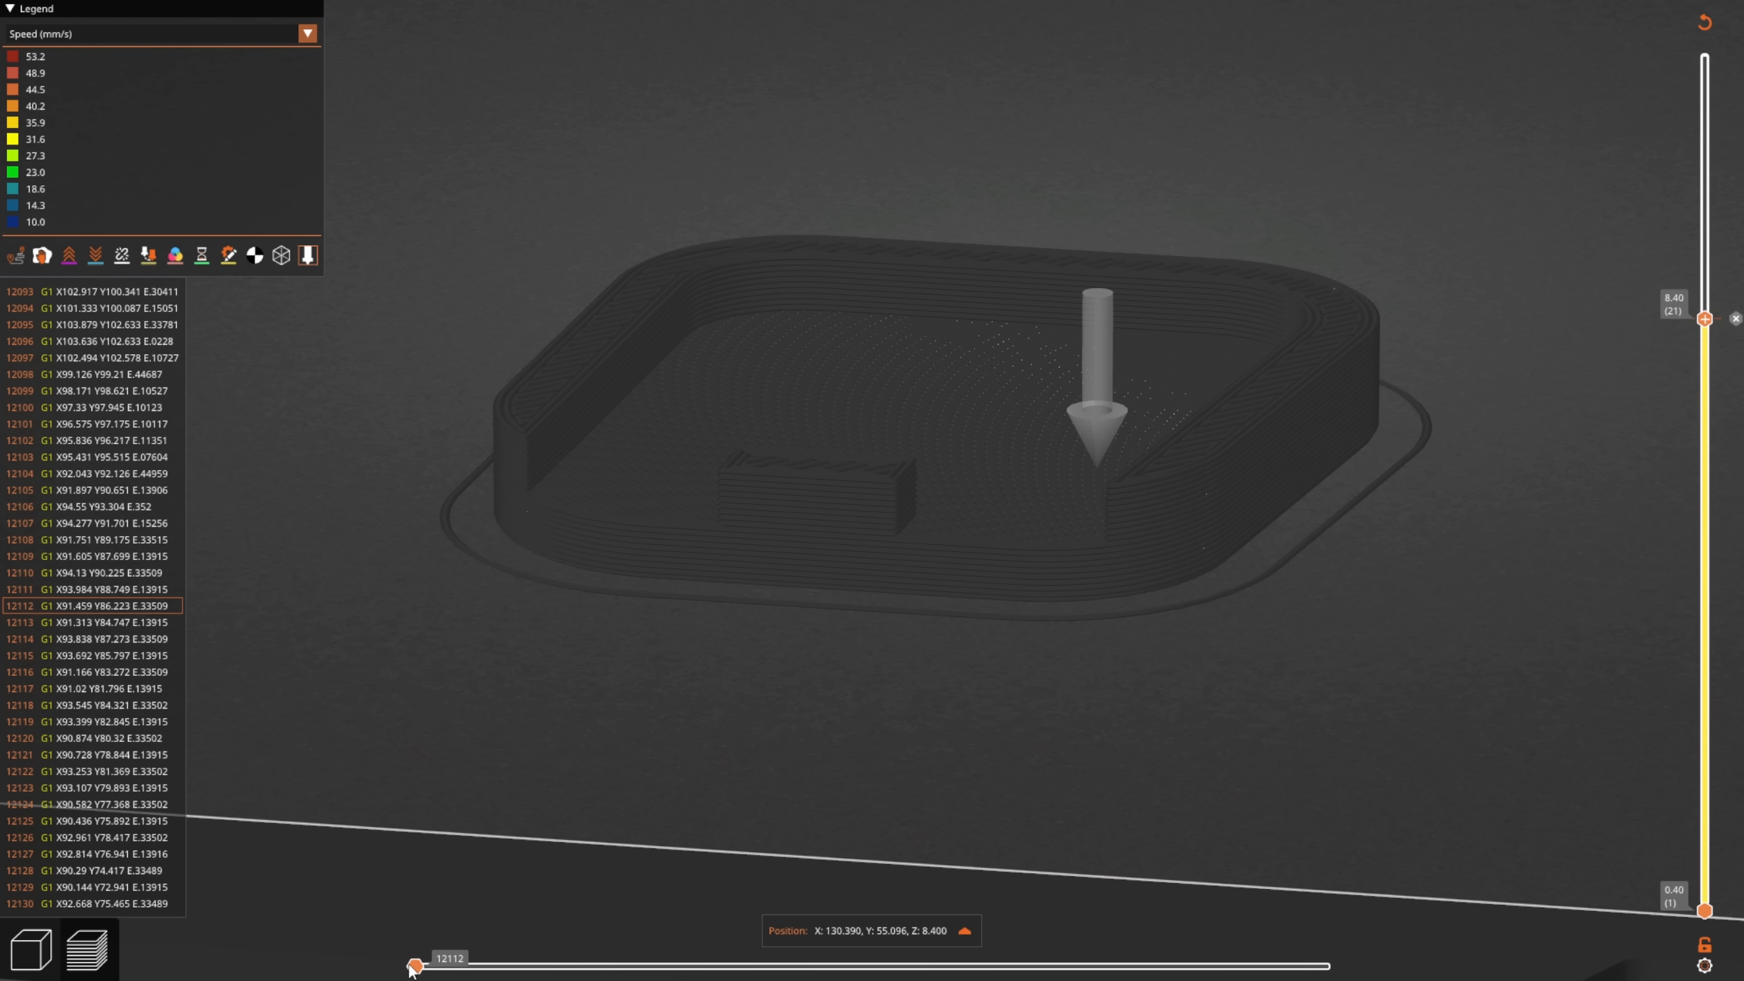
# Play layer 21's toolpath along the perimeters, overhang and into the internal infill moves
pyautogui.moveTo(416, 960); pyautogui.dragTo(539, 970)
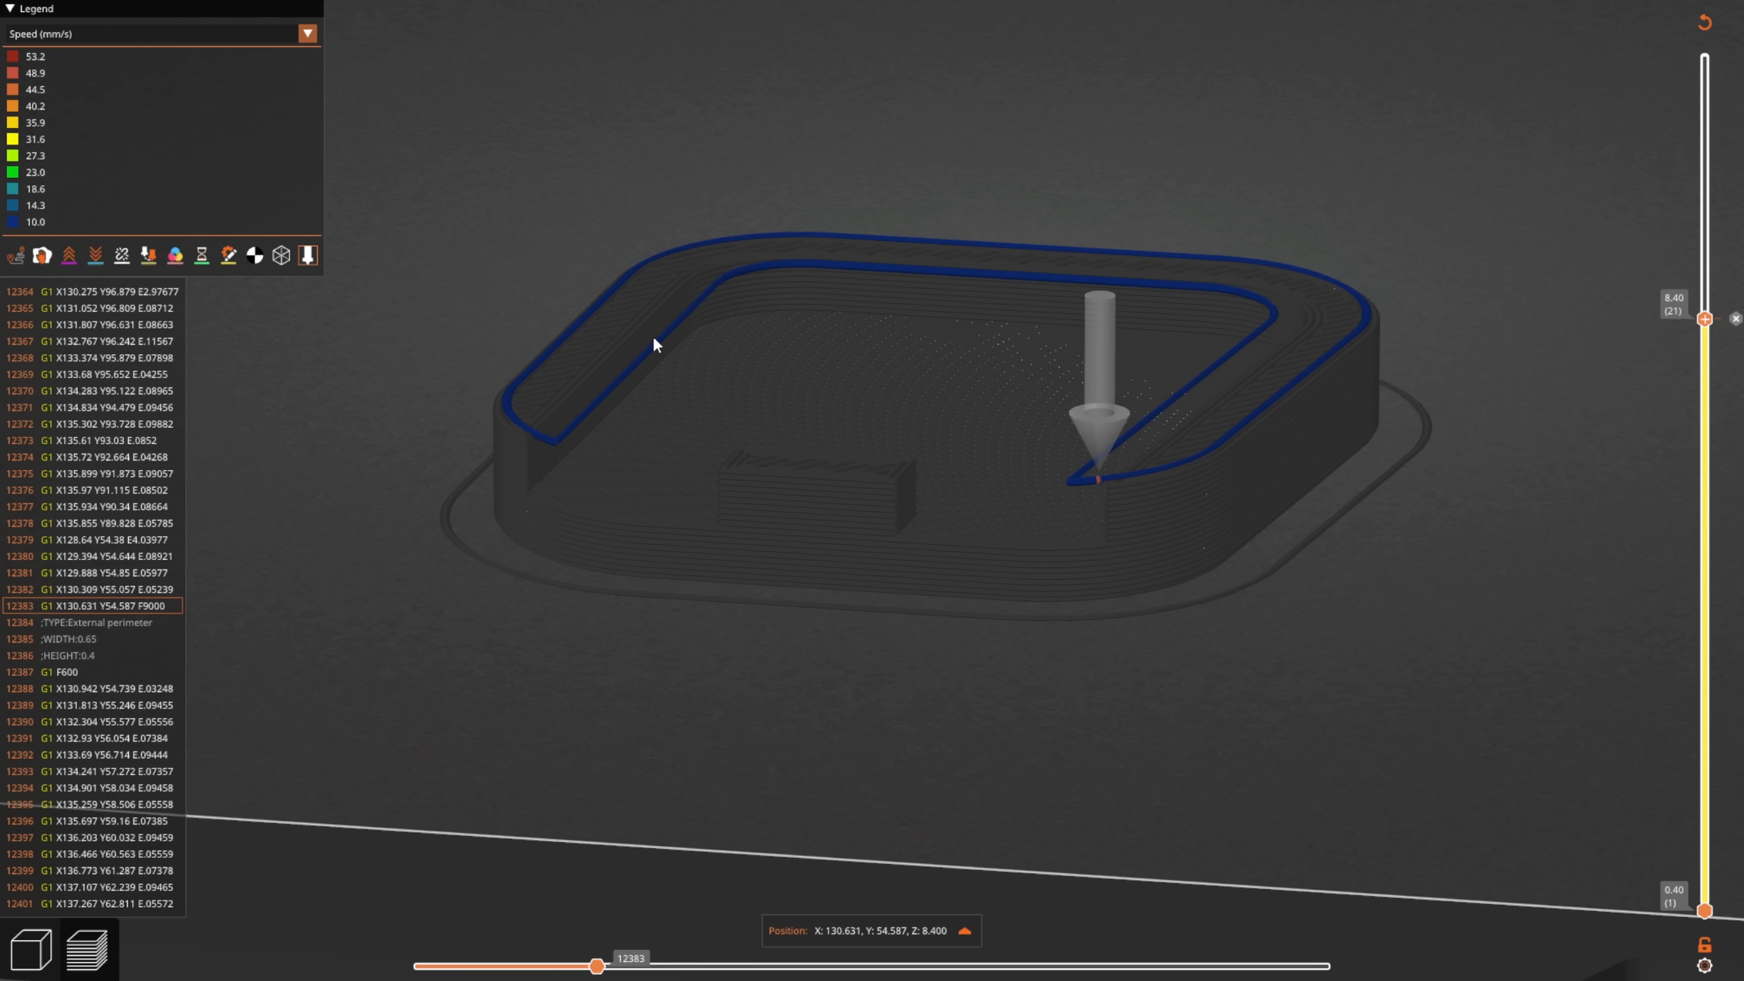
pyautogui.moveTo(1109, 455)
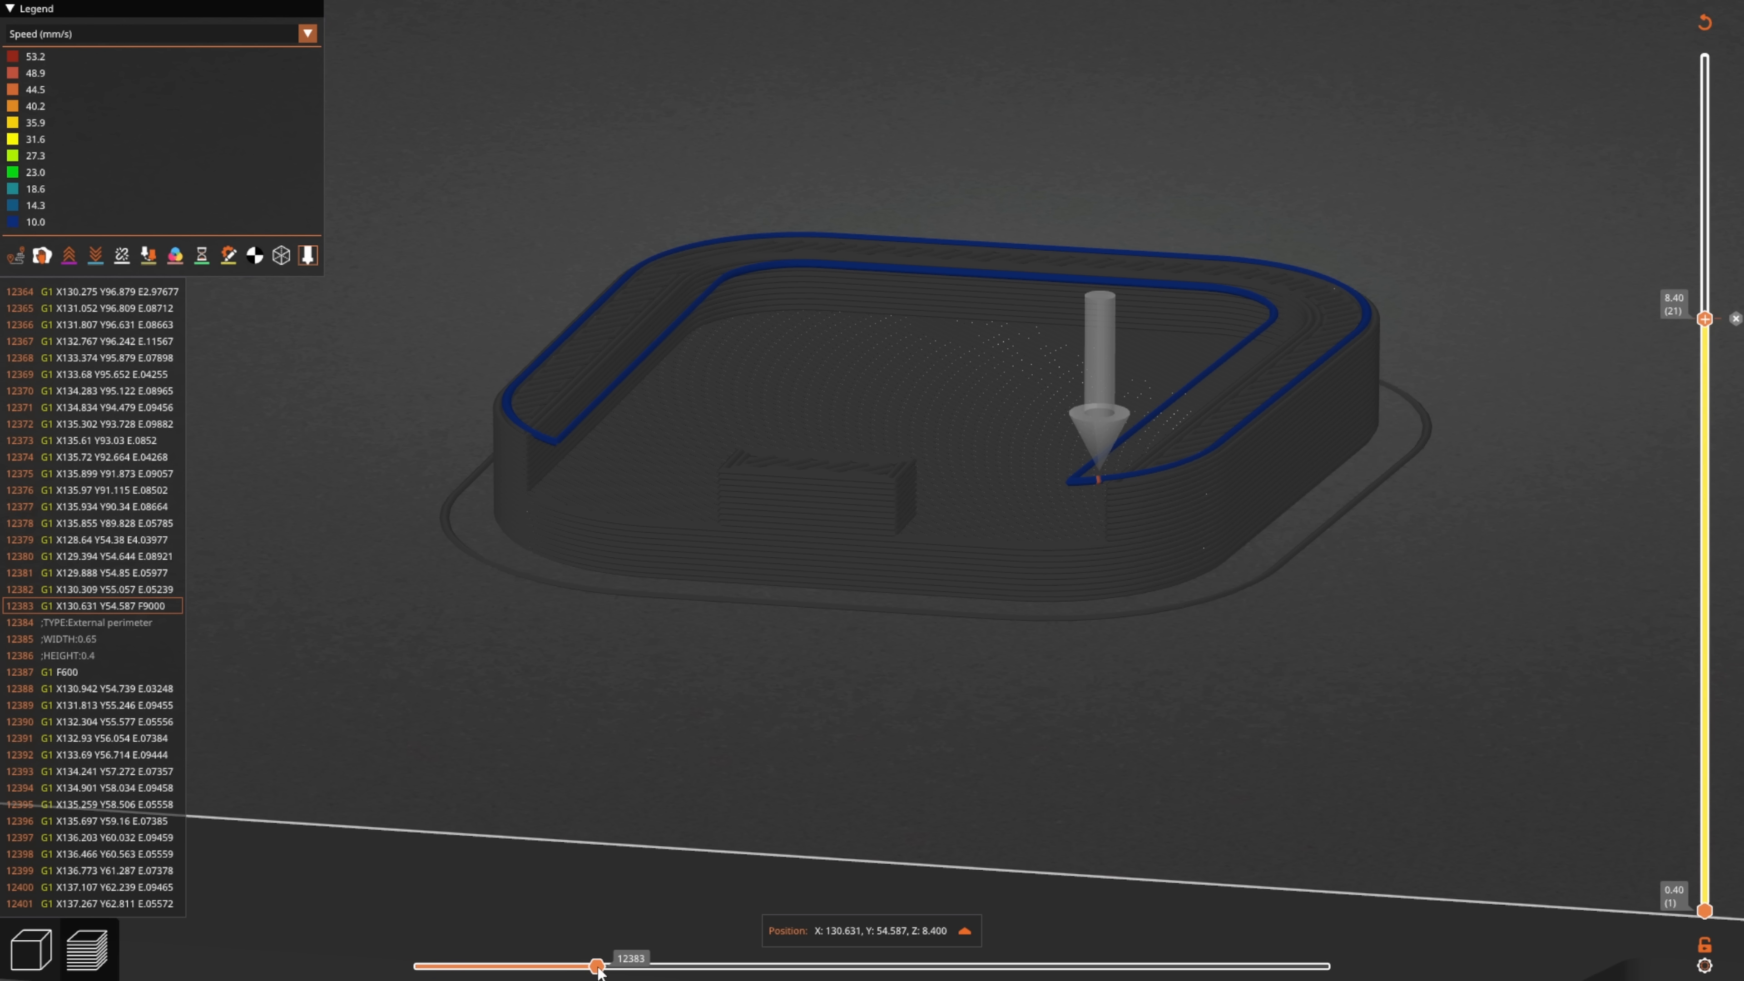
pyautogui.moveTo(595, 966); pyautogui.dragTo(693, 967)
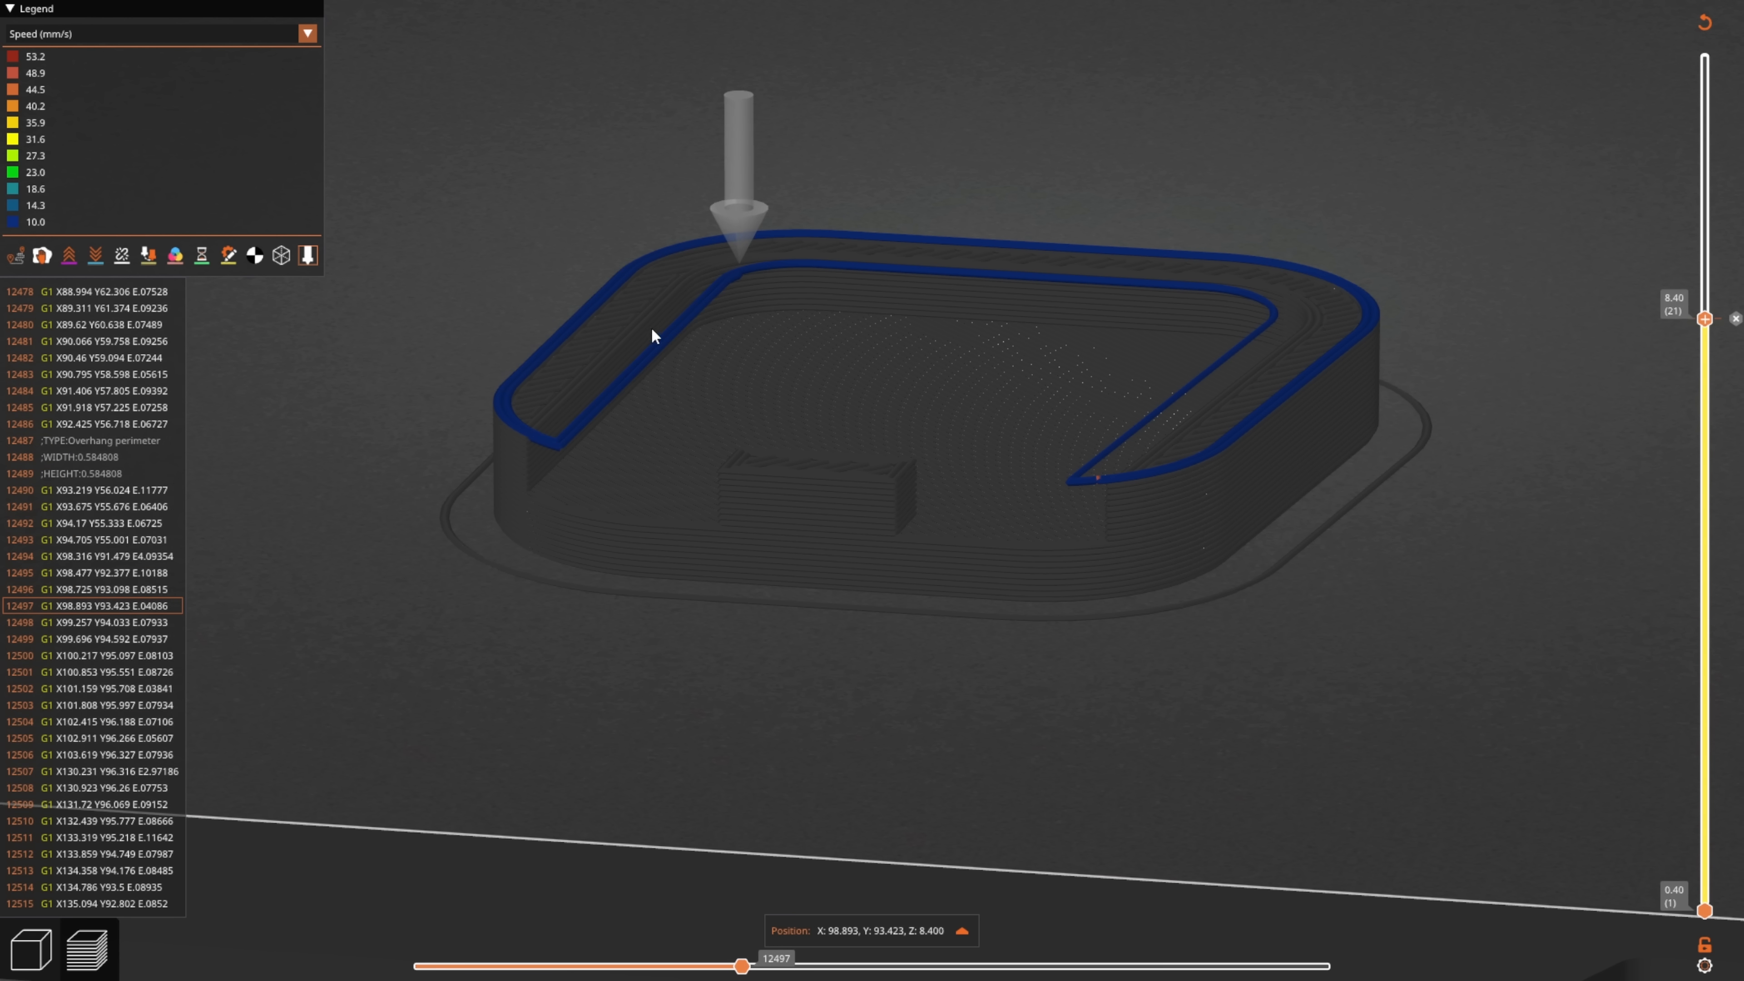
pyautogui.moveTo(1176, 414)
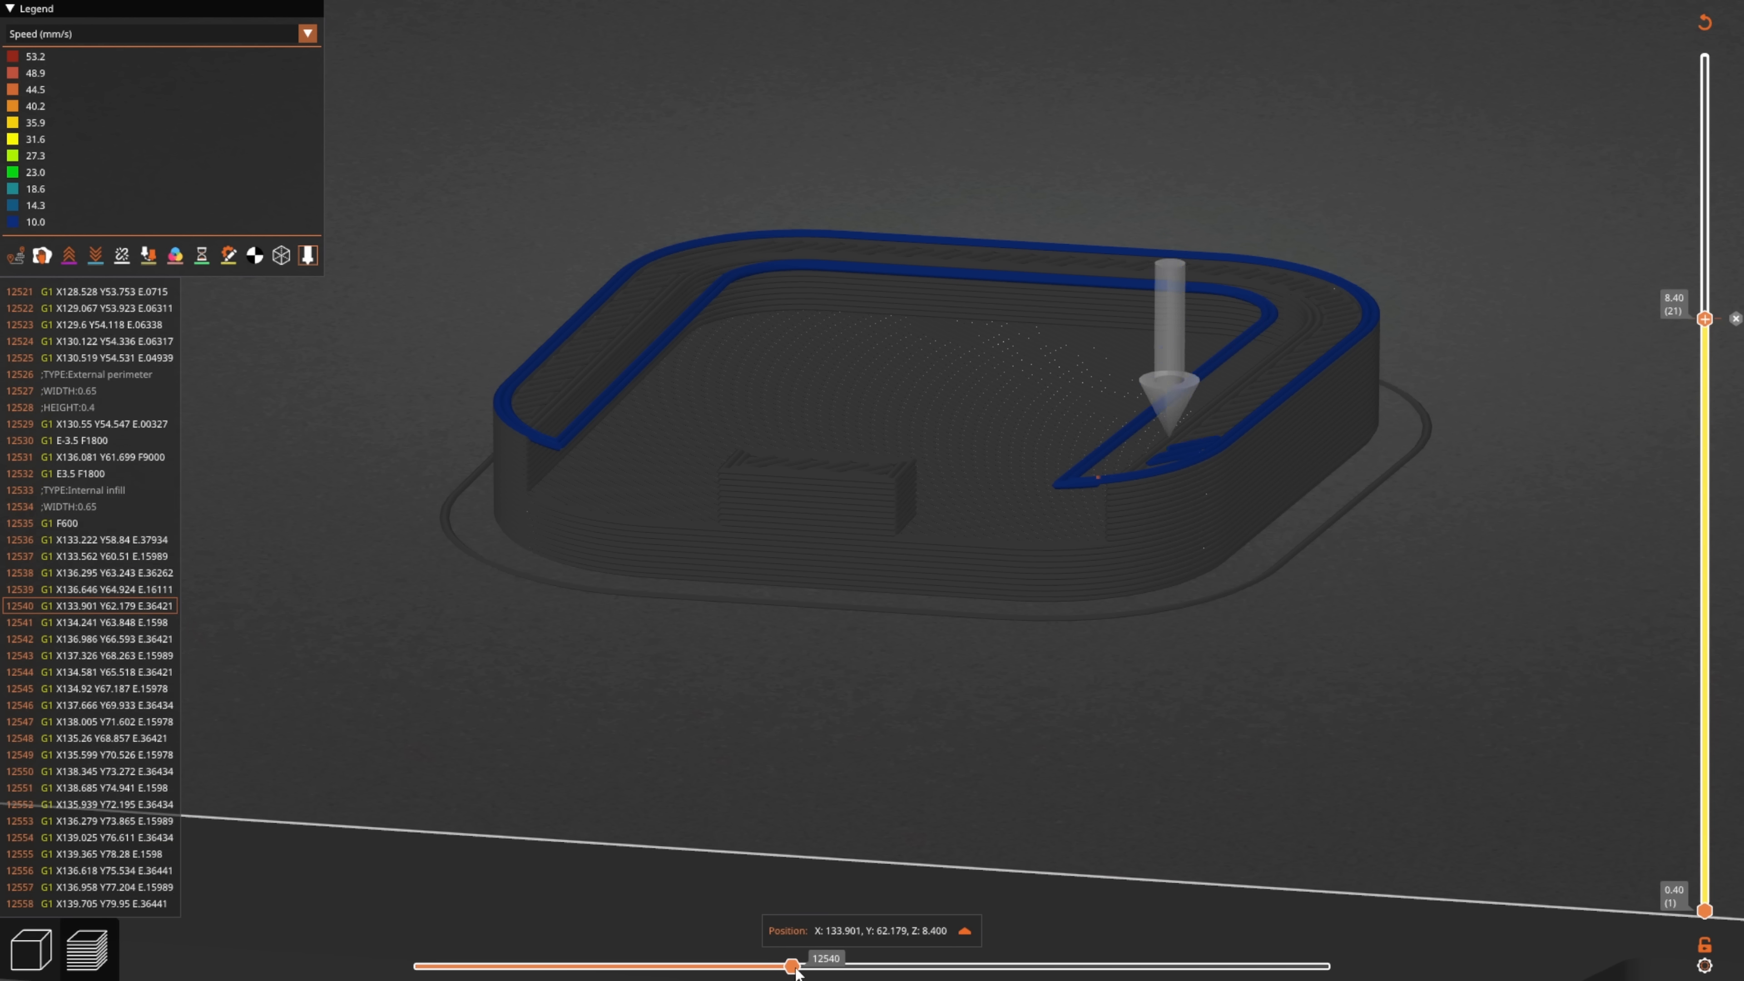
pyautogui.moveTo(789, 966); pyautogui.dragTo(1112, 967)
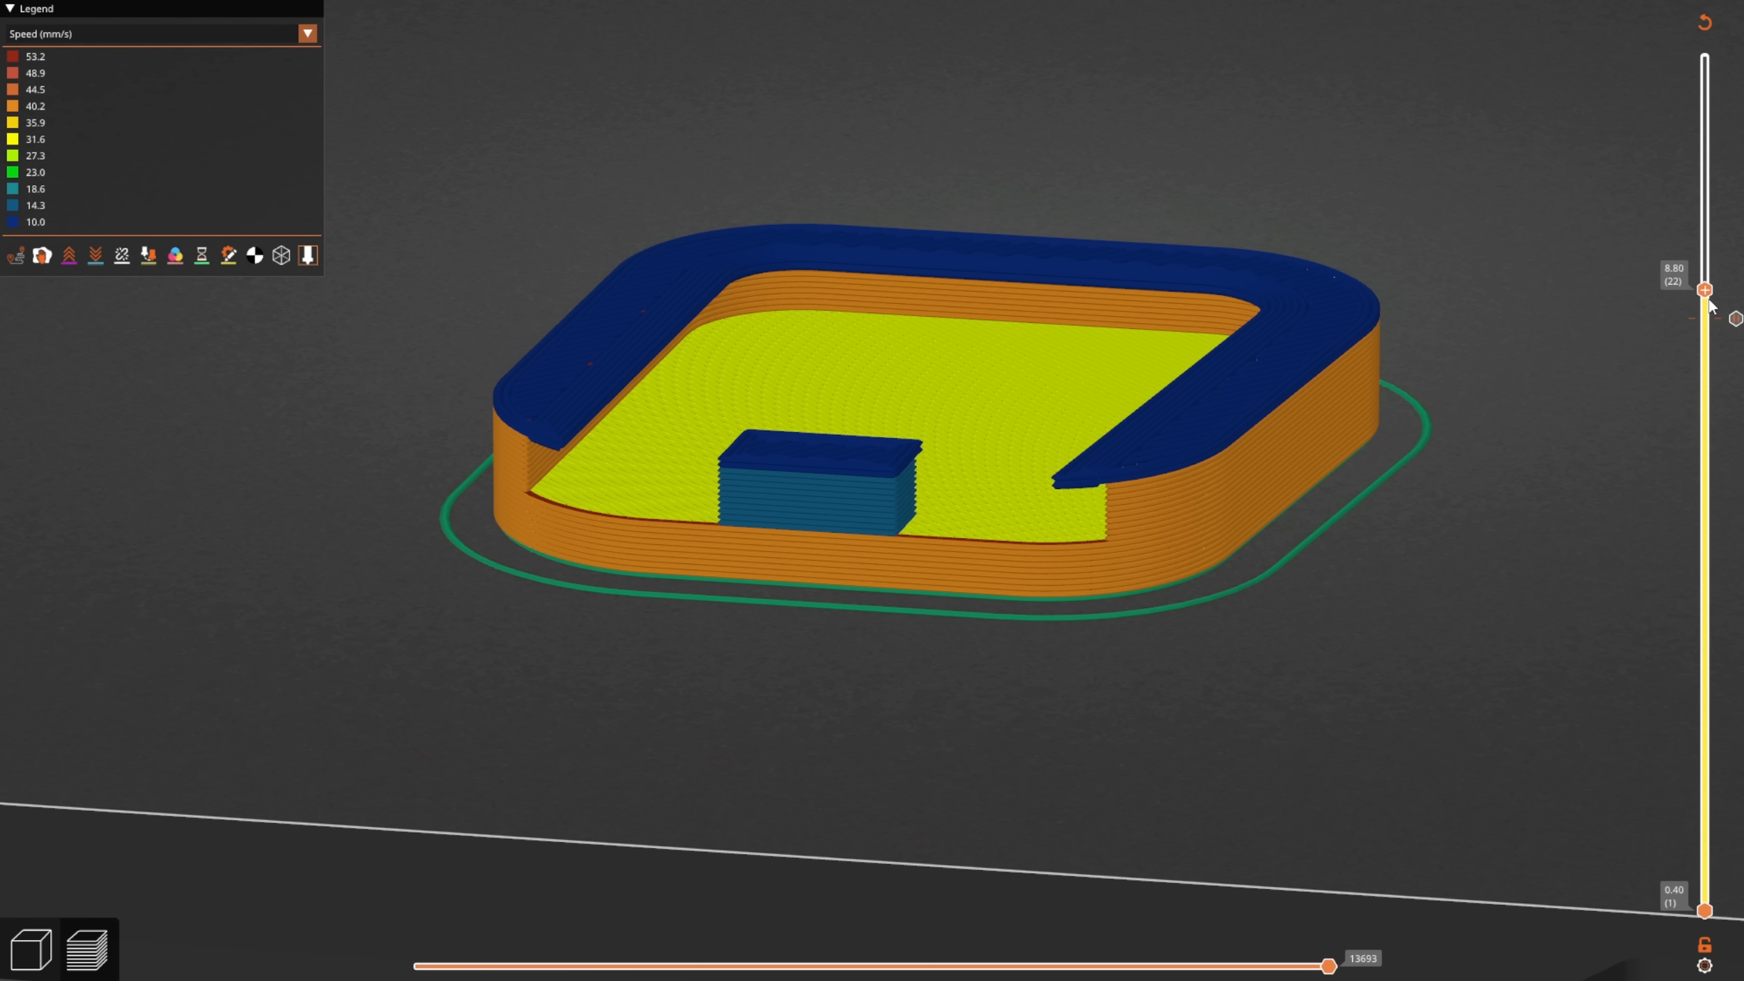
# Raise the preview from layer 23 to the top layer 30 showing the finished pad
pyautogui.moveTo(1704, 290); pyautogui.dragTo(1704, 260)
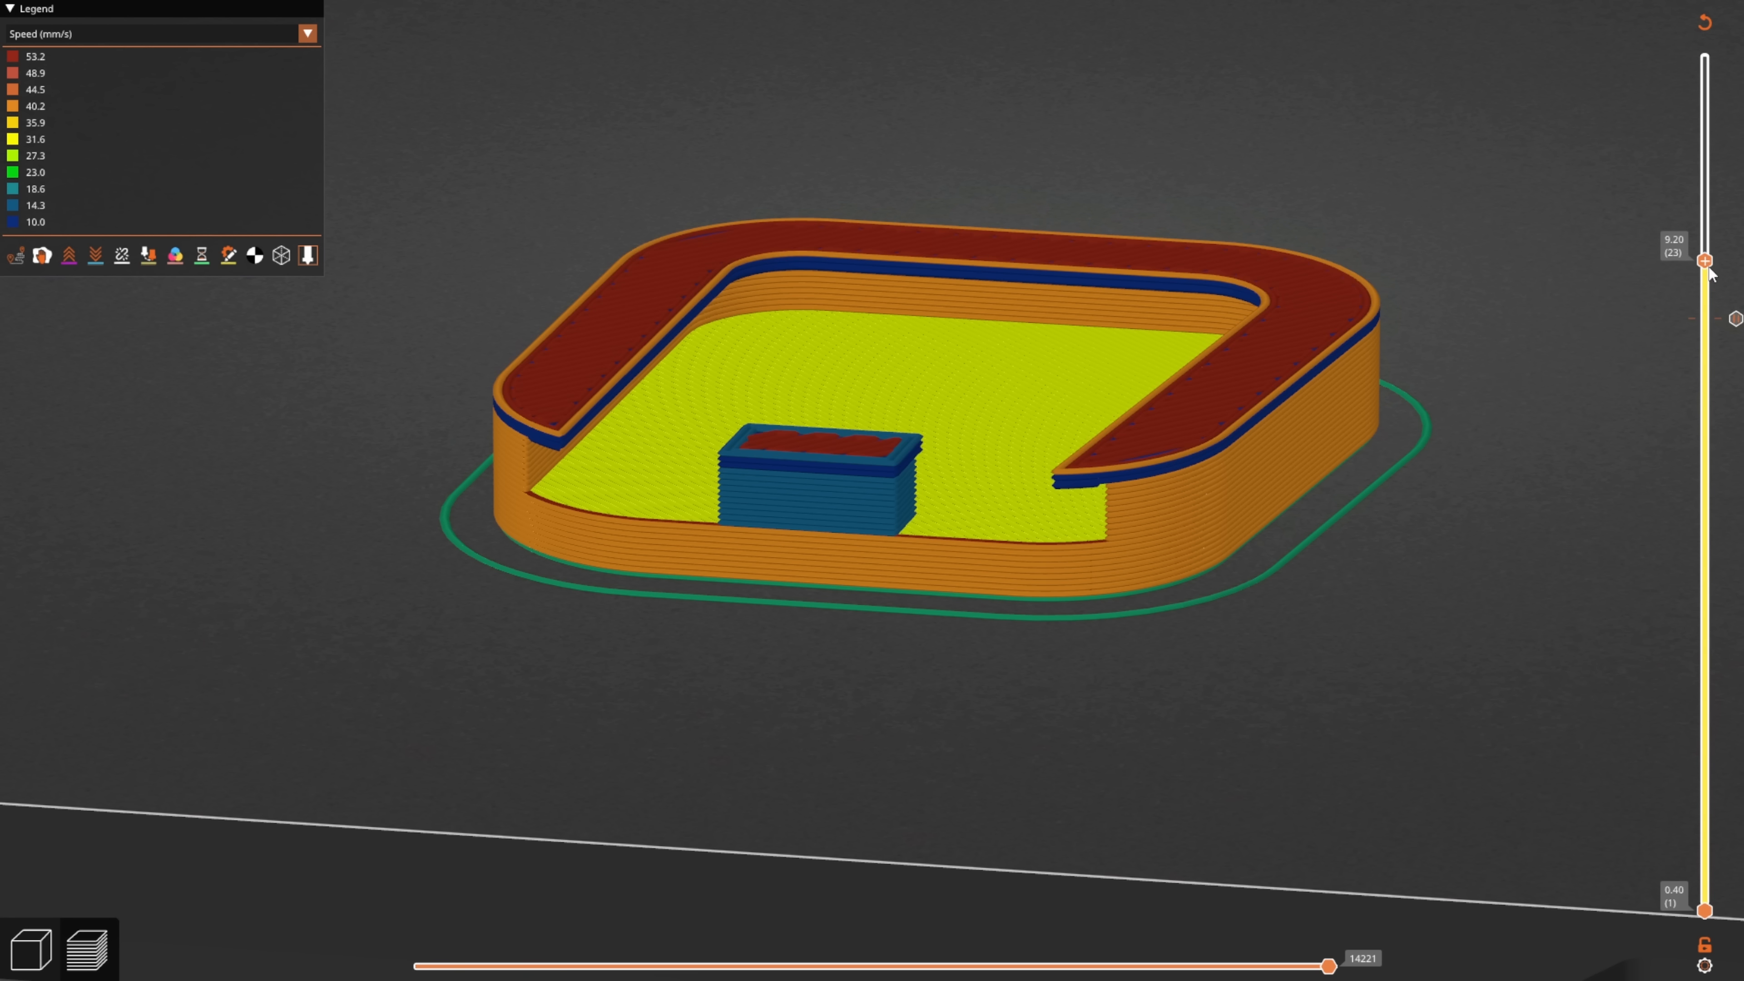
pyautogui.moveTo(1704, 259); pyautogui.dragTo(1704, 56)
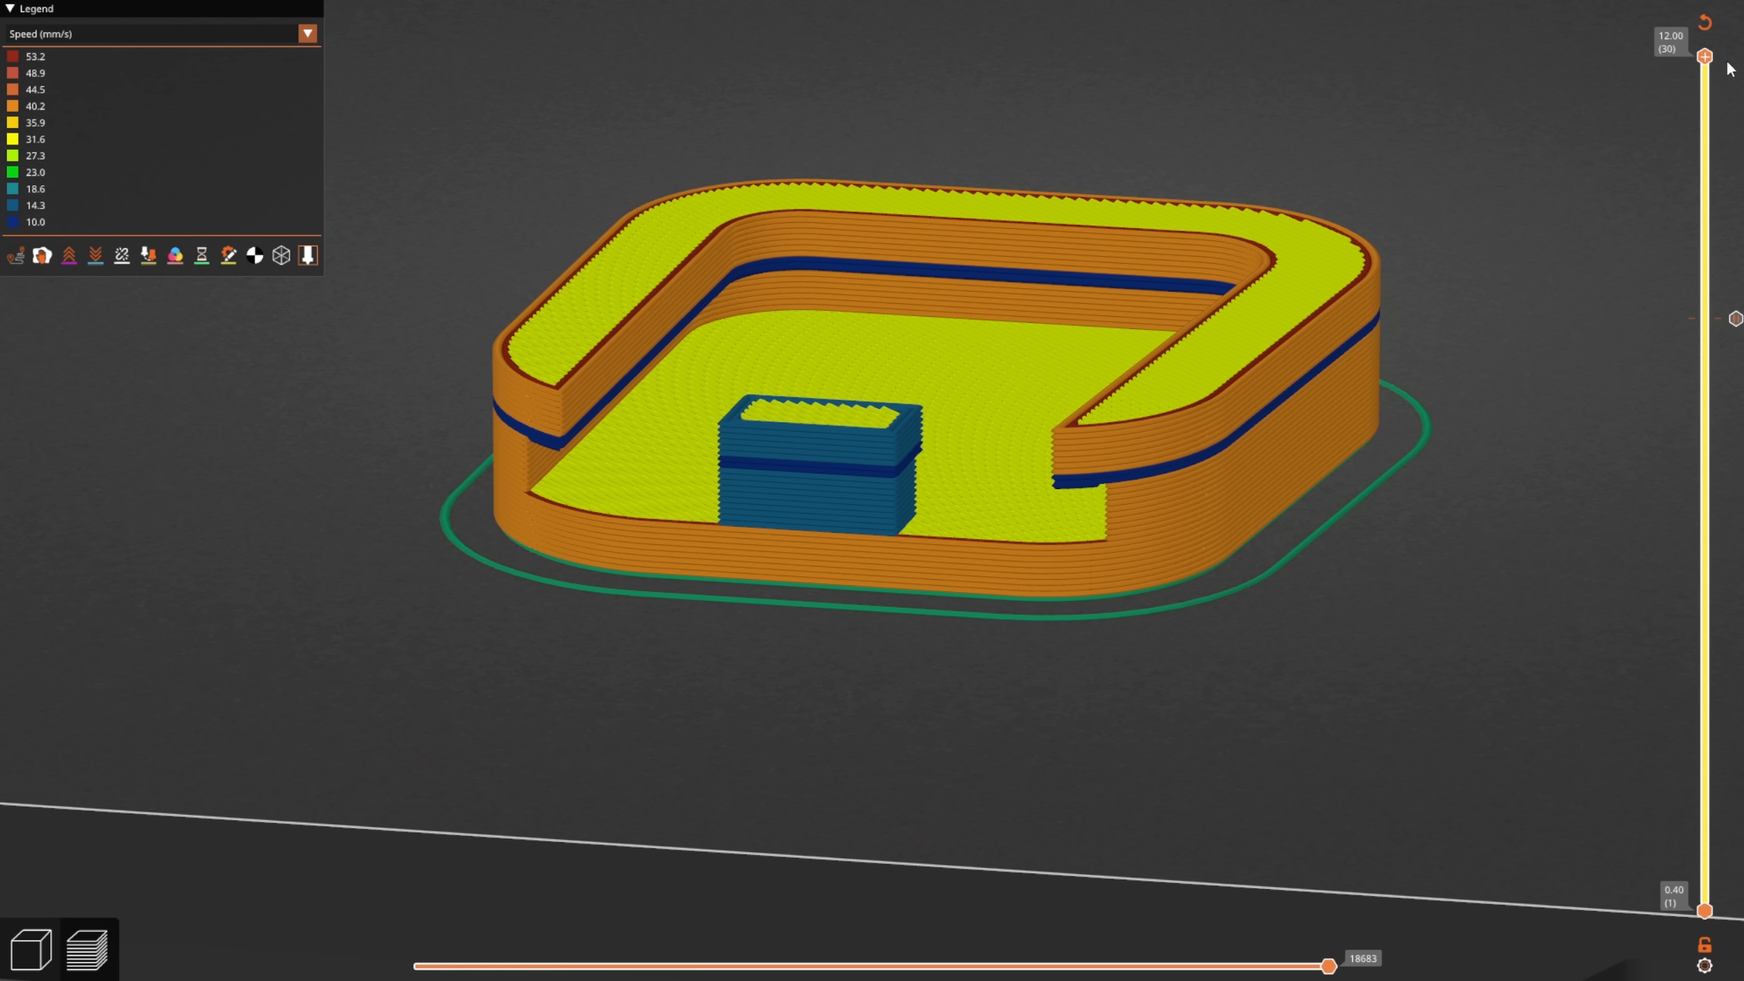